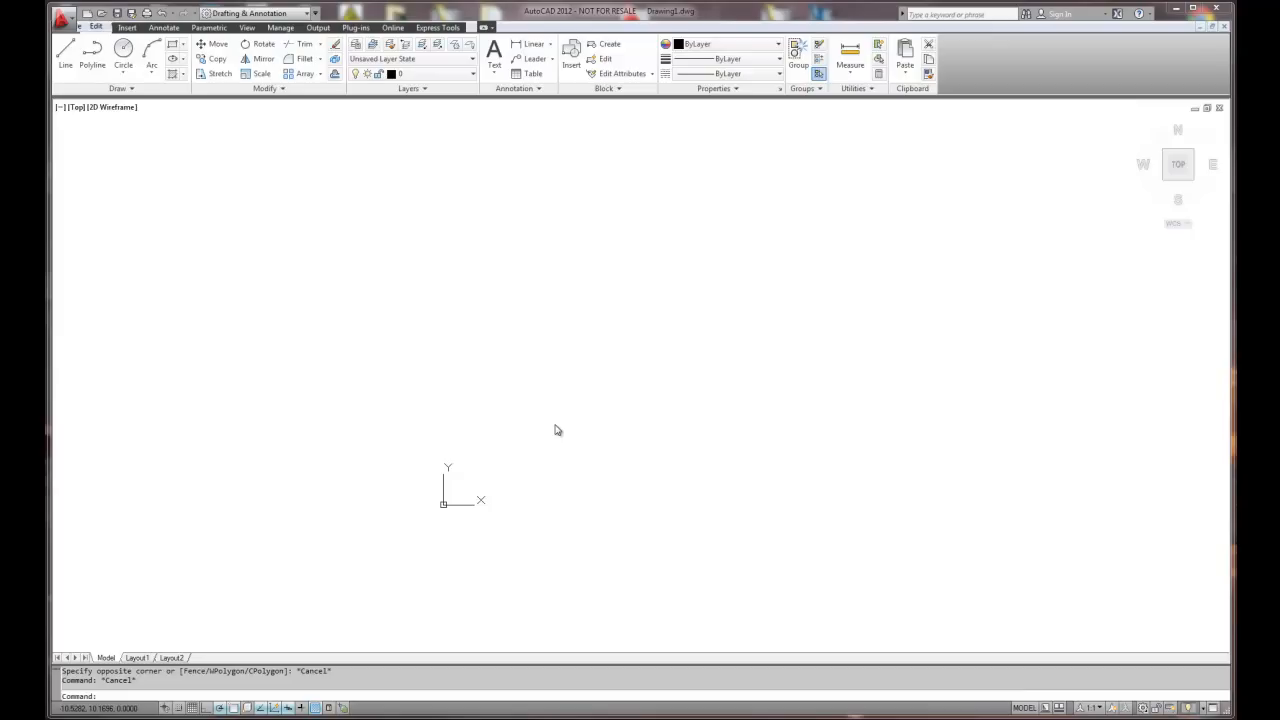
pyautogui.moveTo(451, 337)
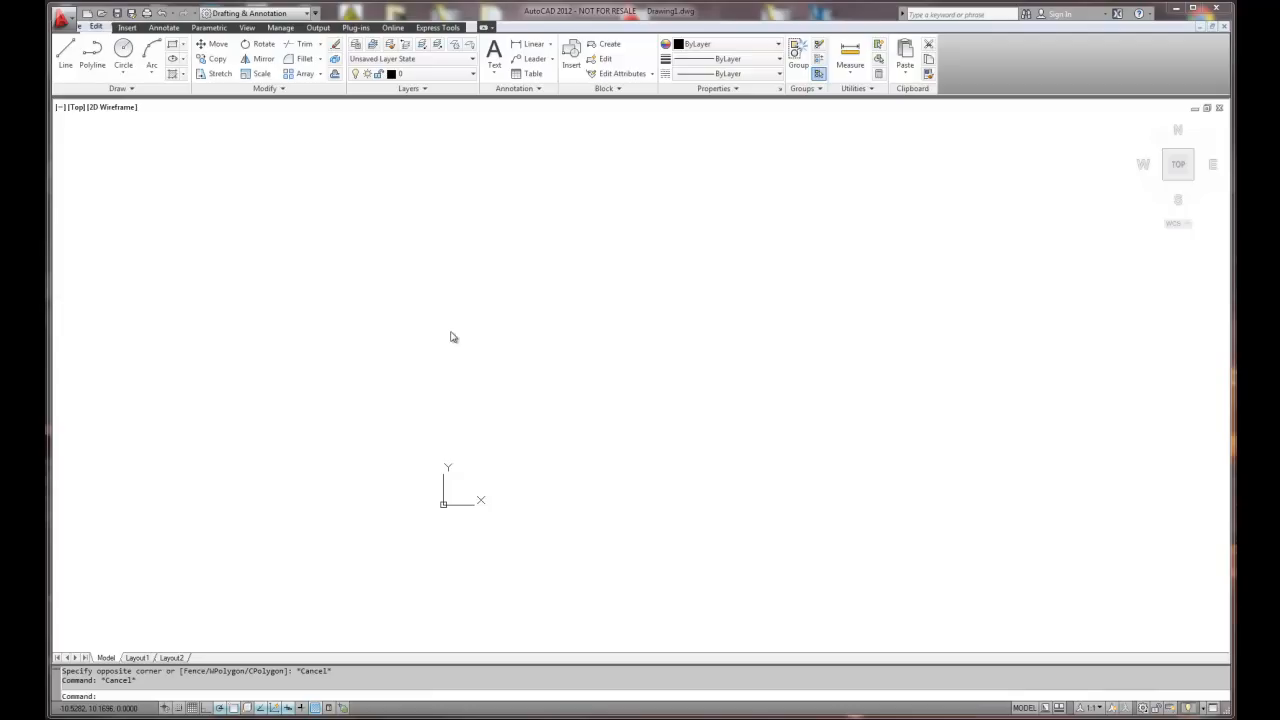
pyautogui.moveTo(464, 355)
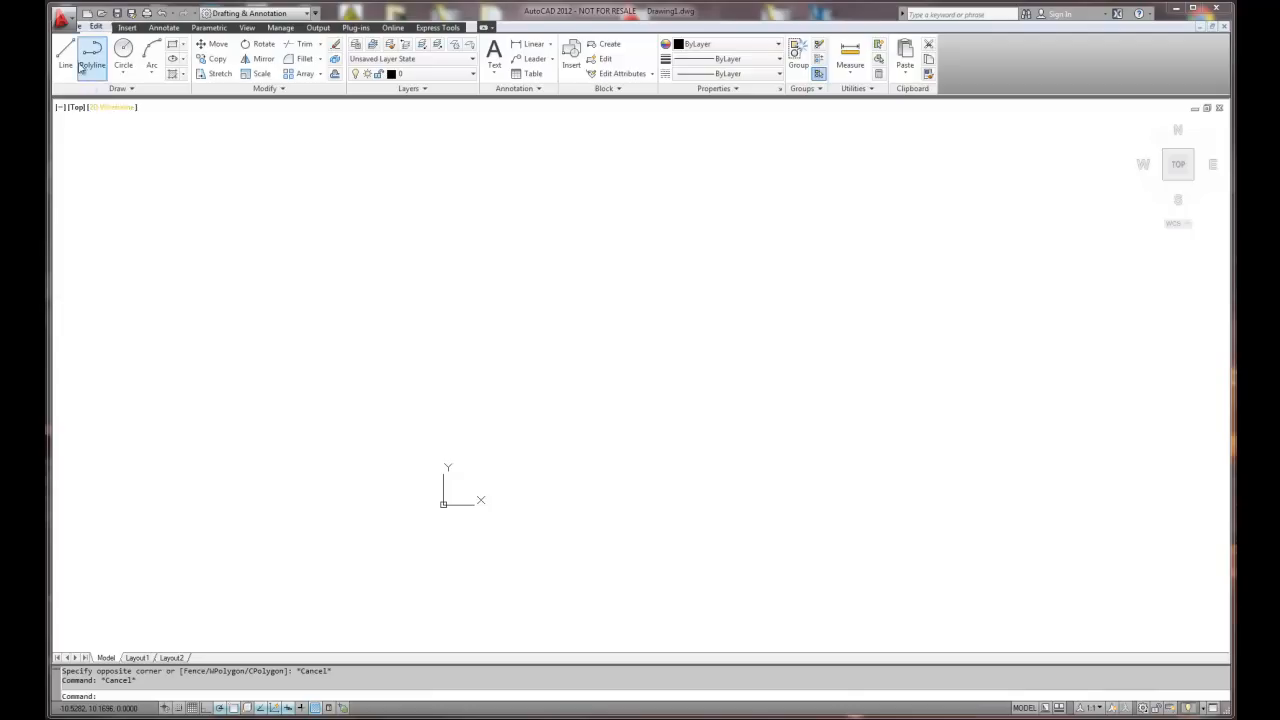
# - Bring up the Drawing Units dialog showing Decimal lengths, 0.00 precision and Inches
pyautogui.click(62, 13)
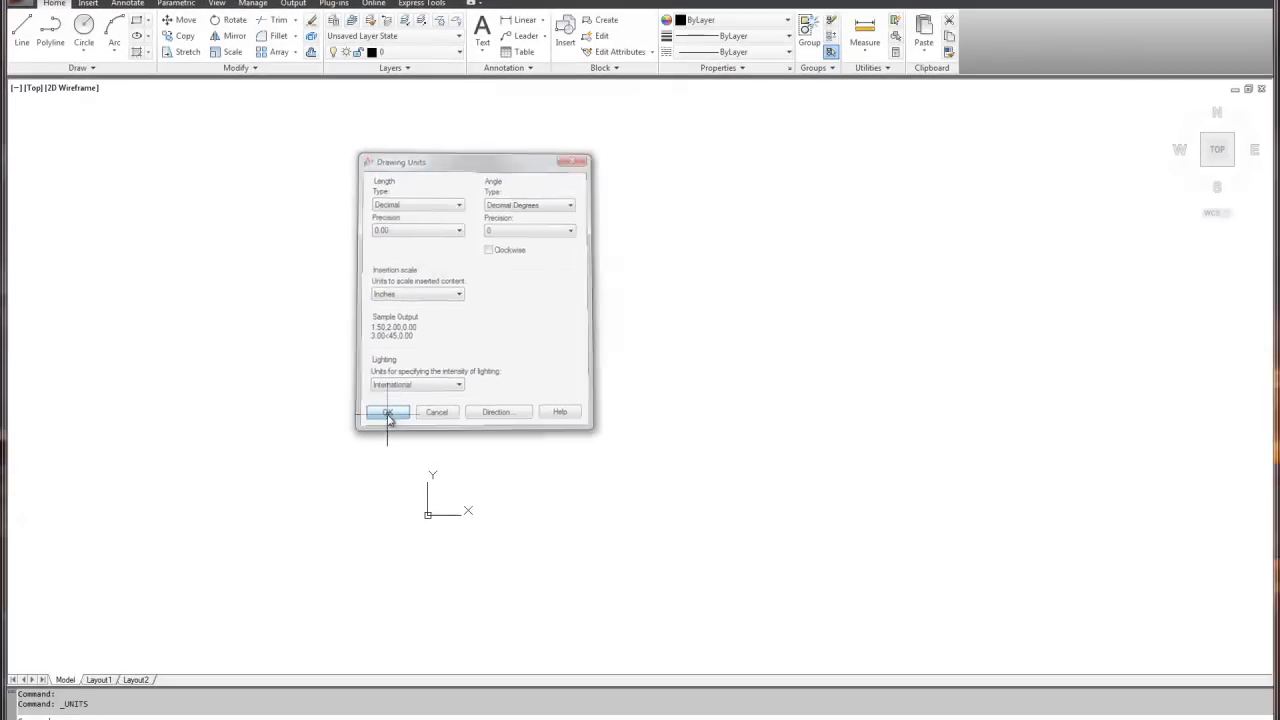
# - Accept the units and set 5° polar tracking with endpoint, midpoint, center and perpendicular snaps
pyautogui.click(388, 412)
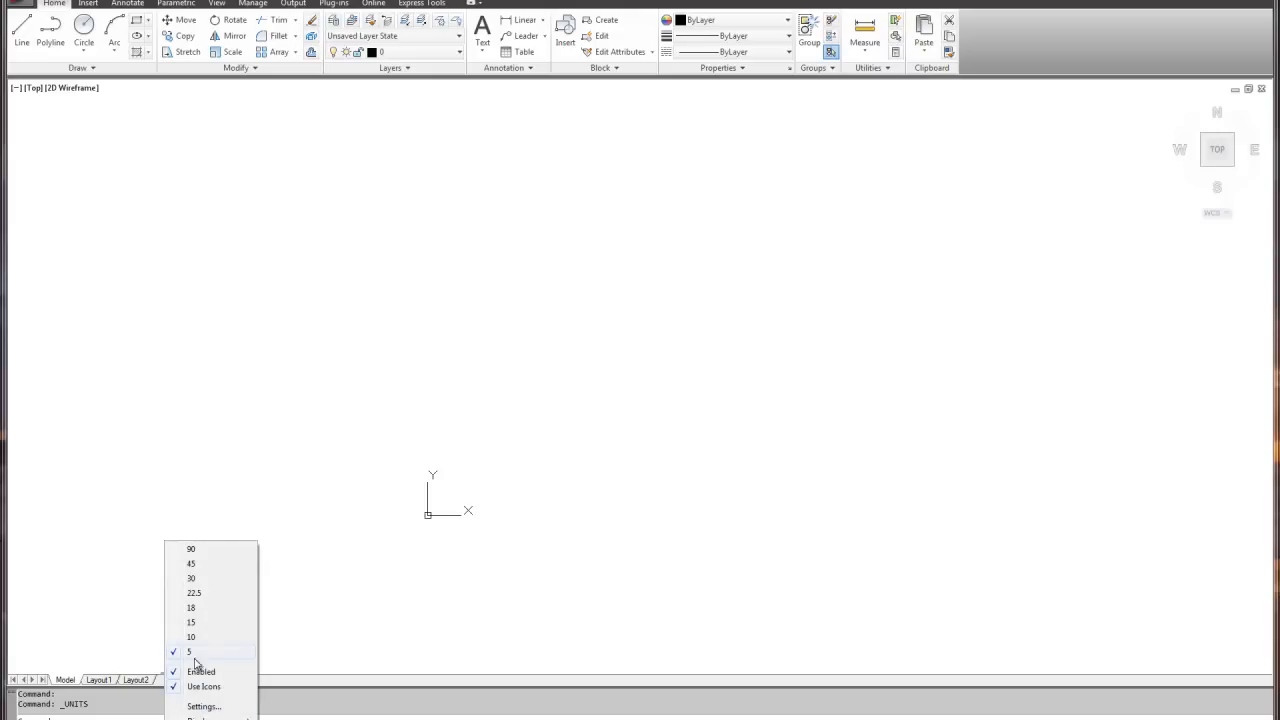
pyautogui.click(204, 706)
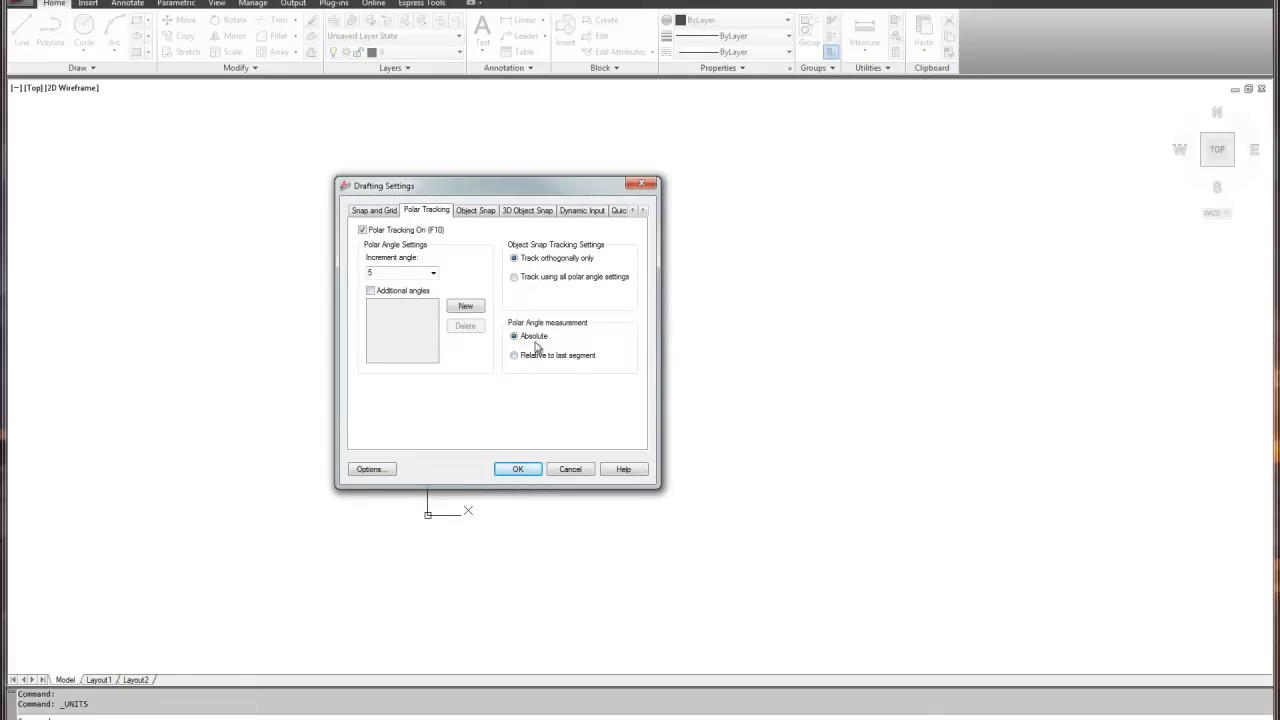
pyautogui.click(476, 210)
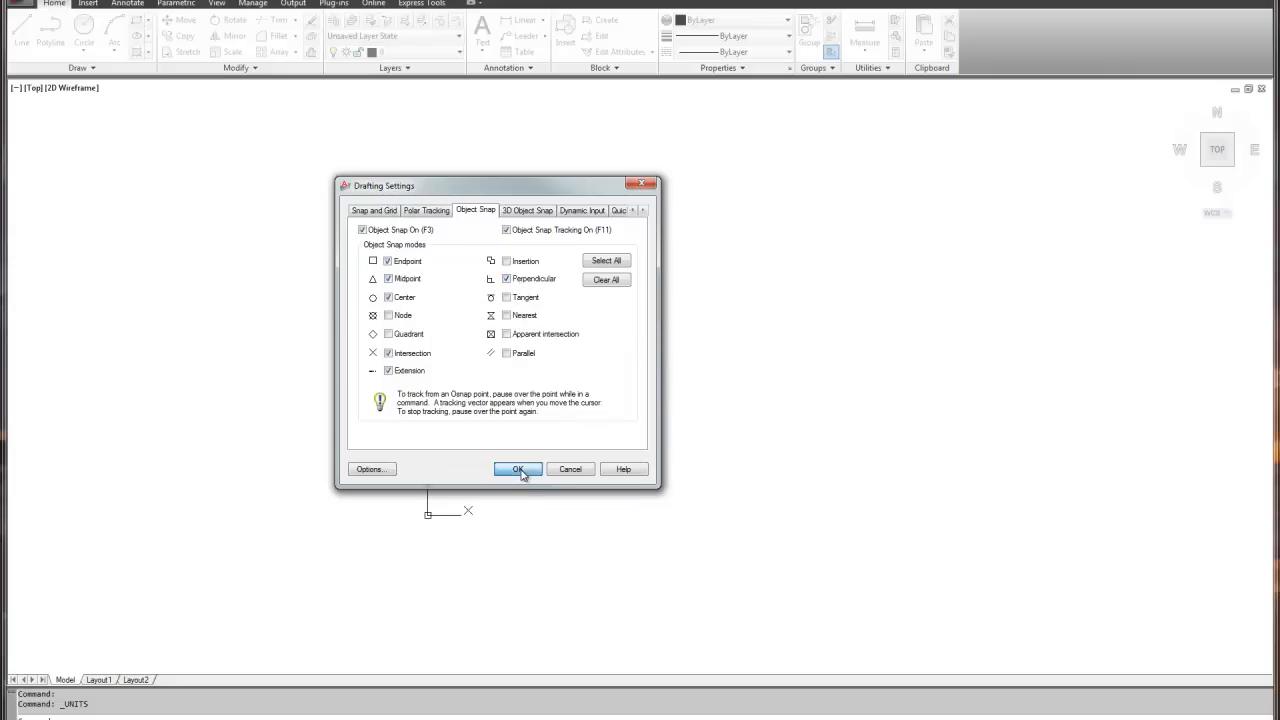
pyautogui.click(518, 469)
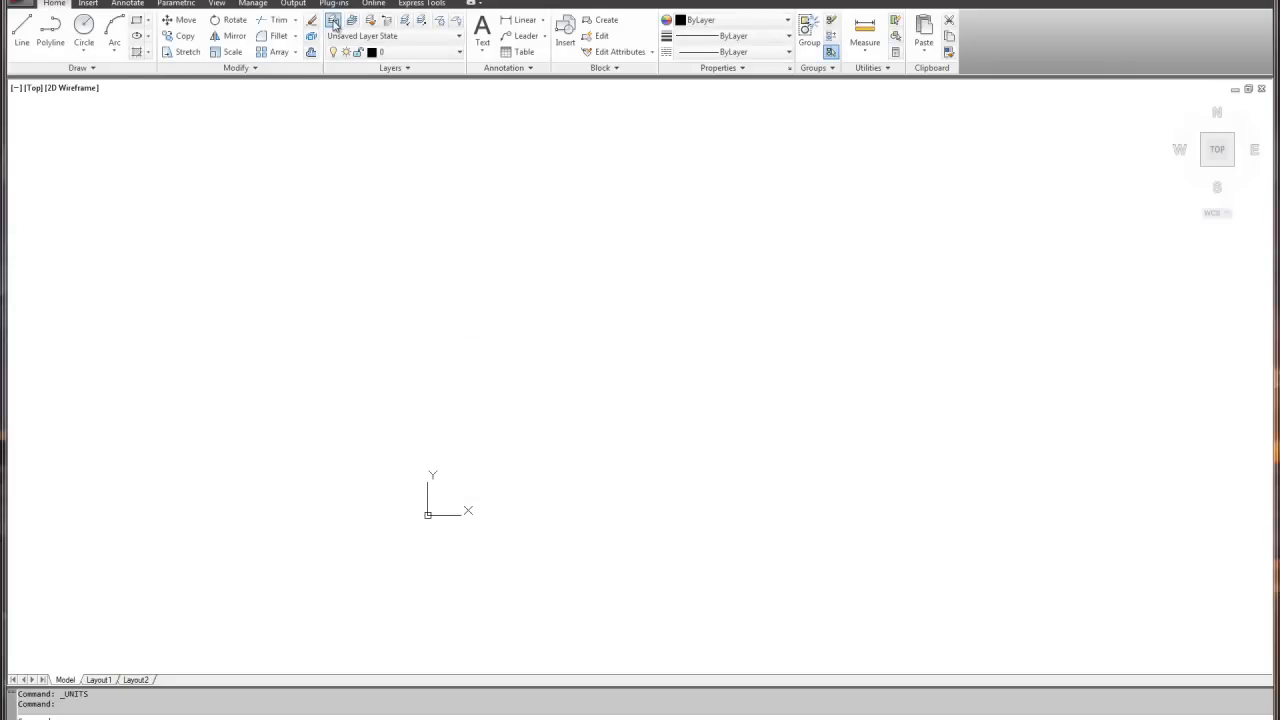
# - Create the layers object, dim center, area, center and dim in Layer Properties Manager
pyautogui.click(333, 19)
pyautogui.write('object')
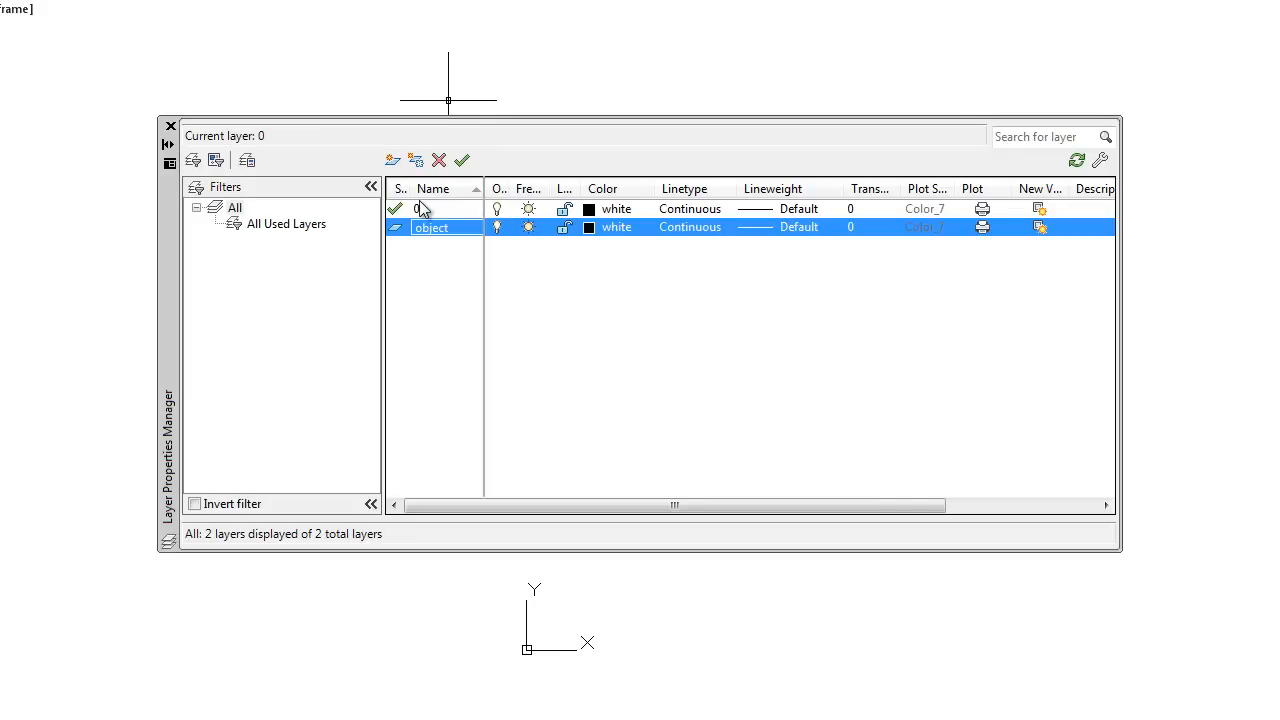
pyautogui.write('dim center')
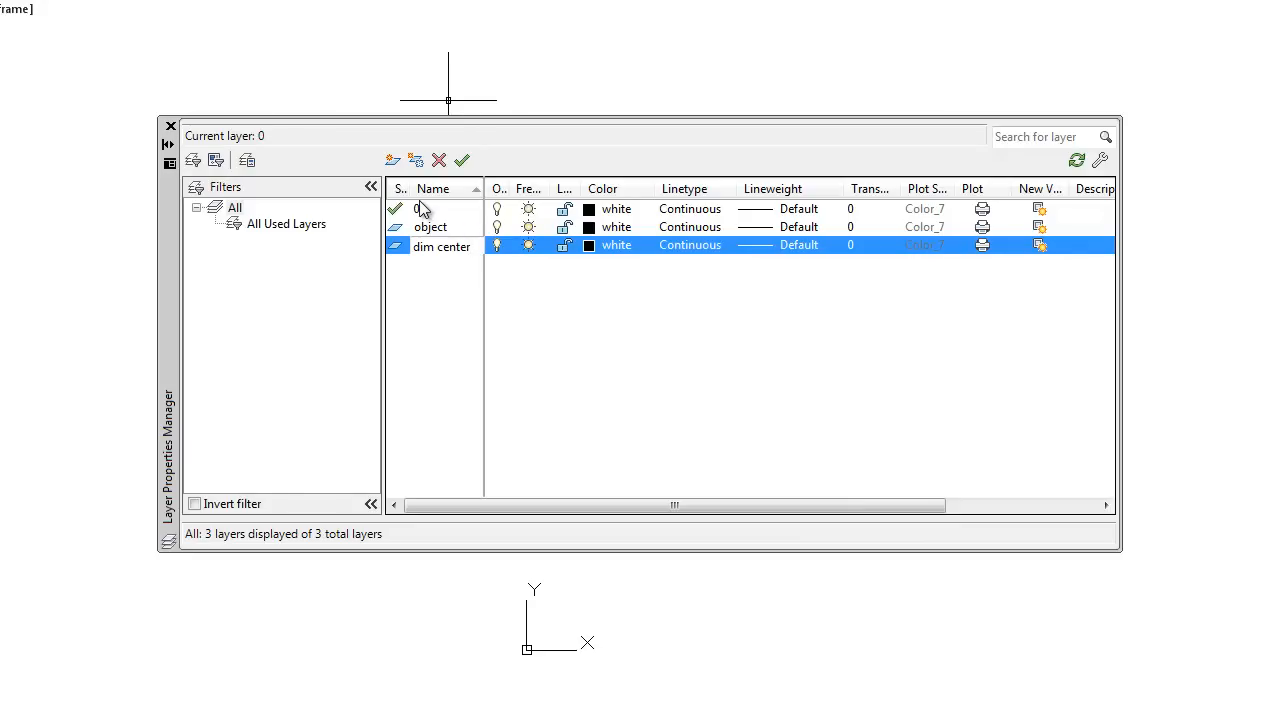
pyautogui.doubleClick(442, 246)
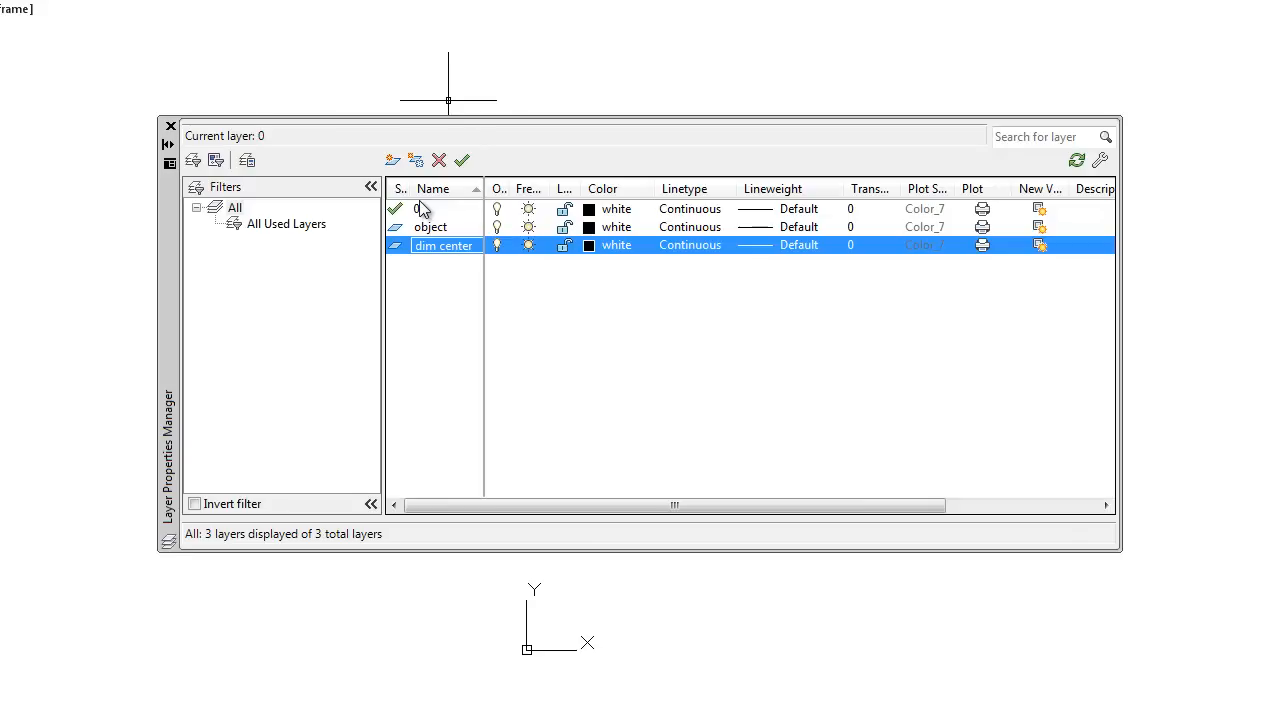
pyautogui.click(393, 160)
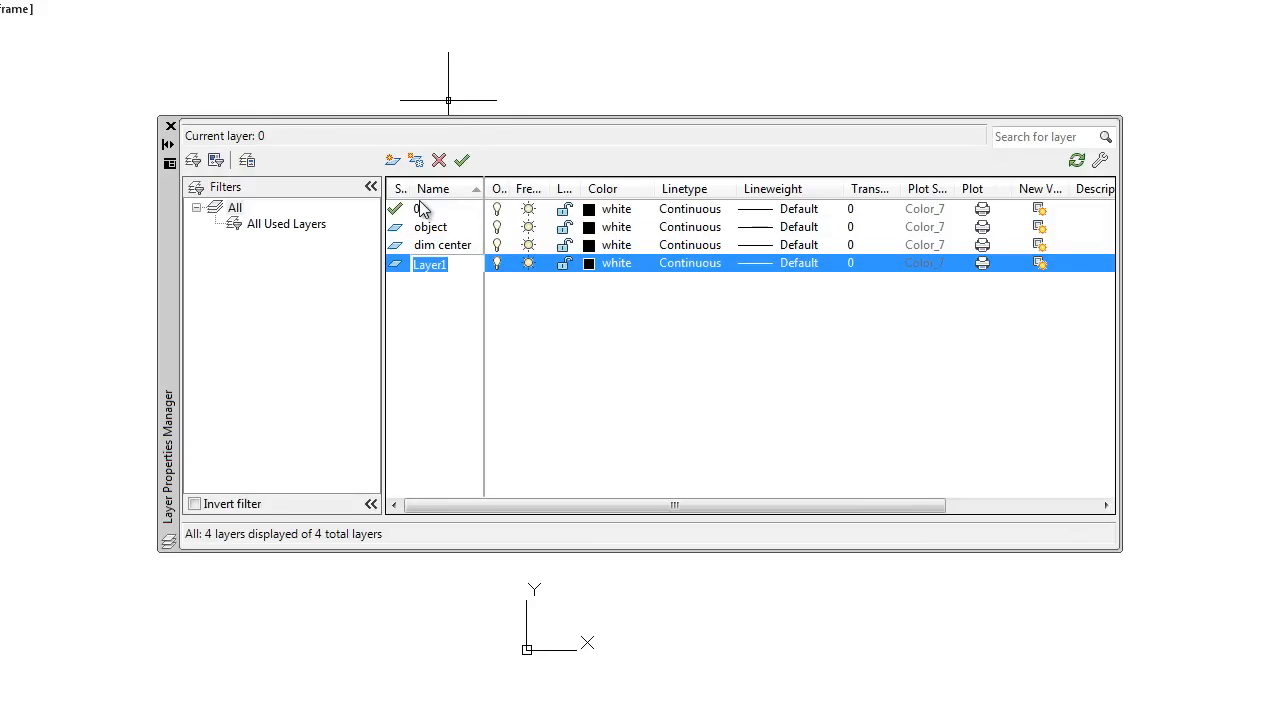
pyautogui.write('area')
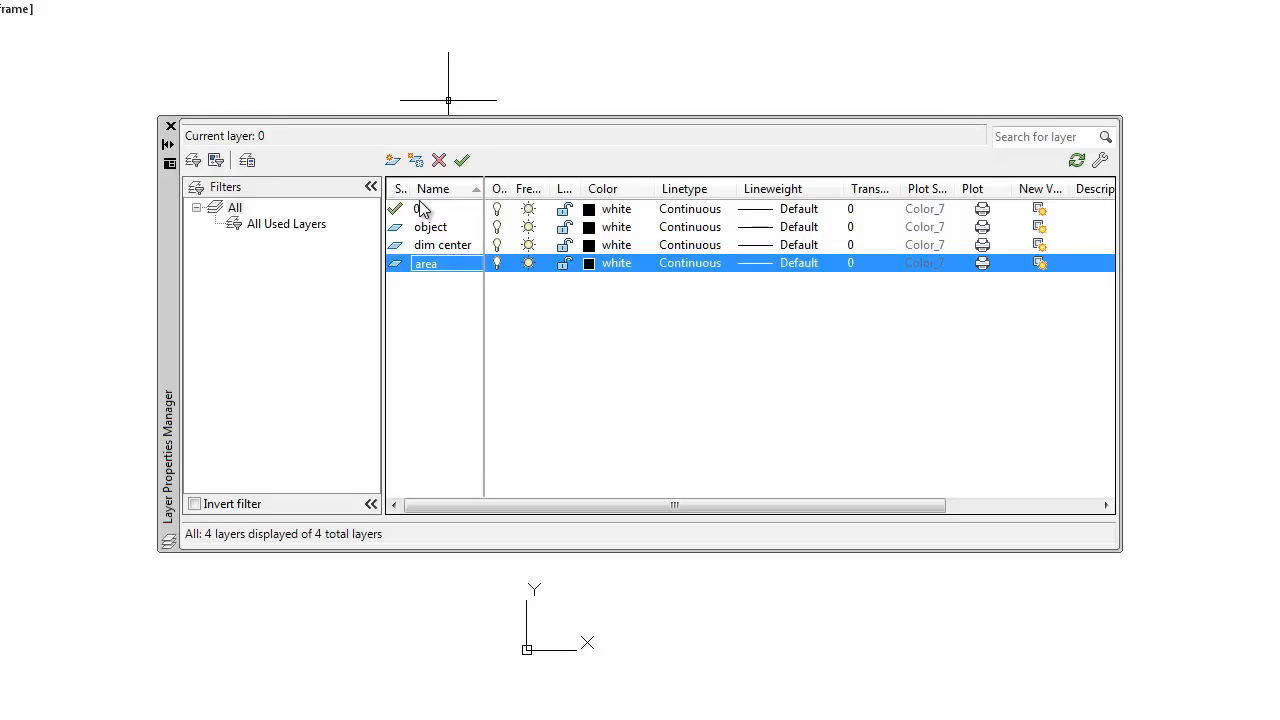
pyautogui.click(393, 160)
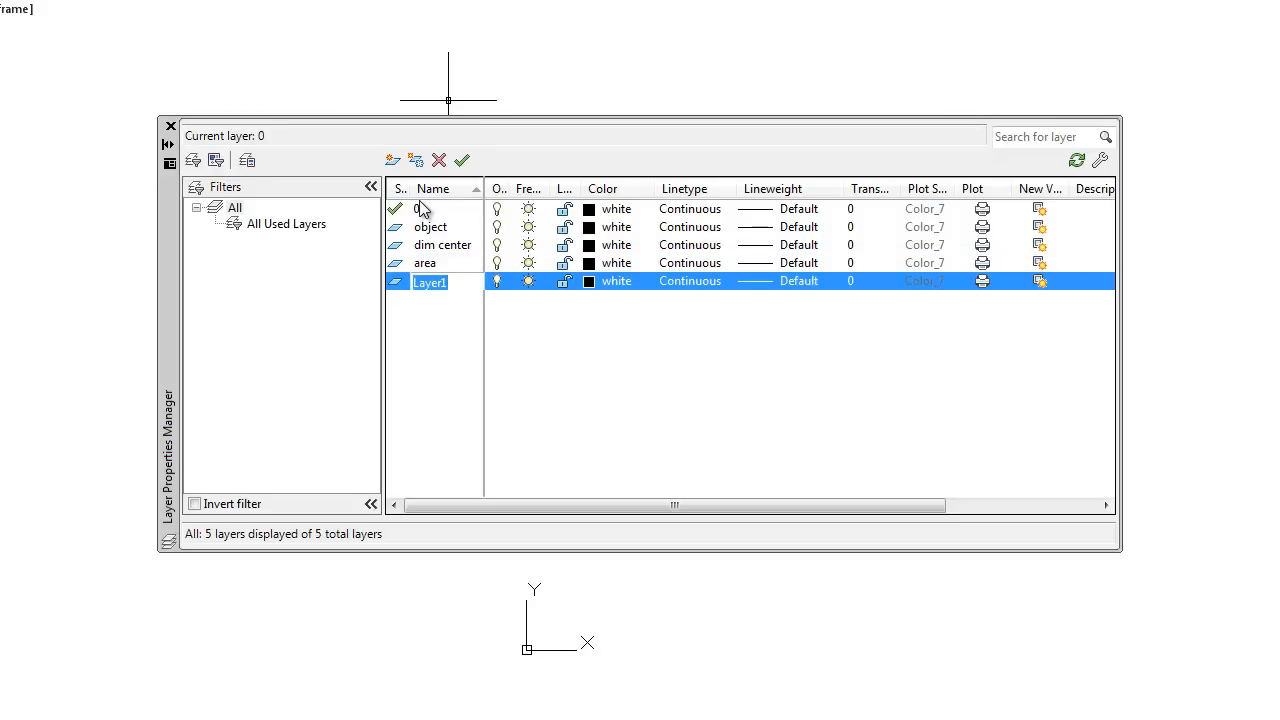
pyautogui.write('center')
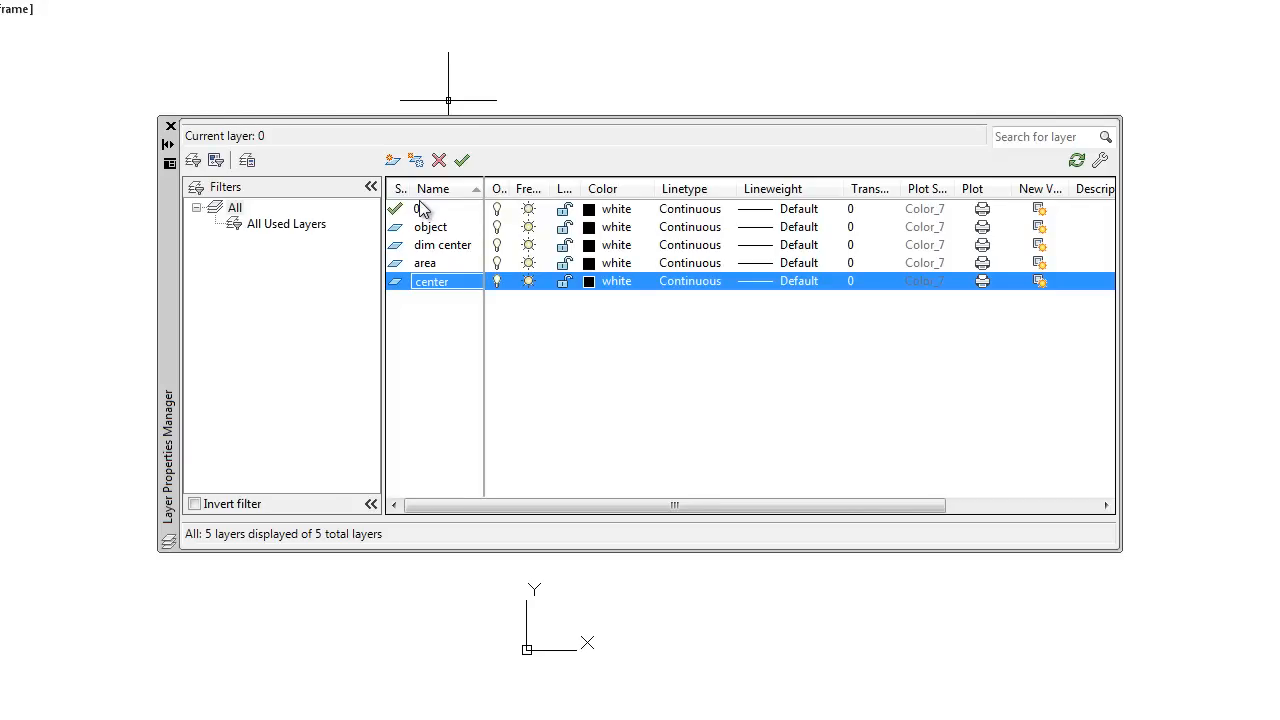
pyautogui.click(393, 160)
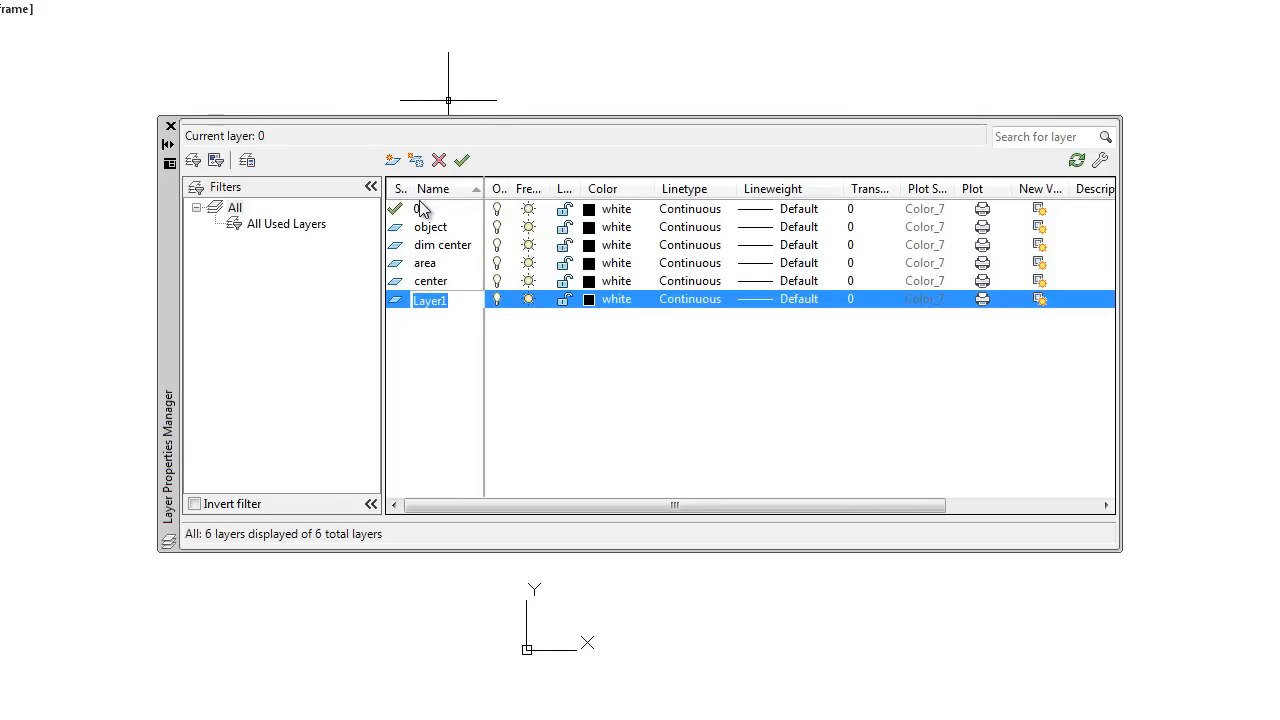
pyautogui.write('dim')
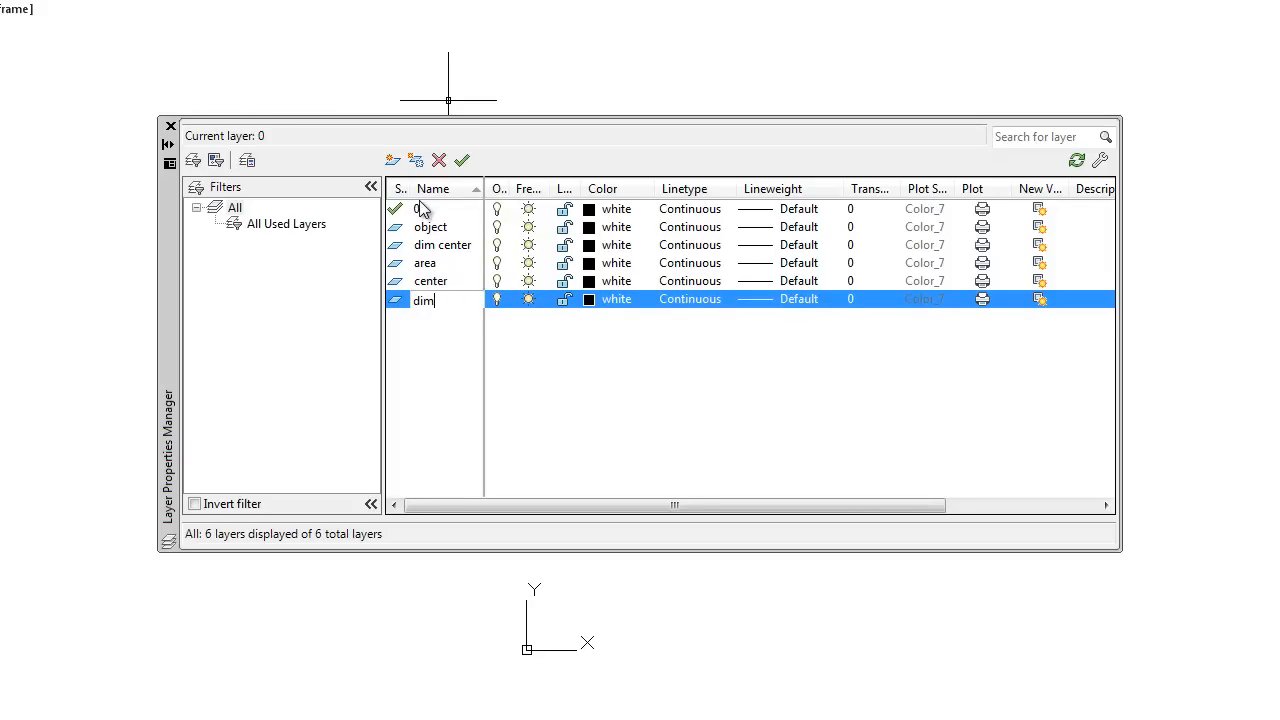
pyautogui.click(588, 299)
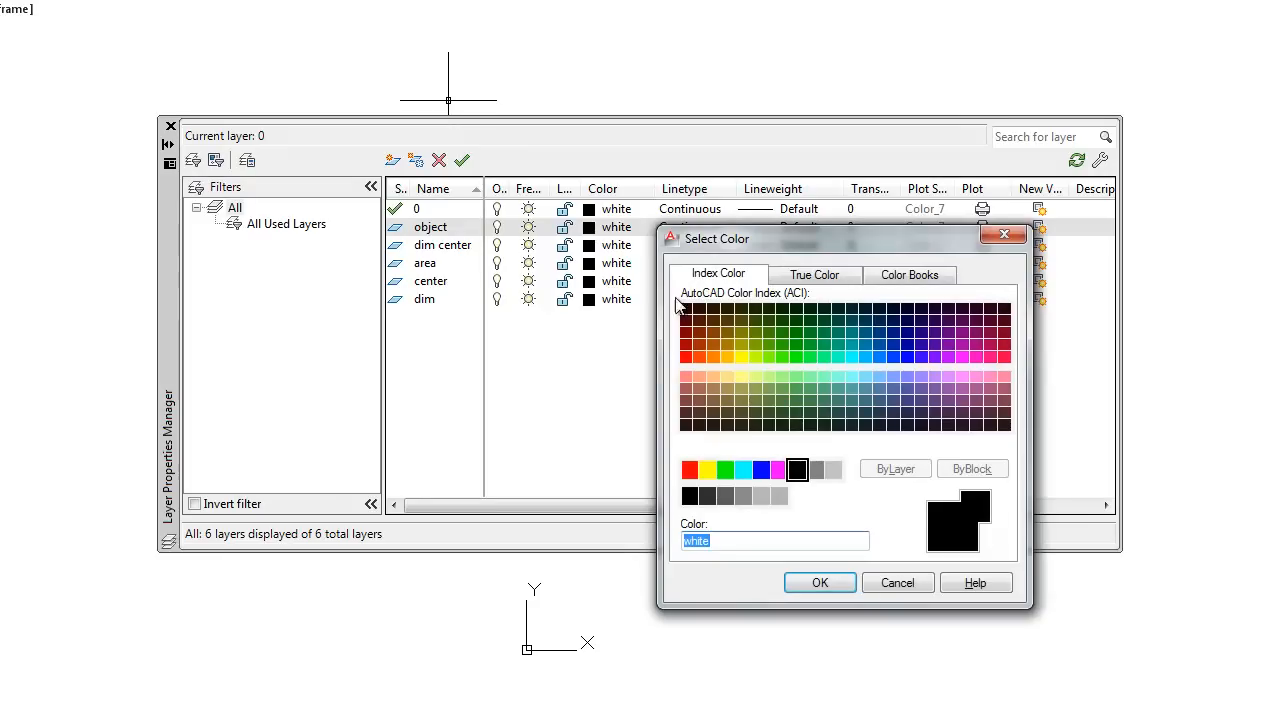
# - Colour the layers: object 30, dim center 114, area 174, center green, dim 214
pyautogui.click(712, 357)
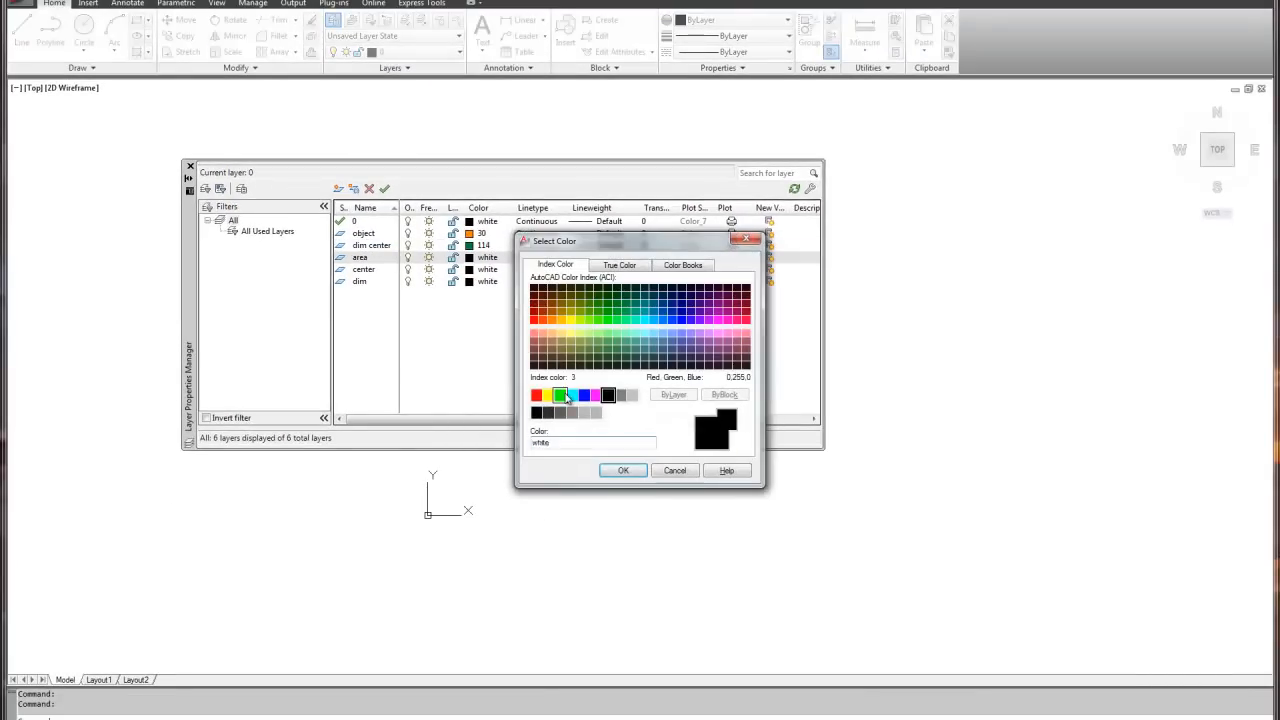
pyautogui.click(623, 470)
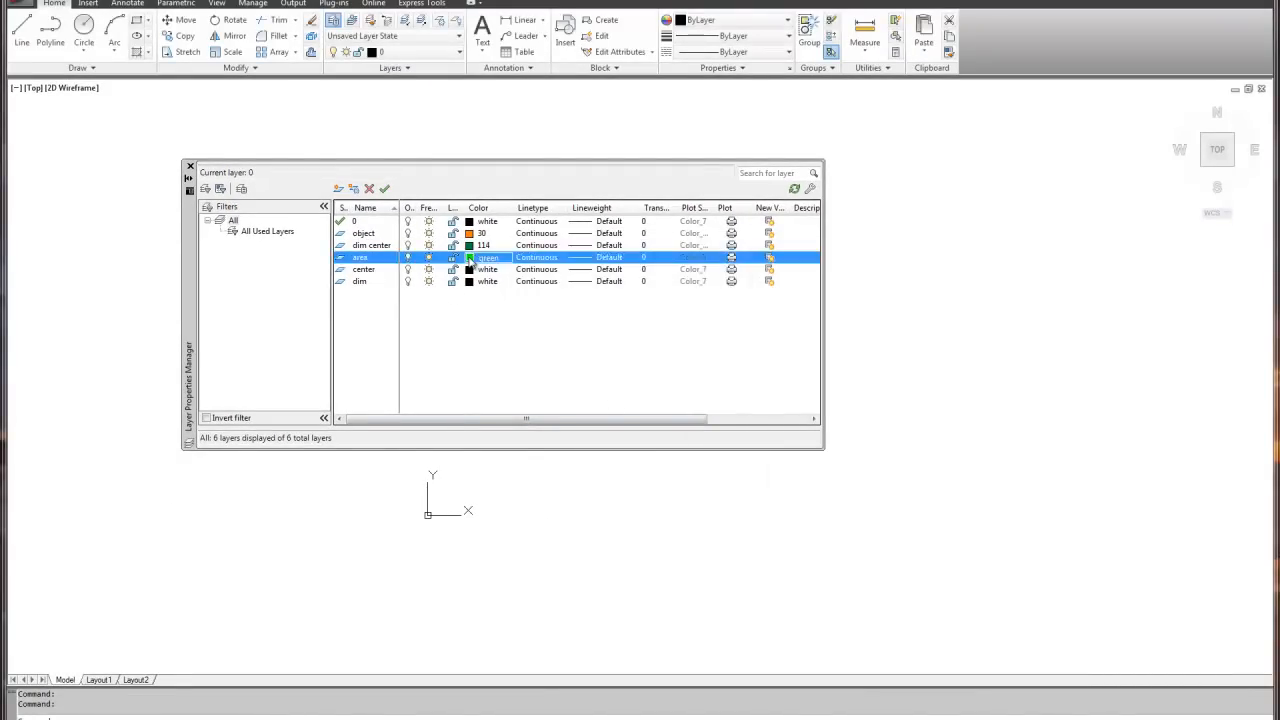
pyautogui.click(469, 257)
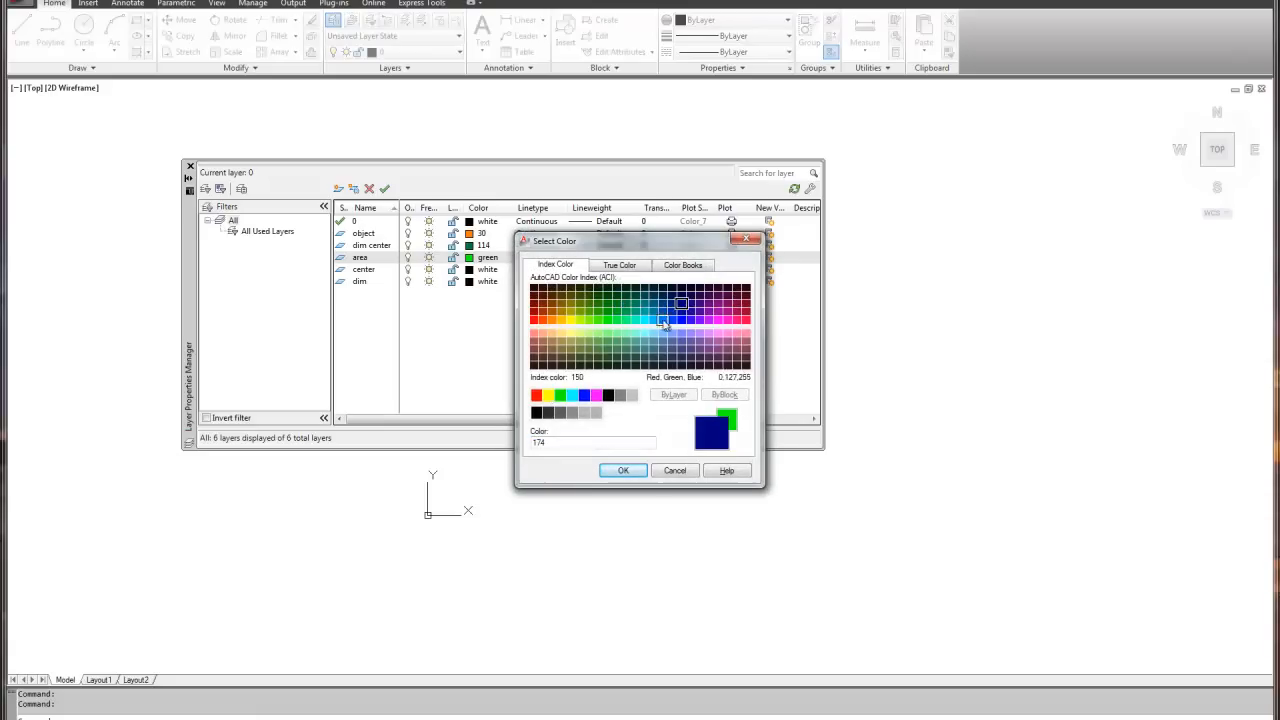
pyautogui.click(623, 470)
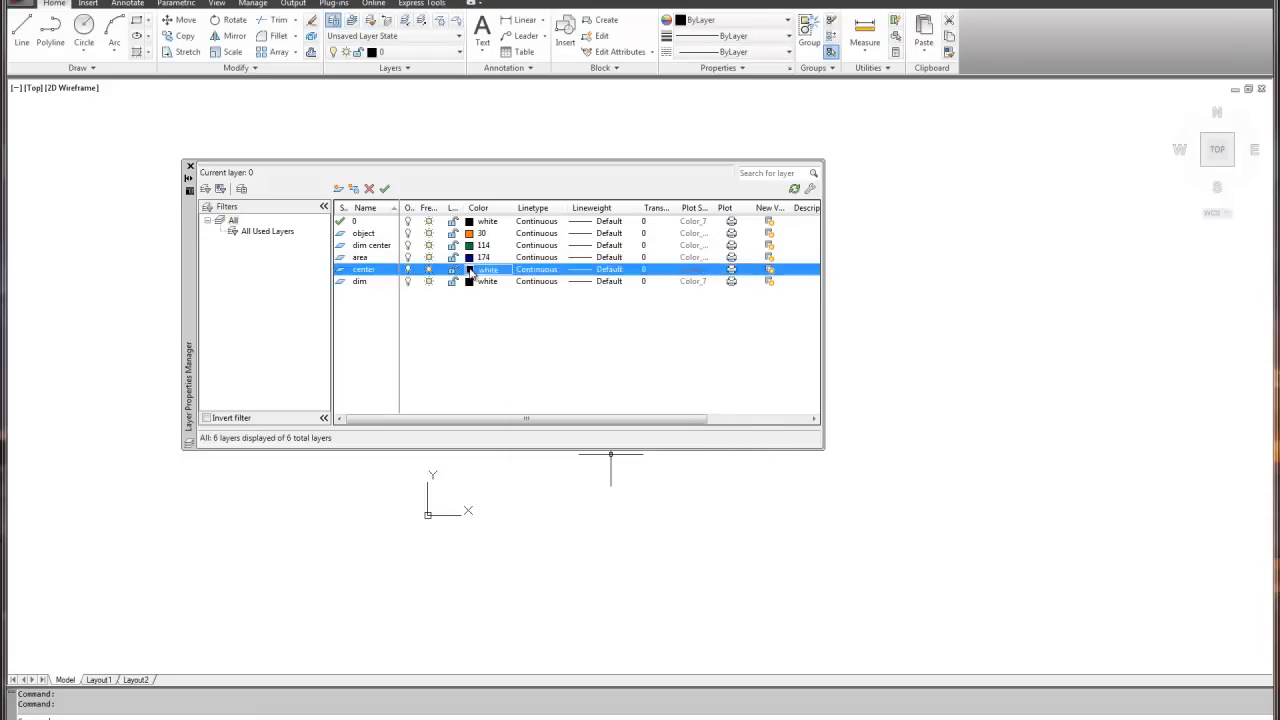
pyautogui.click(469, 269)
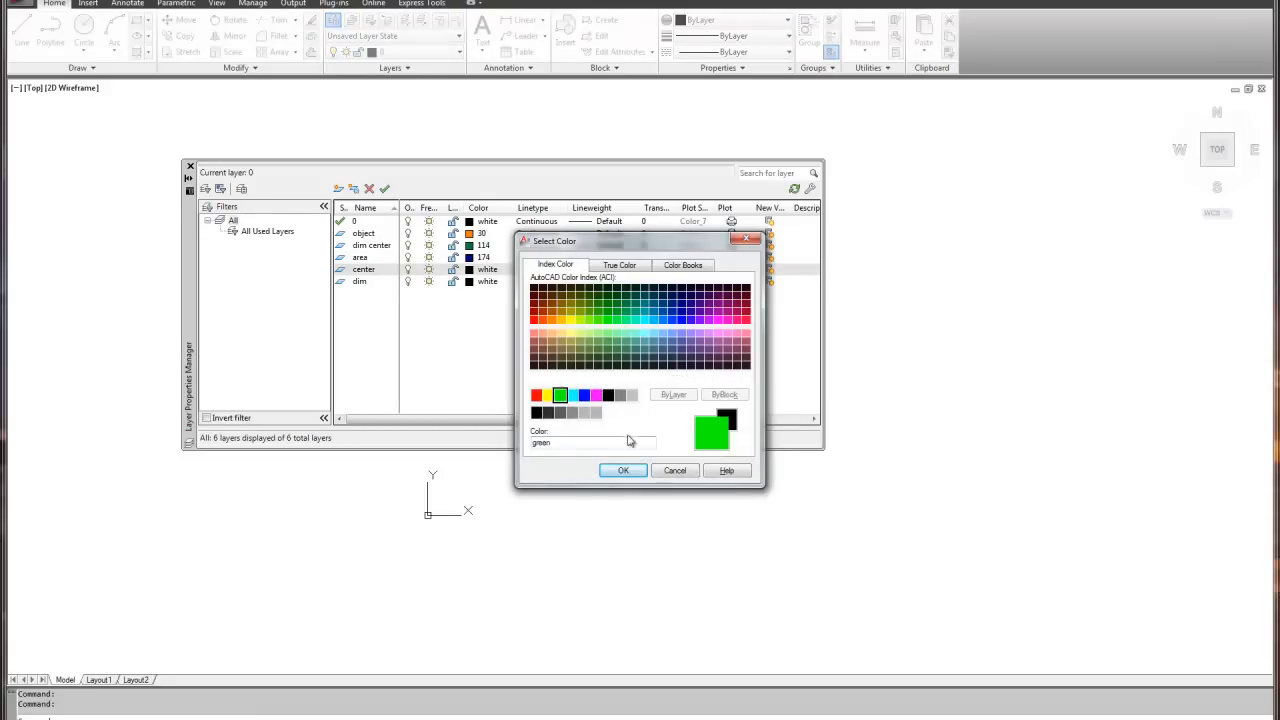
pyautogui.click(623, 470)
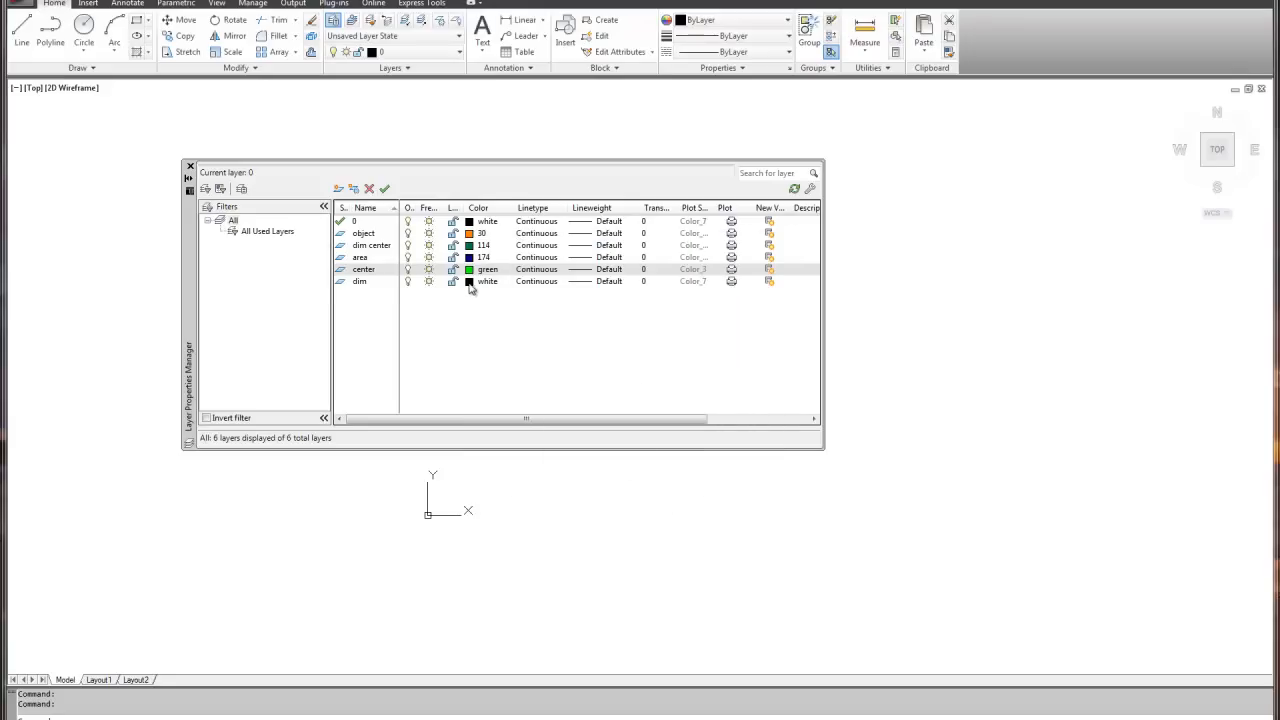
pyautogui.click(469, 281)
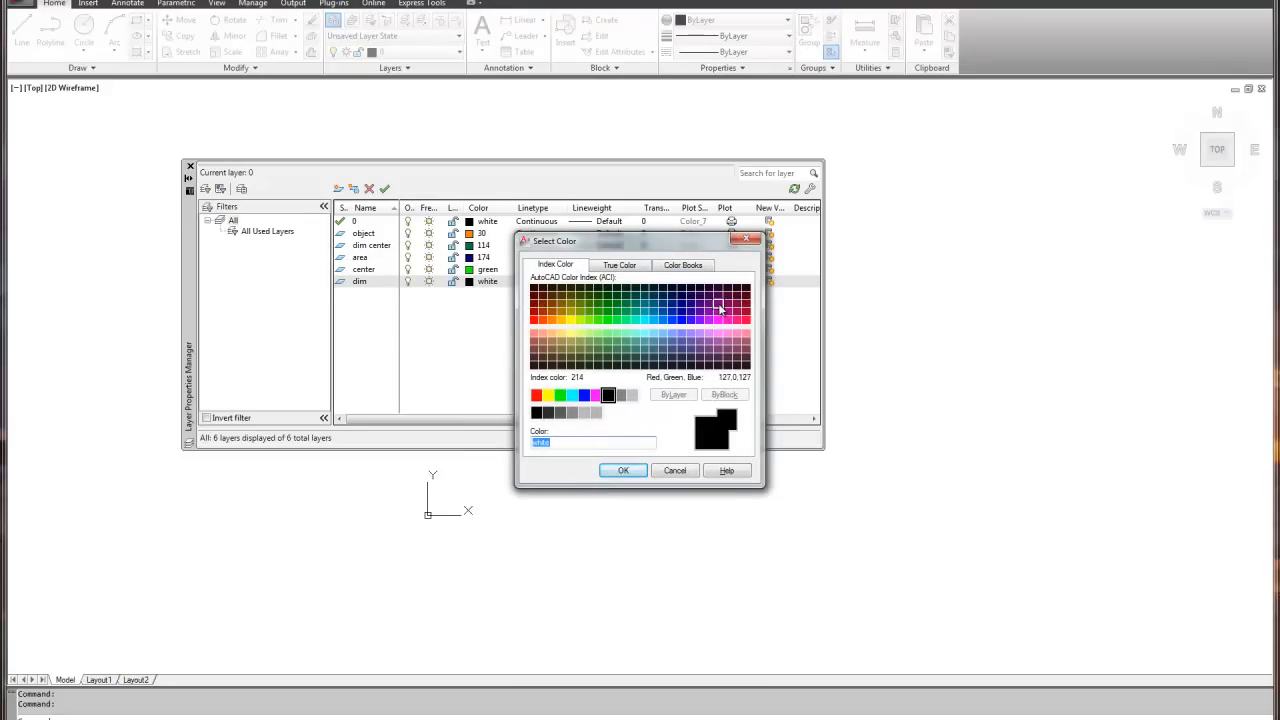
pyautogui.click(623, 470)
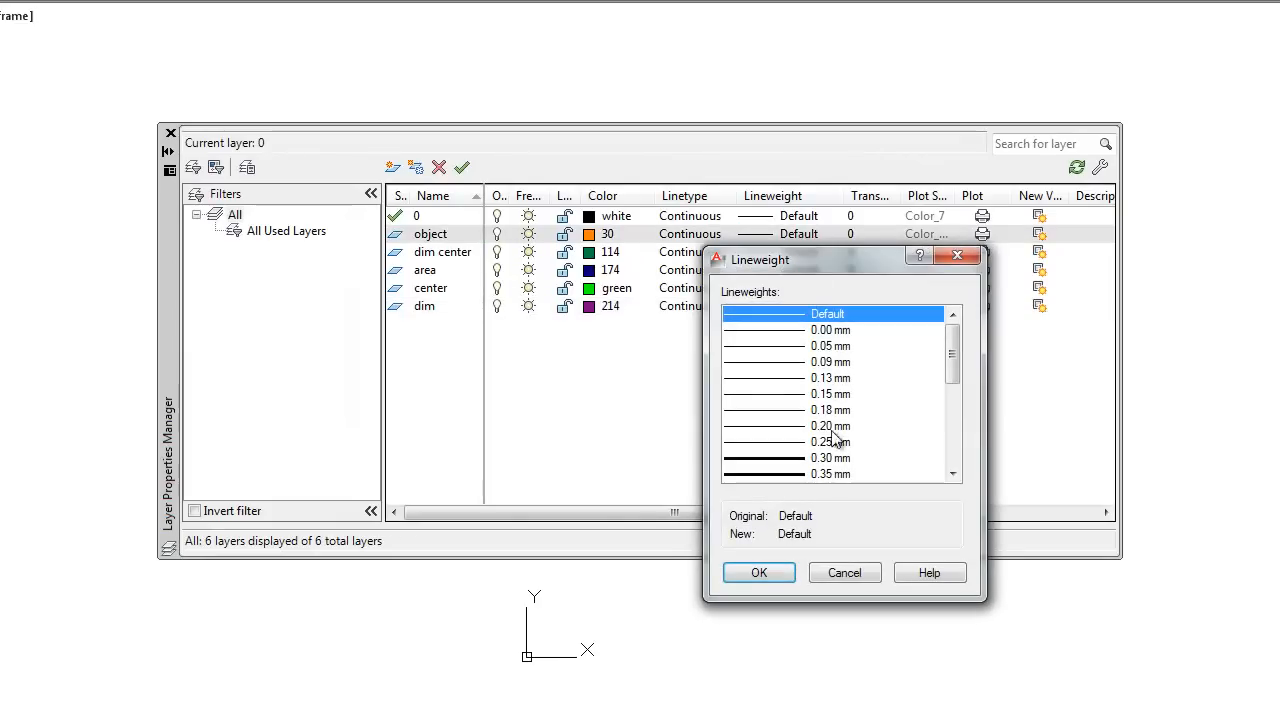
# - Set the object layer's lineweight to 0.50 mm
pyautogui.click(830, 442)
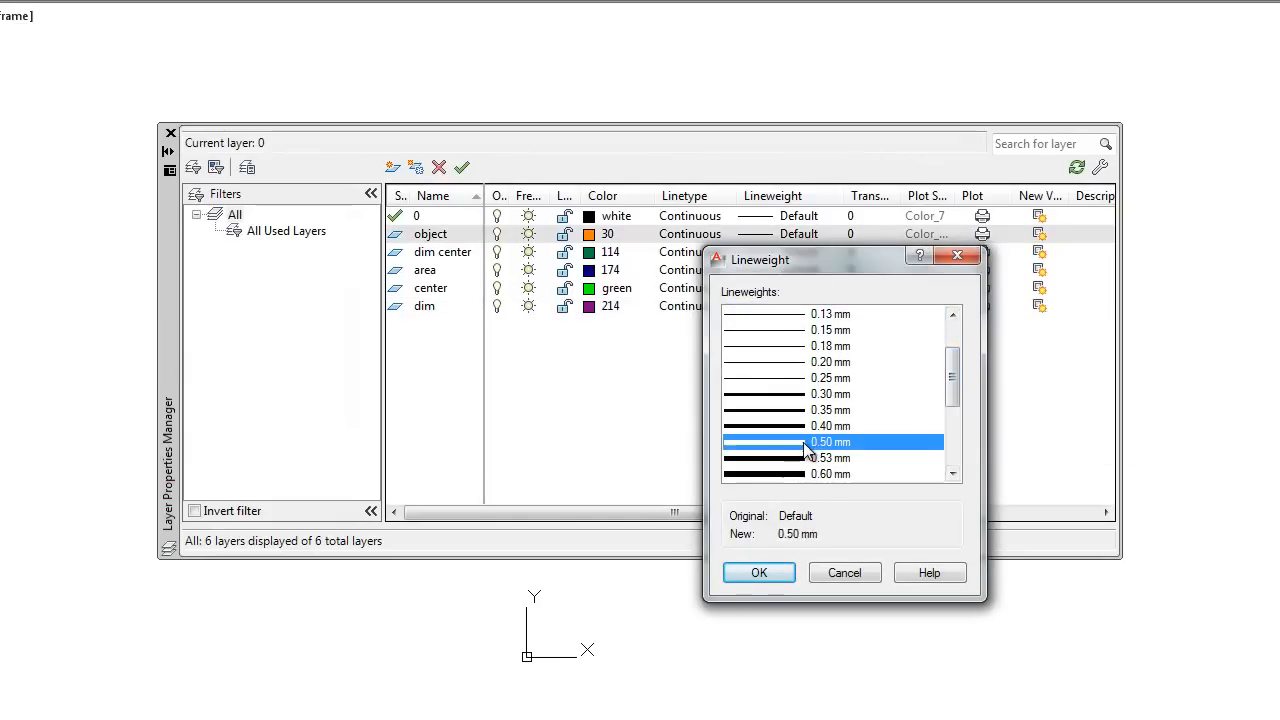
pyautogui.click(758, 572)
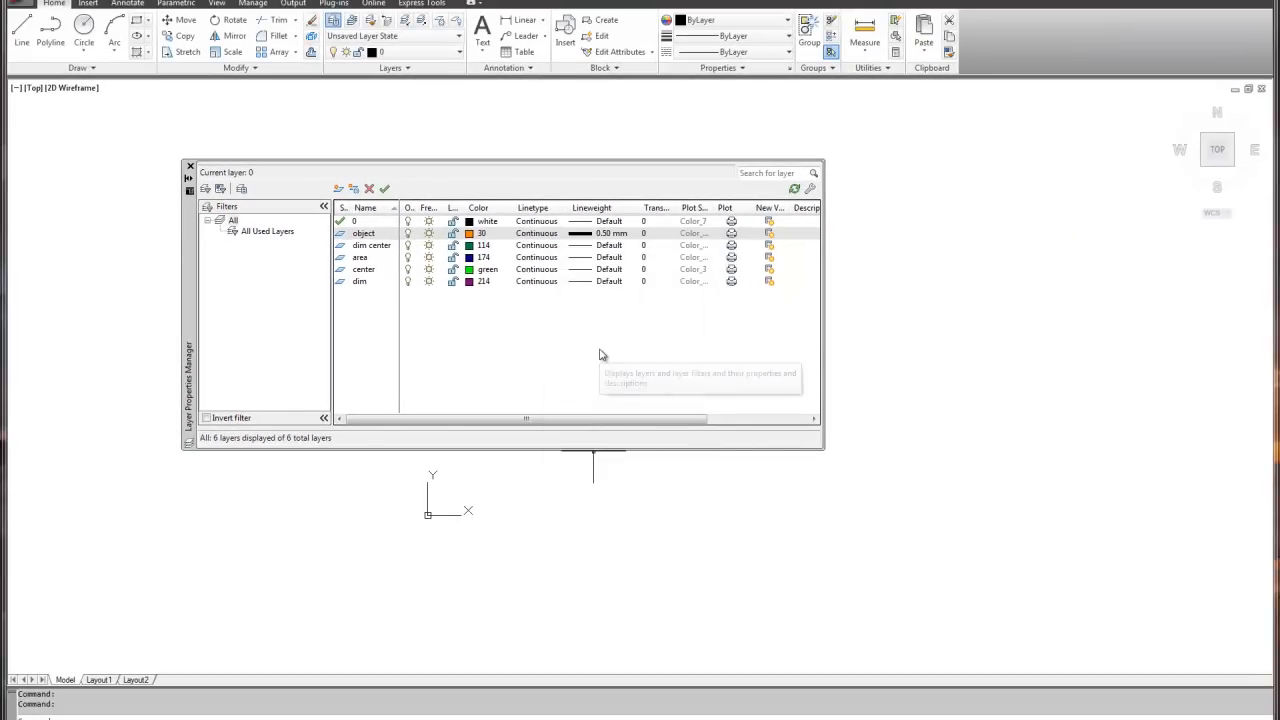
pyautogui.moveTo(600, 355)
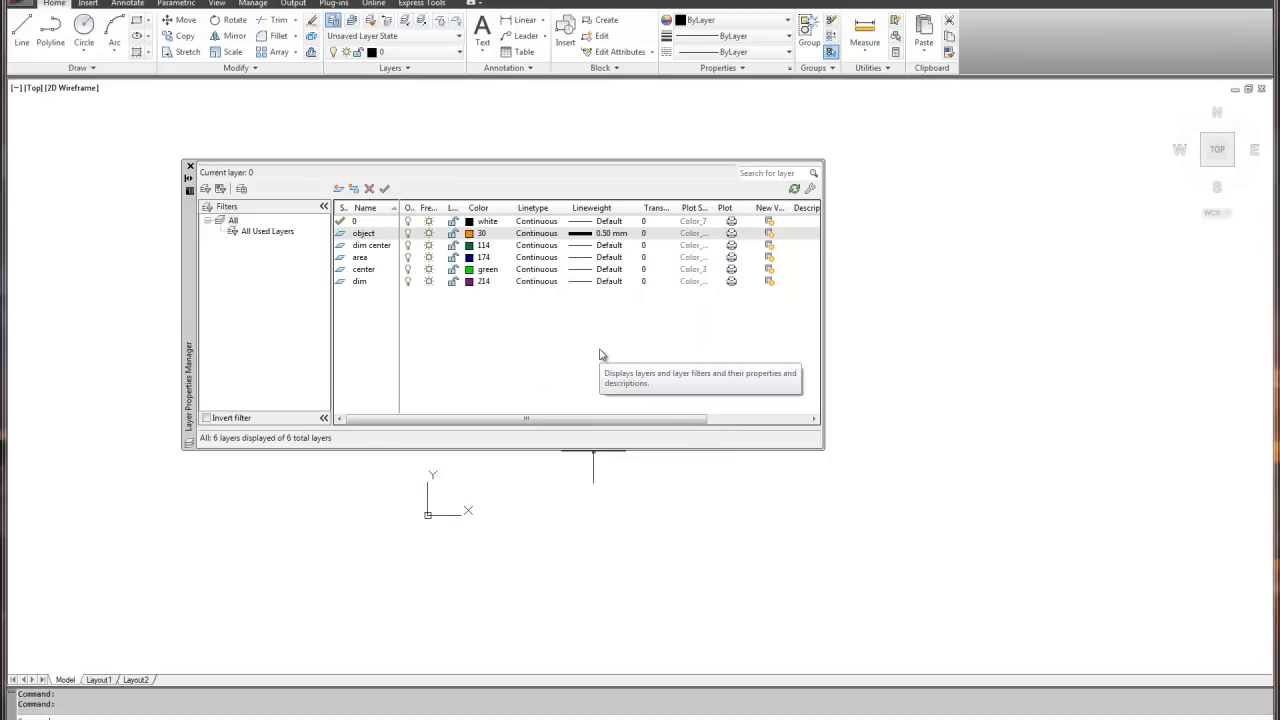
pyautogui.moveTo(360, 260)
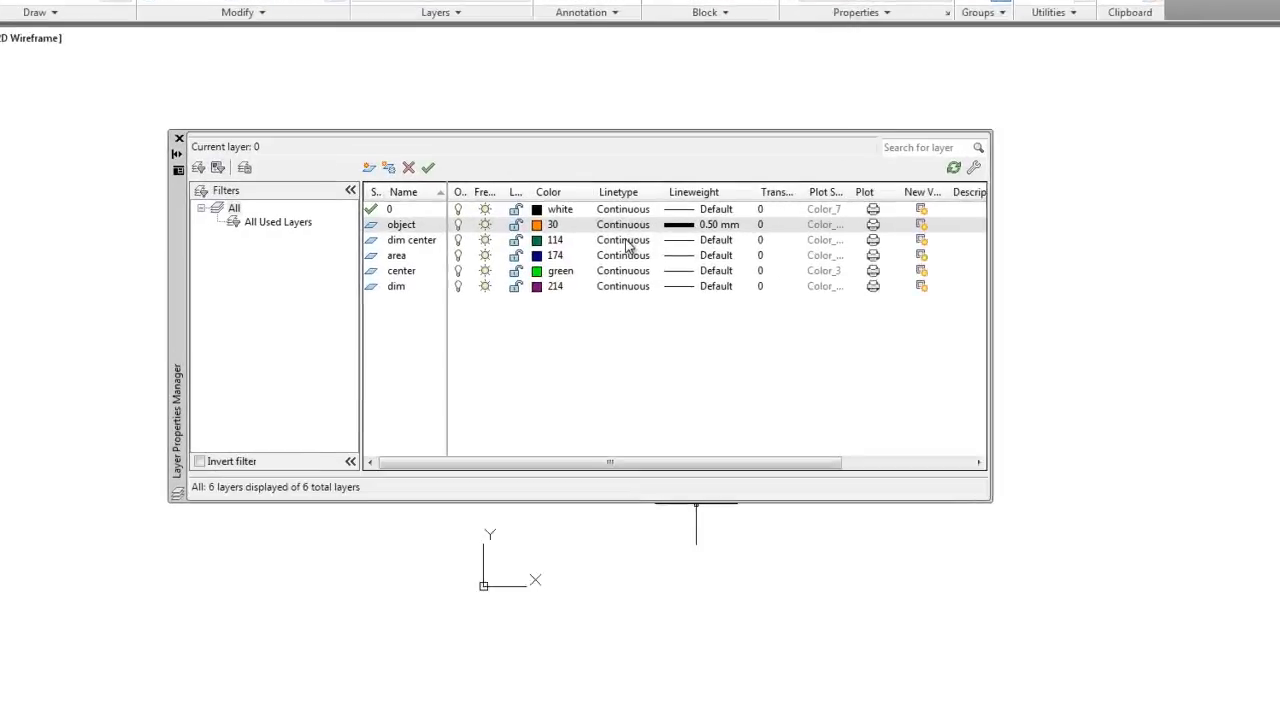
# - Load the CENTER2 linetype and assign it to the dim center and center layers
pyautogui.click(623, 224)
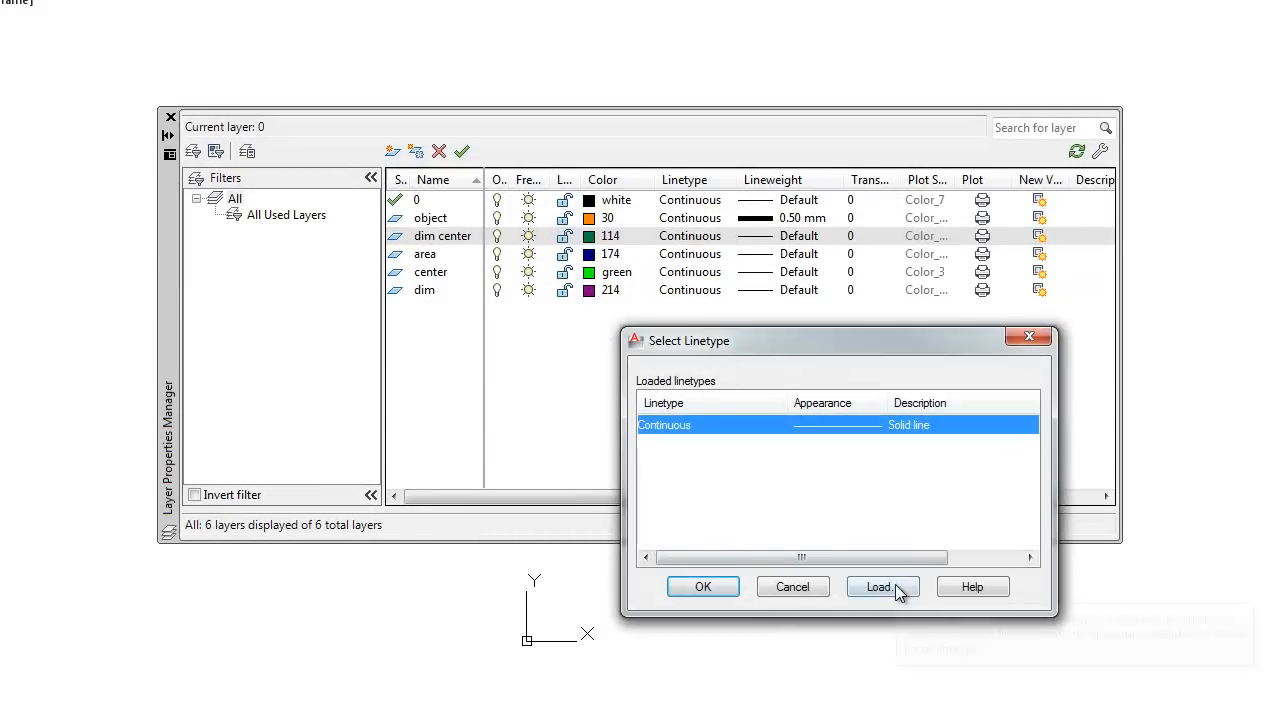
pyautogui.click(877, 586)
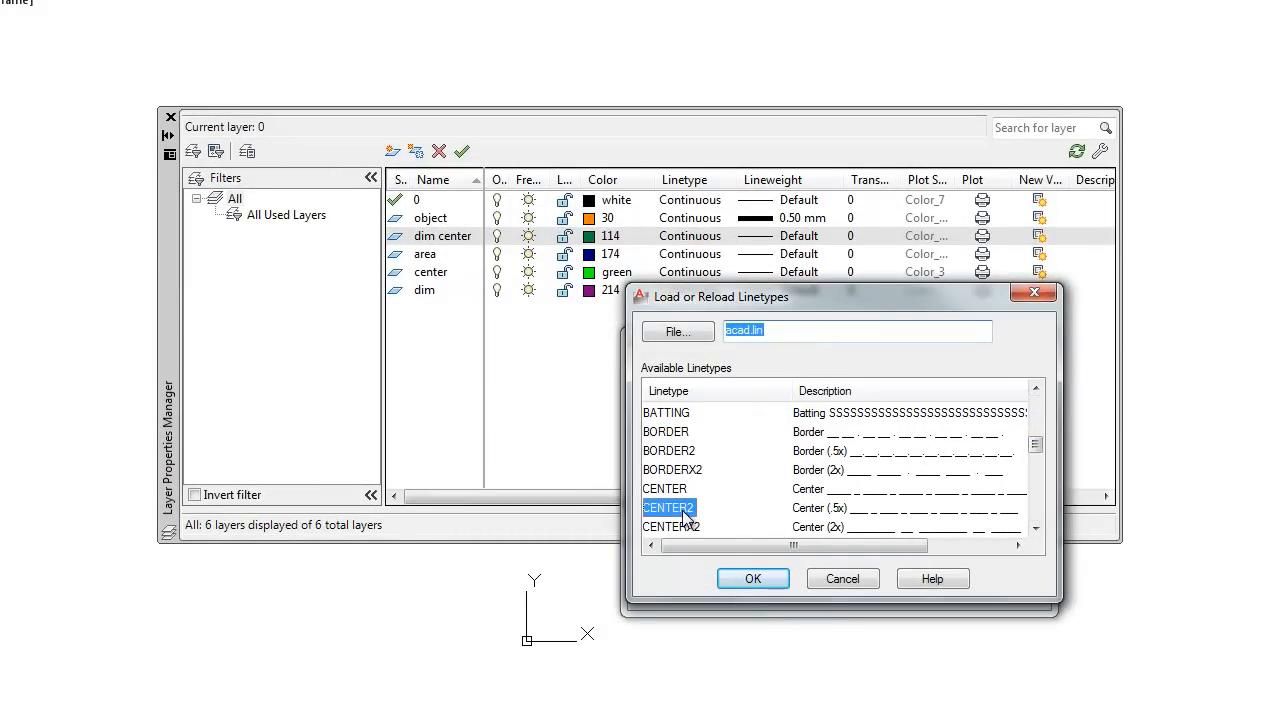
pyautogui.click(752, 578)
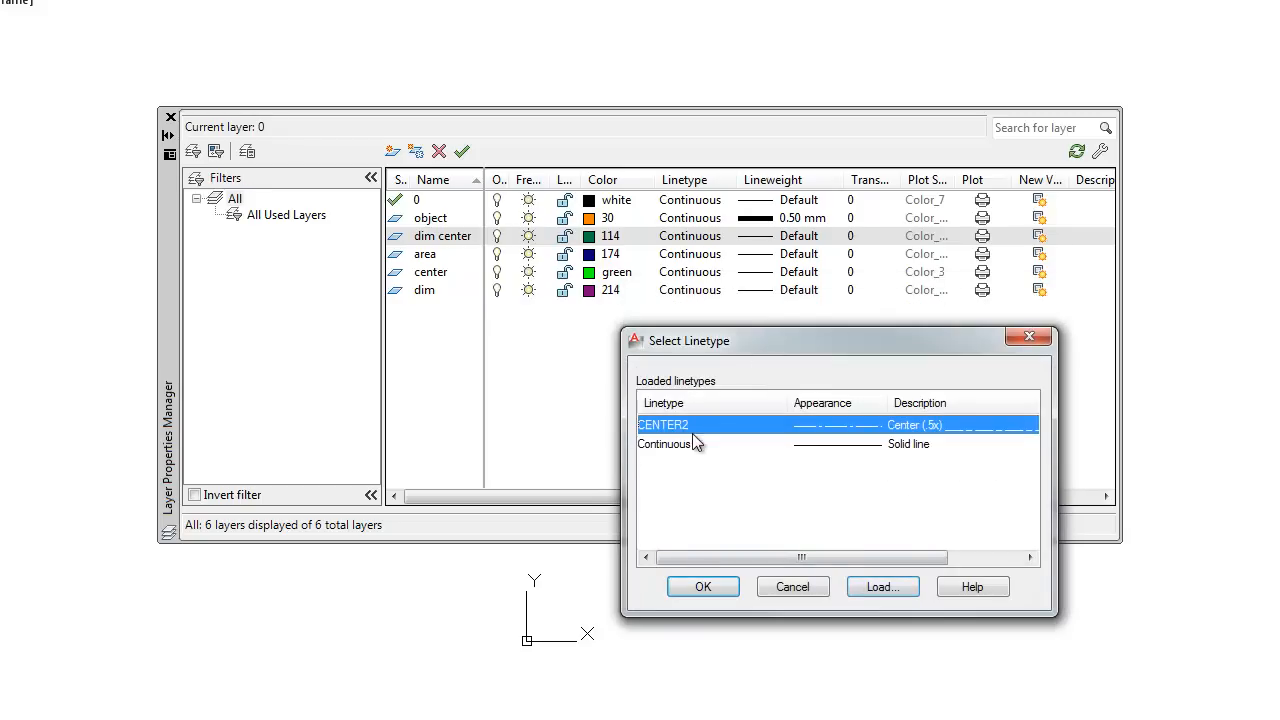
pyautogui.click(702, 586)
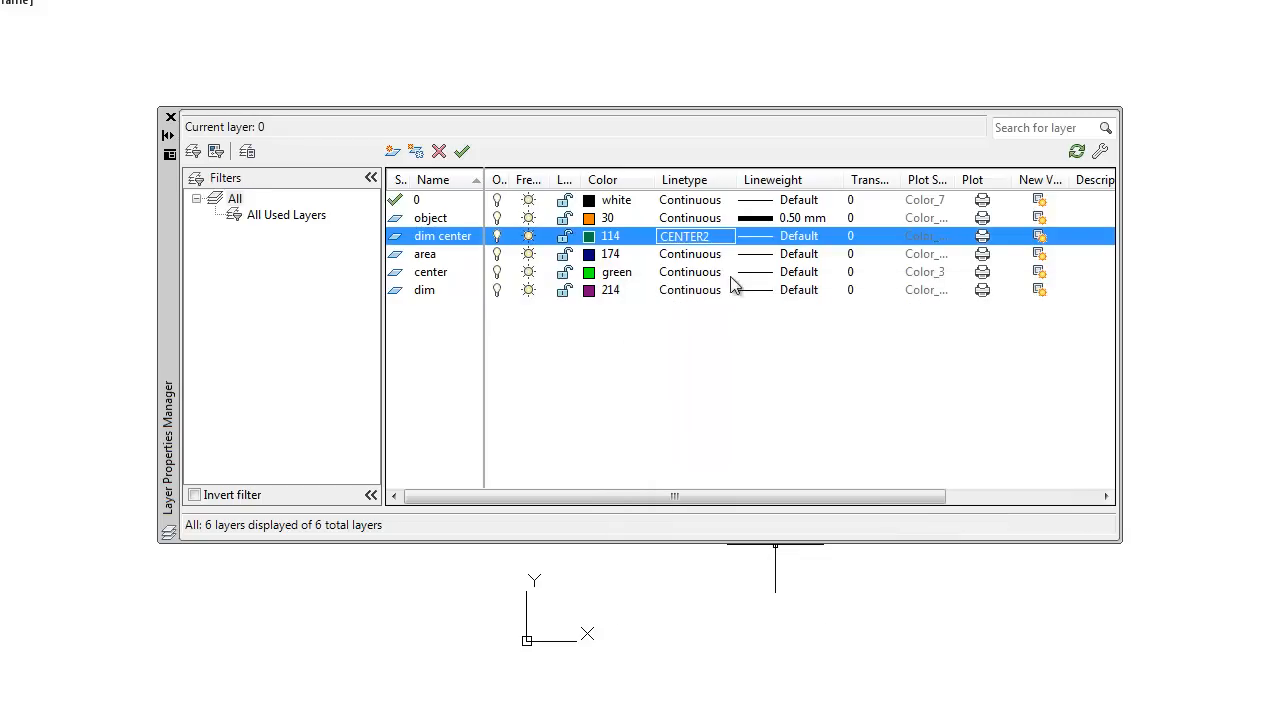
pyautogui.click(799, 272)
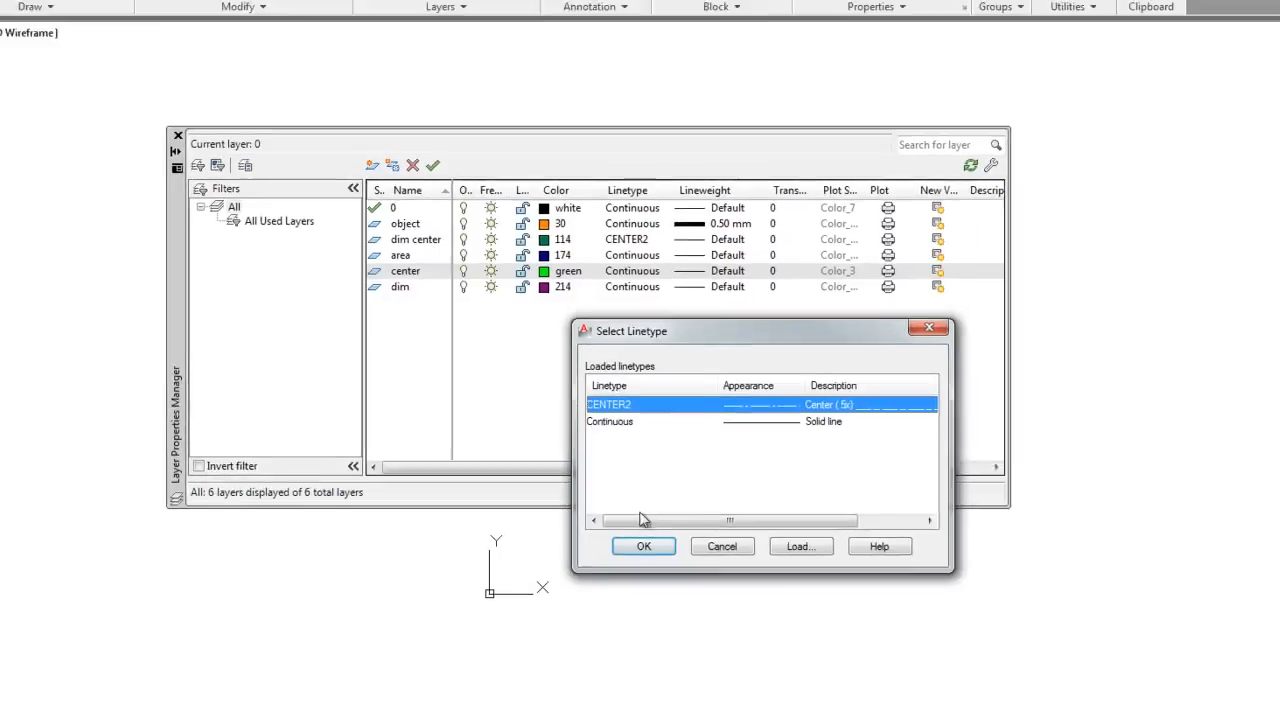
pyautogui.click(643, 546)
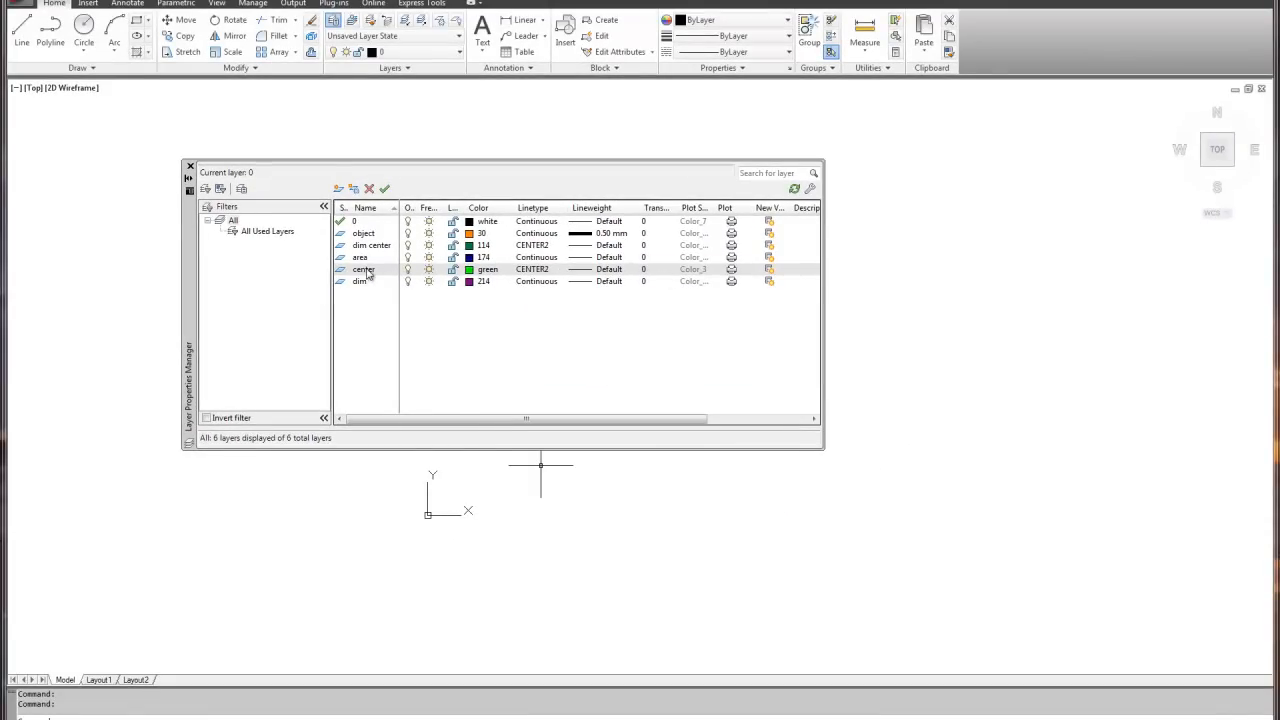
# - Make center the current layer and draw crossing horizontal and vertical center lines
pyautogui.click(190, 165)
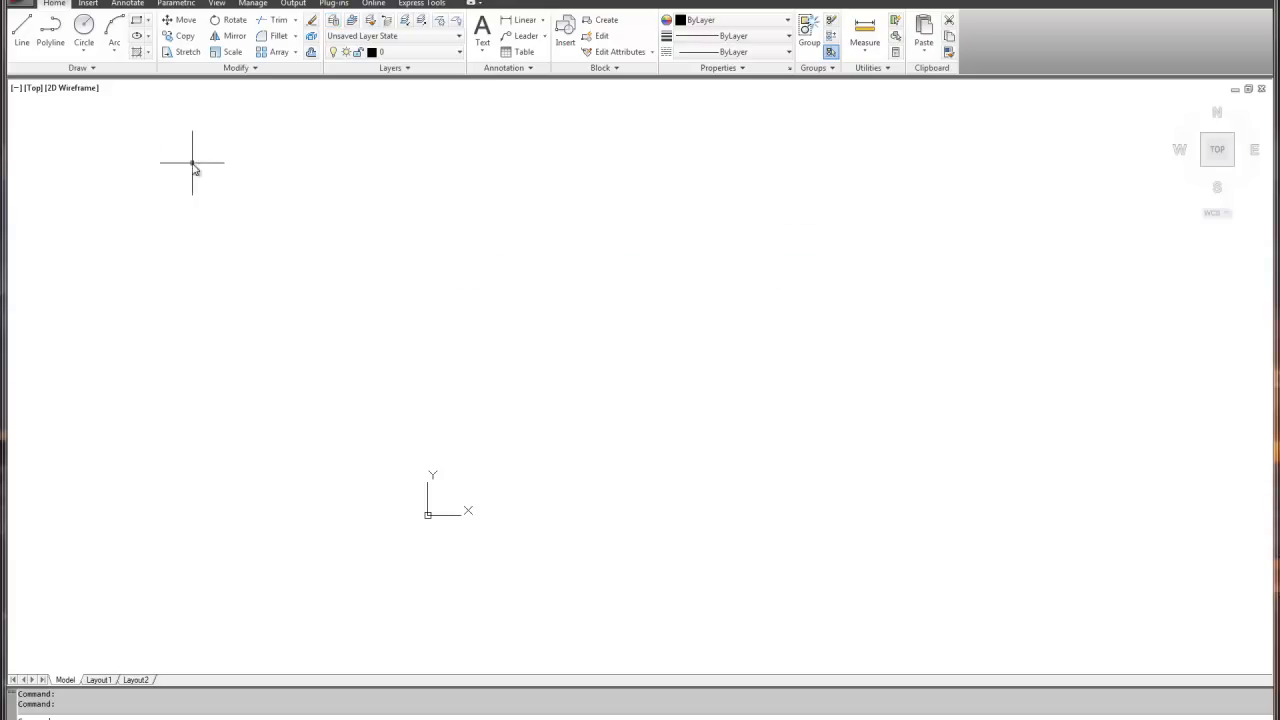
pyautogui.click(458, 52)
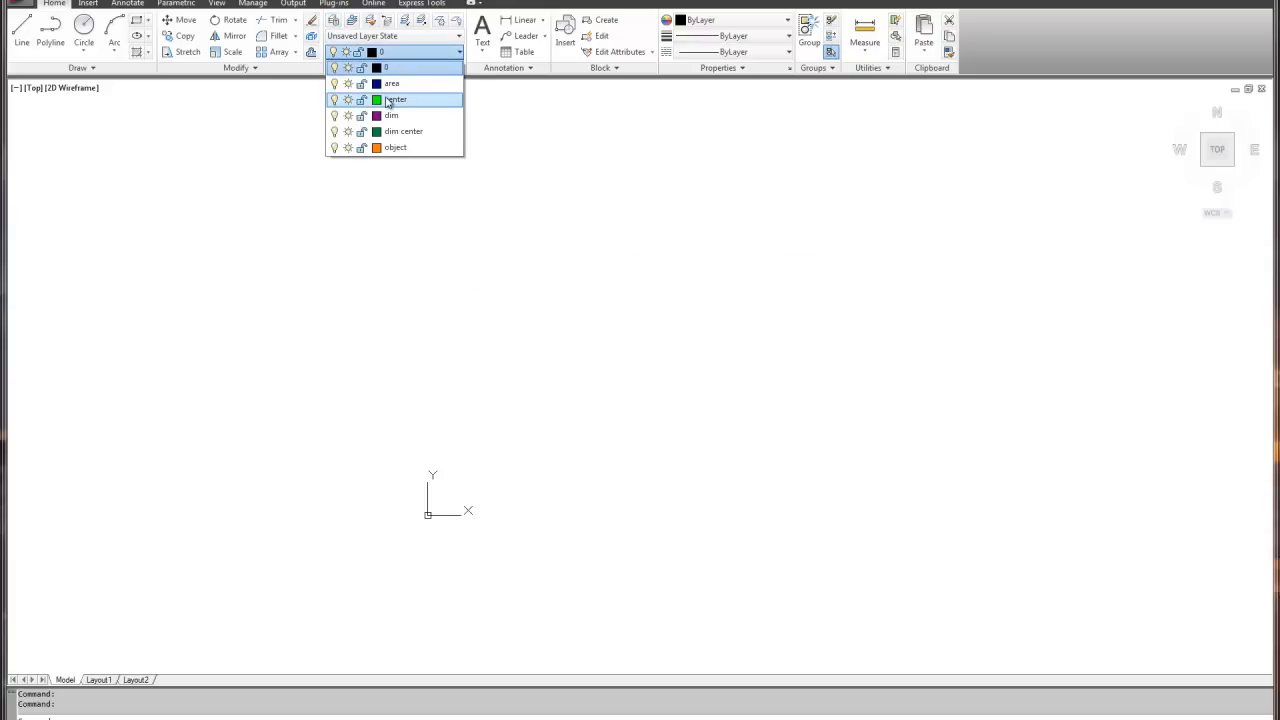
pyautogui.click(395, 99)
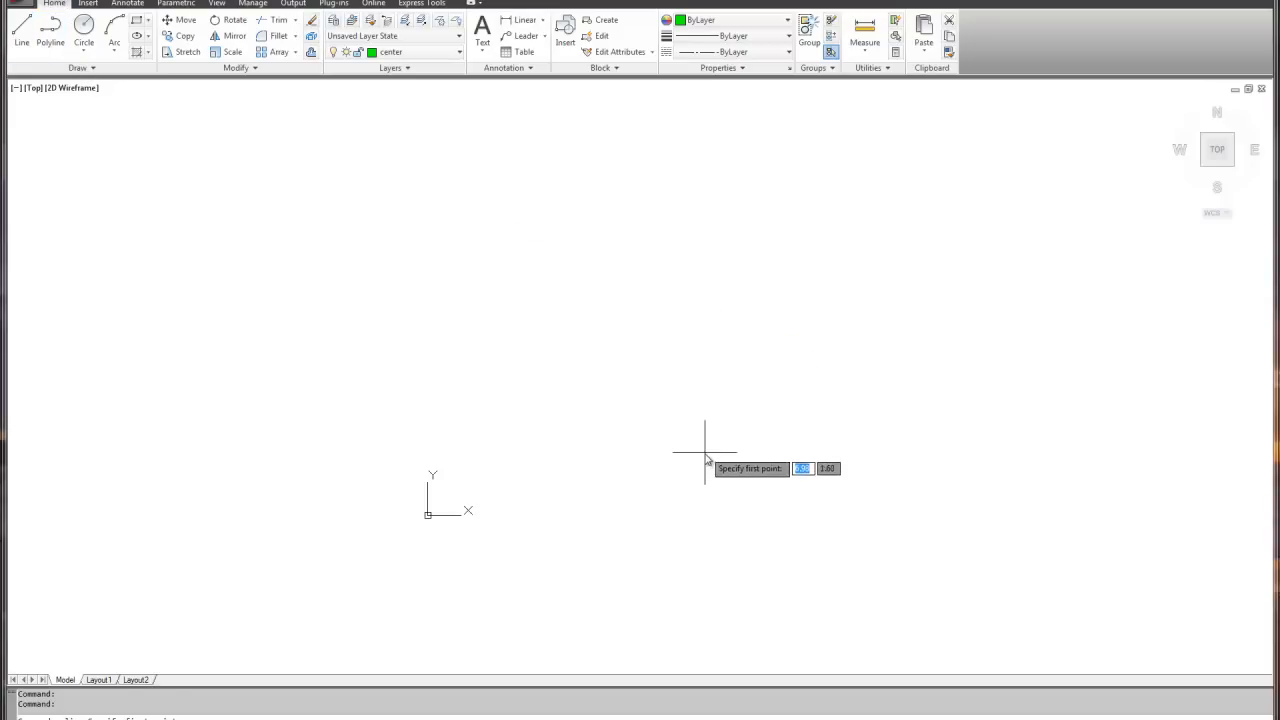
pyautogui.click(705, 450)
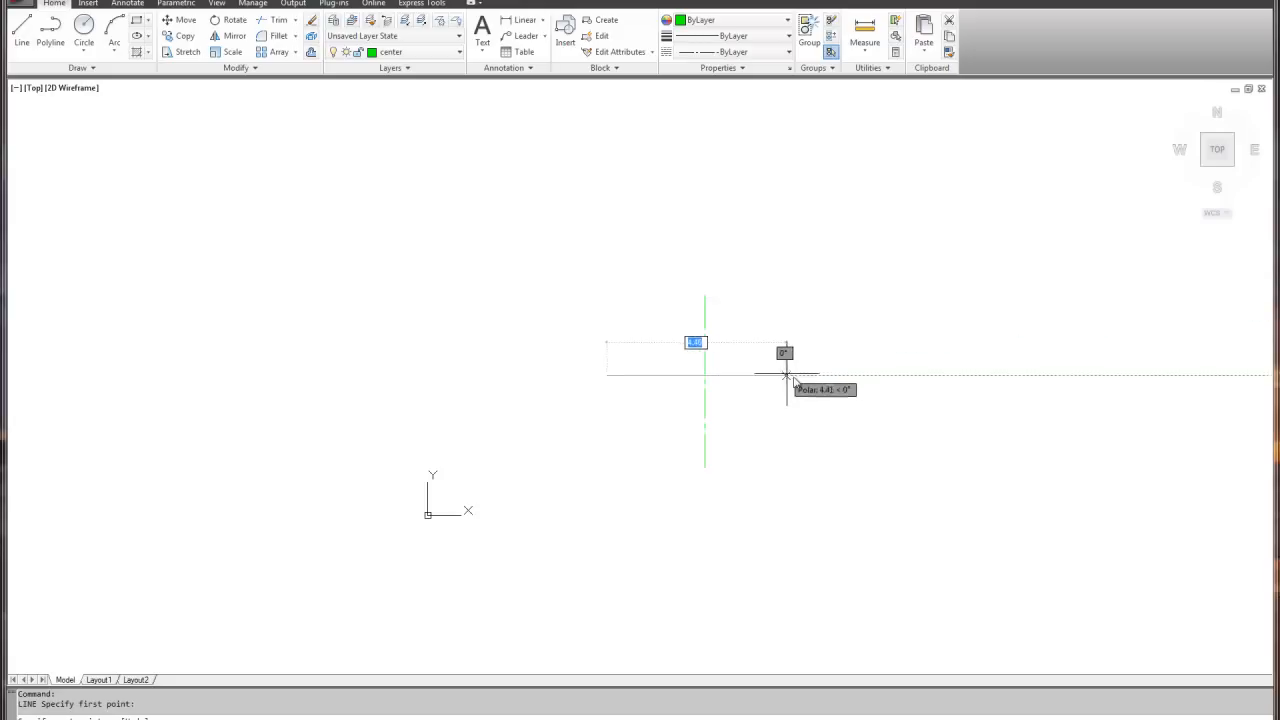
pyautogui.click(787, 375)
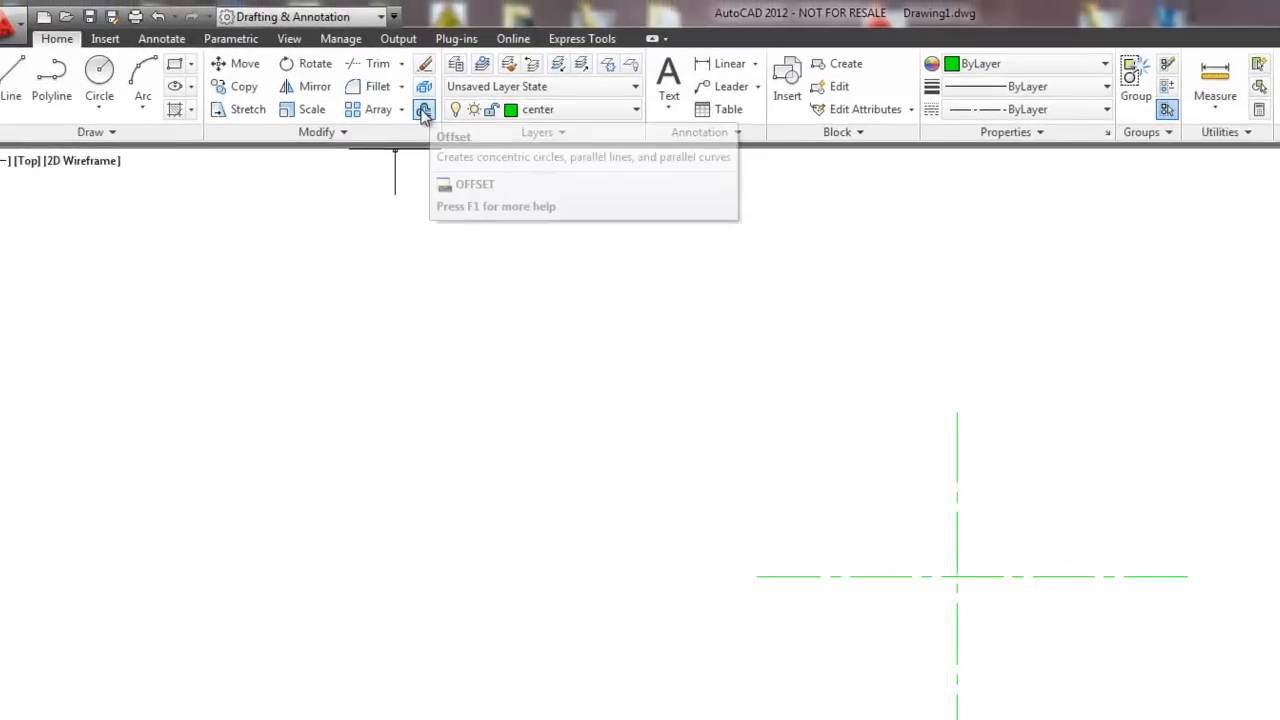
# - Offset the center lines by 2, 3.57 and 2 to create the extra hole-centre crosshairs
pyautogui.click(424, 109)
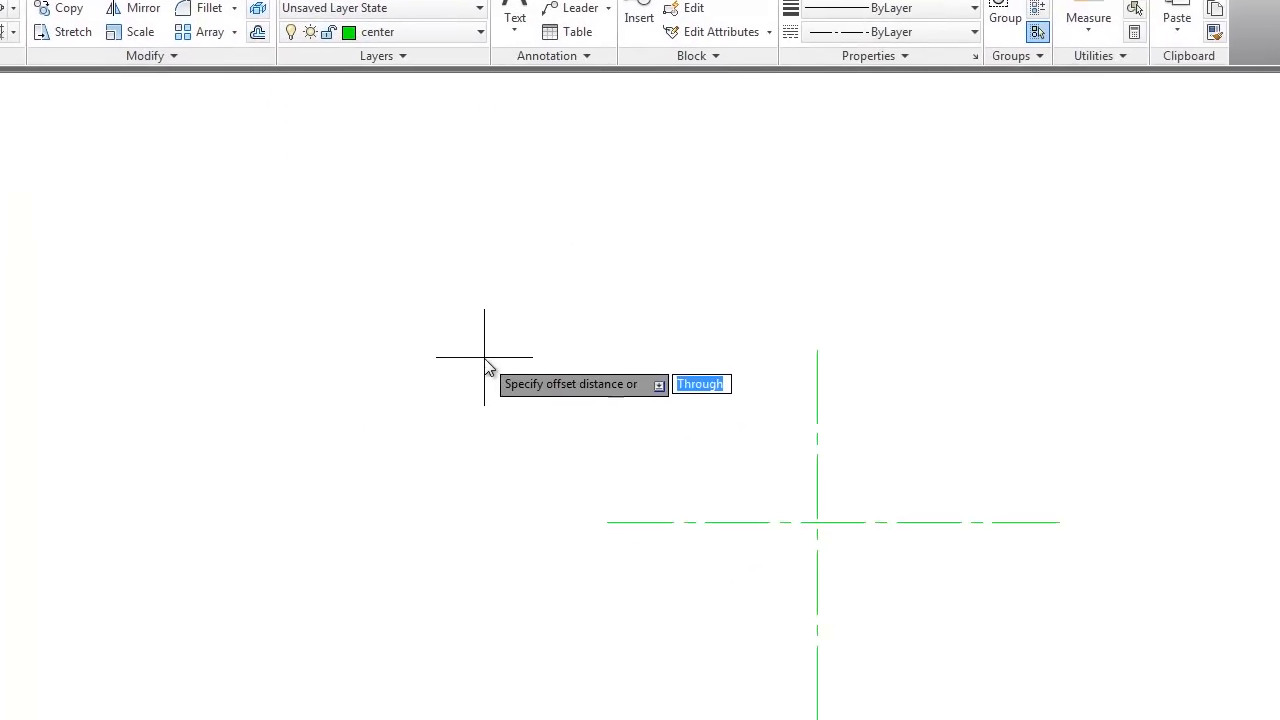
pyautogui.write('2.659')
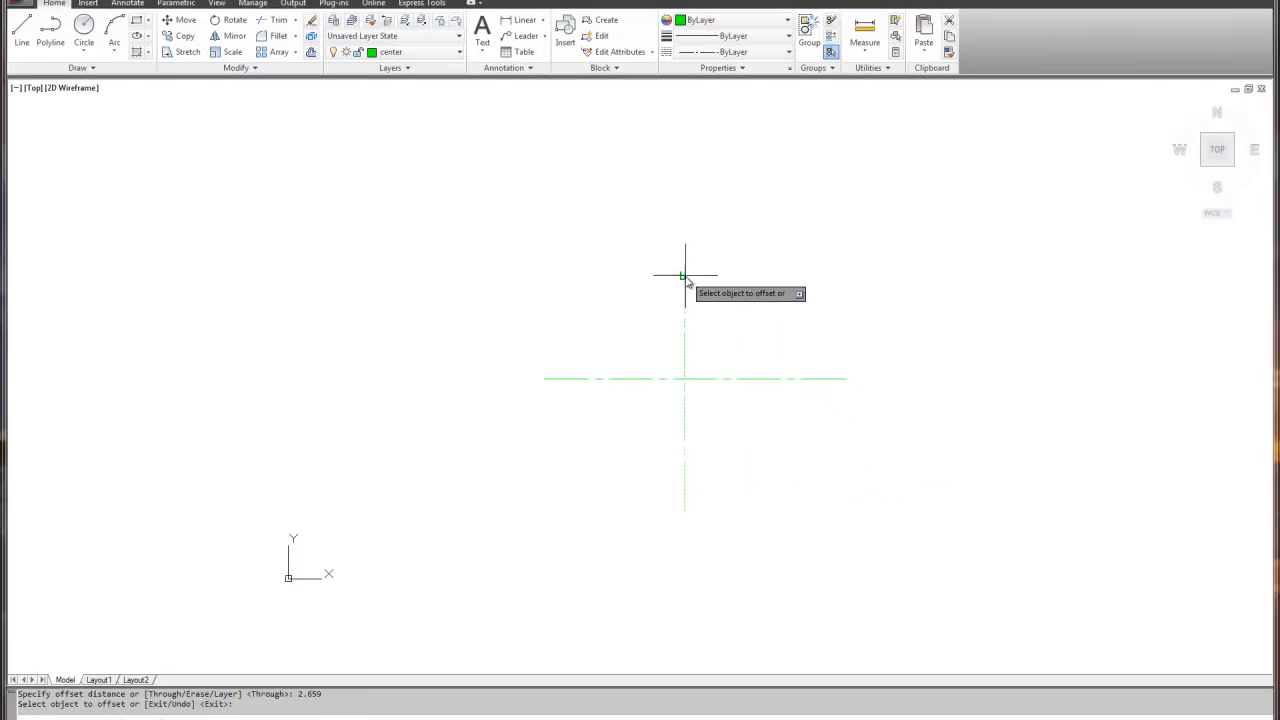
pyautogui.click(686, 275)
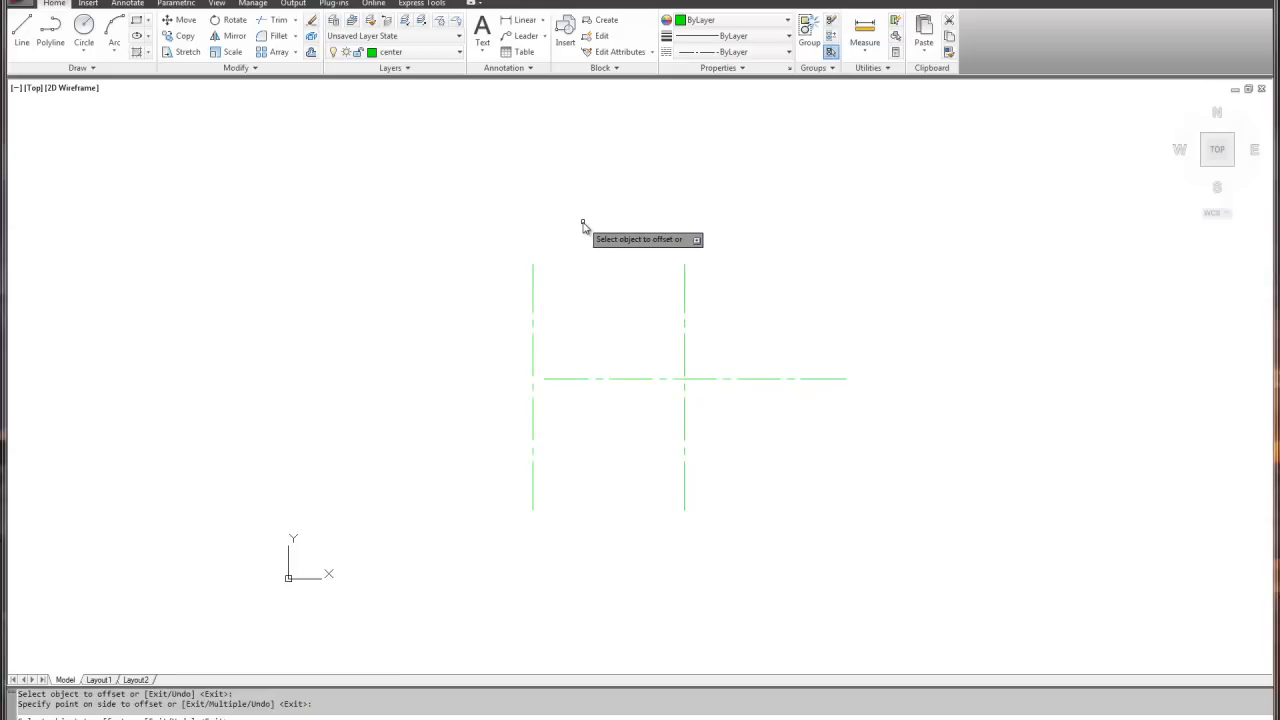
pyautogui.click(580, 220)
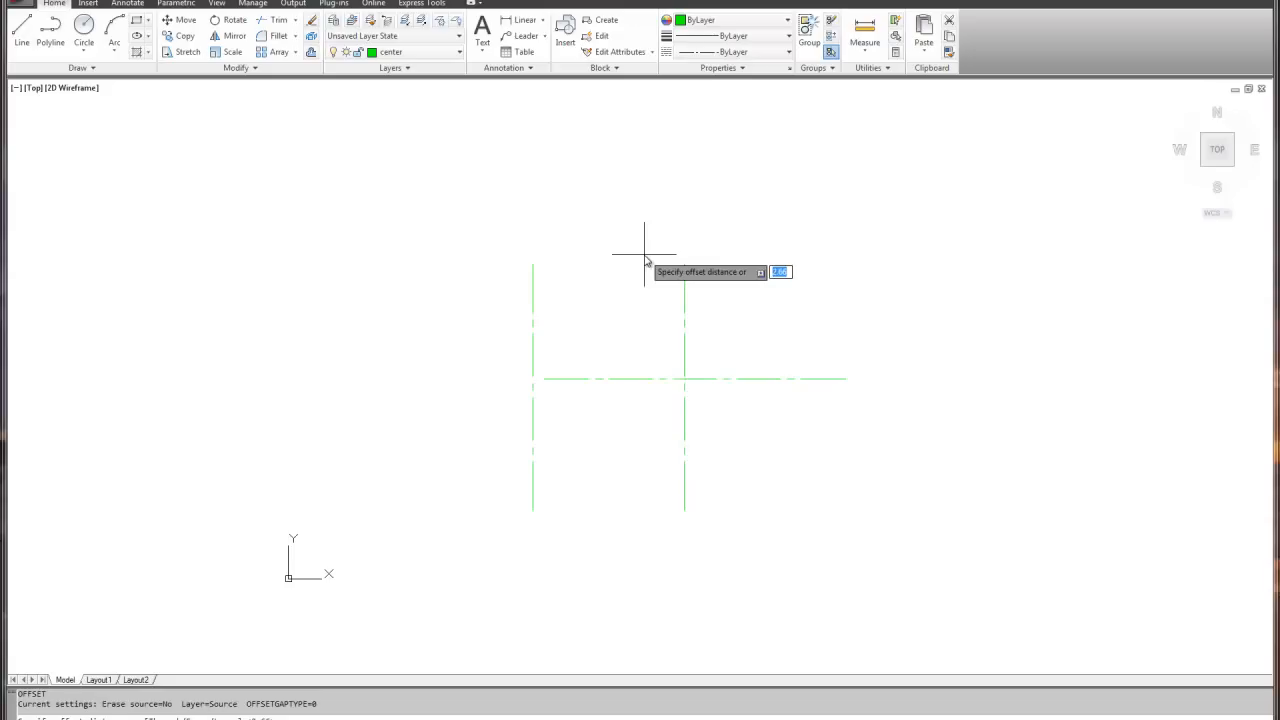
pyautogui.write('3.57')
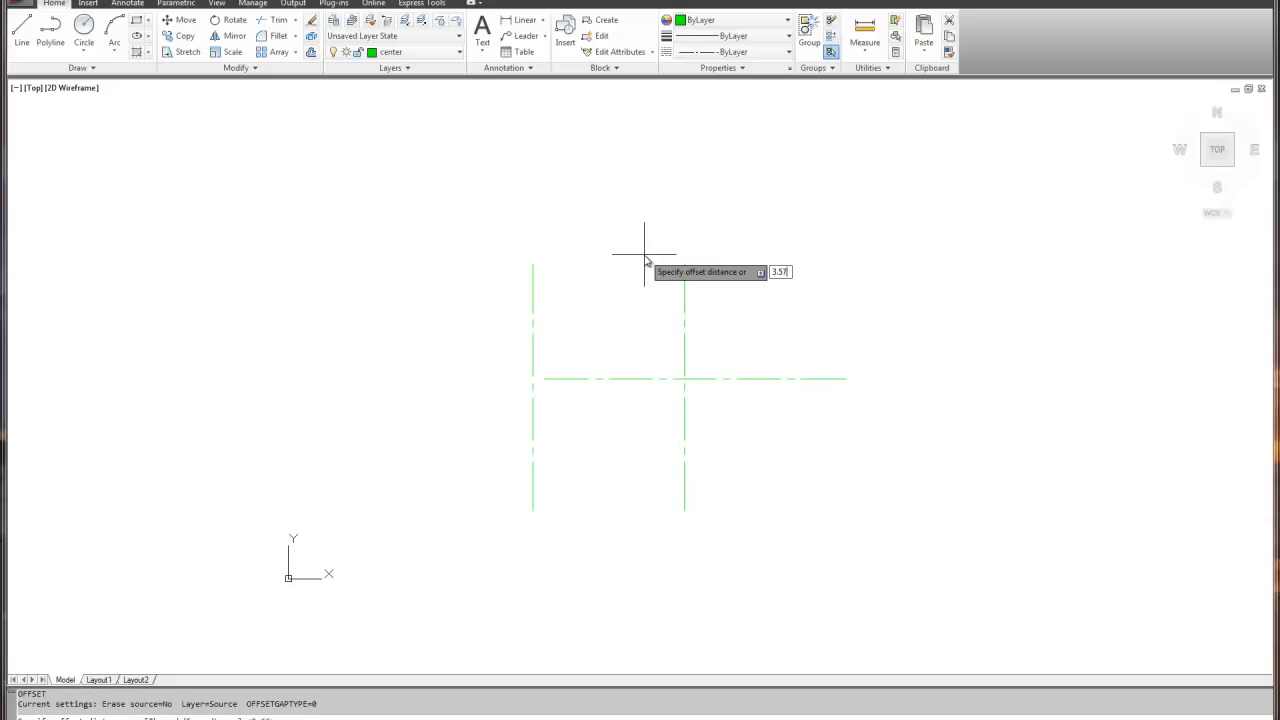
pyautogui.press('Enter')
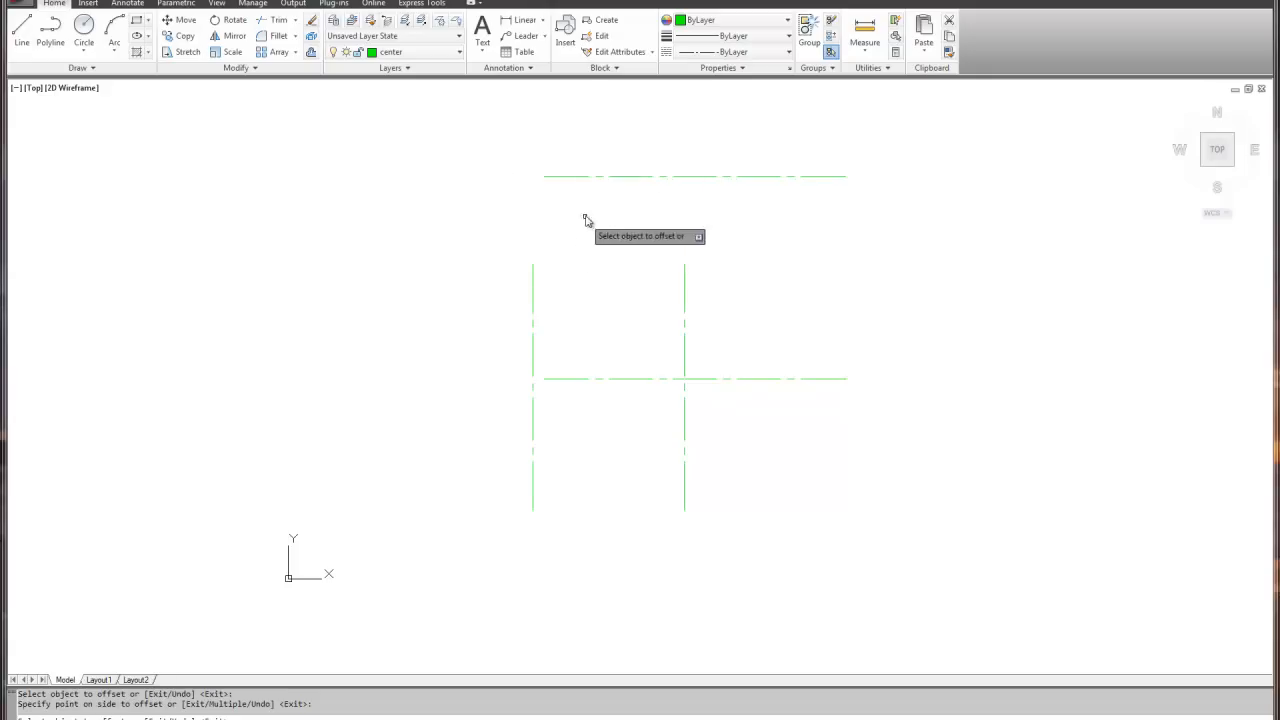
pyautogui.rightClick(683, 275)
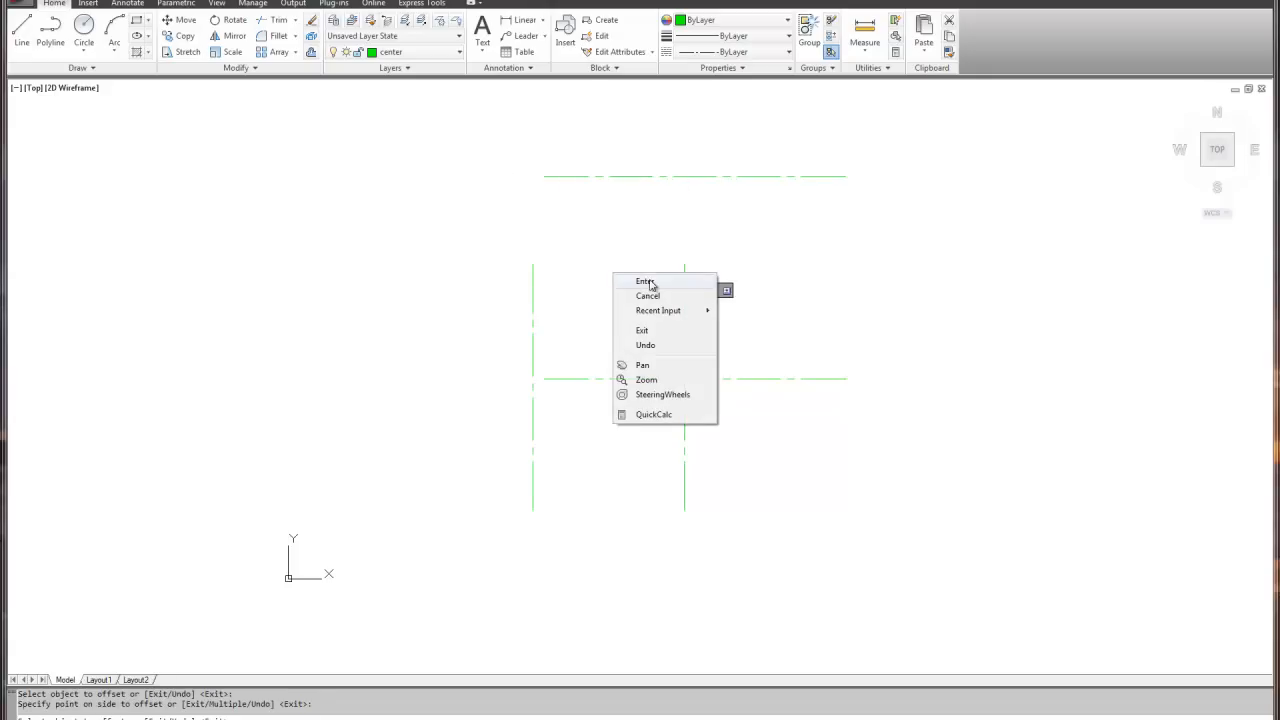
pyautogui.click(643, 281)
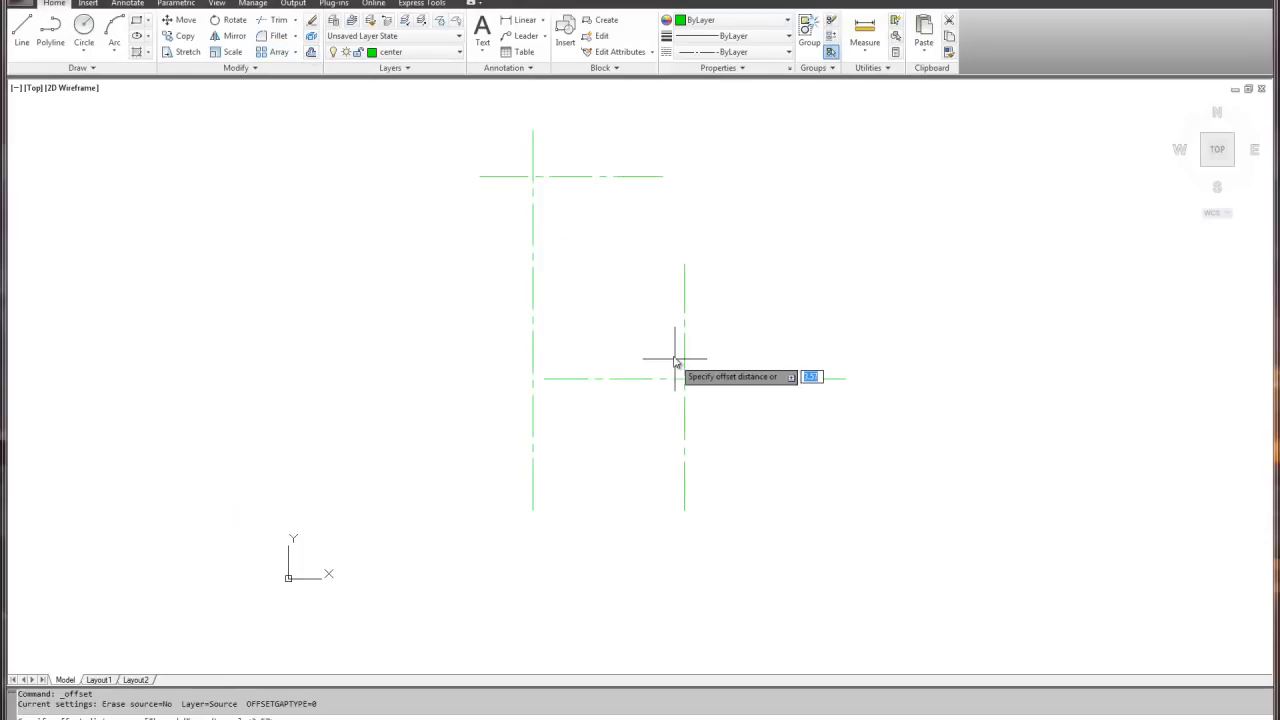
pyautogui.write('2')
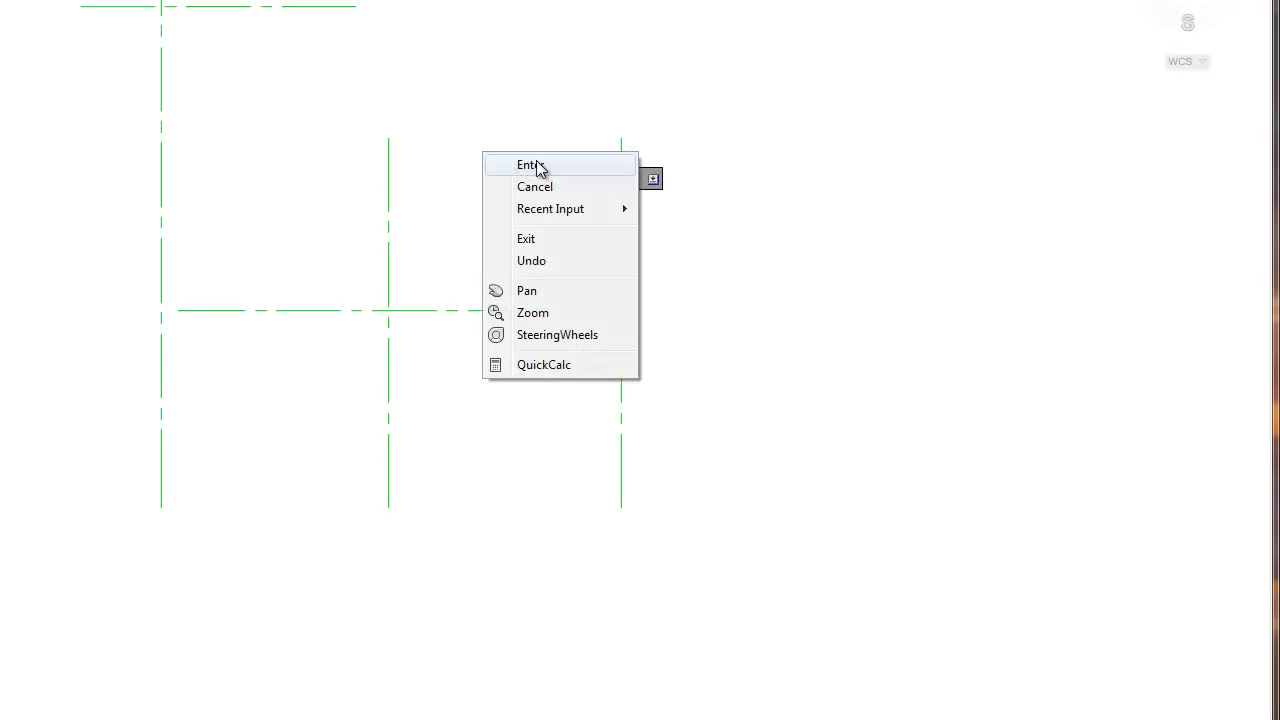
pyautogui.click(528, 165)
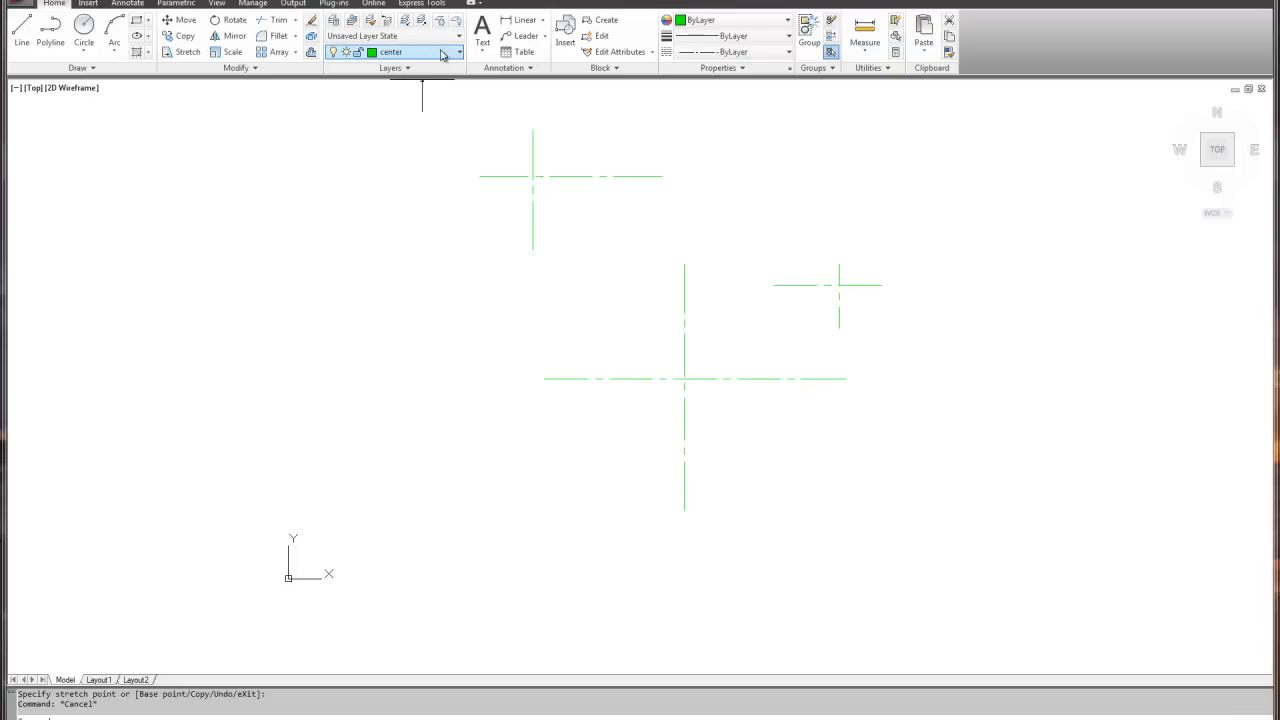
pyautogui.moveTo(428, 60)
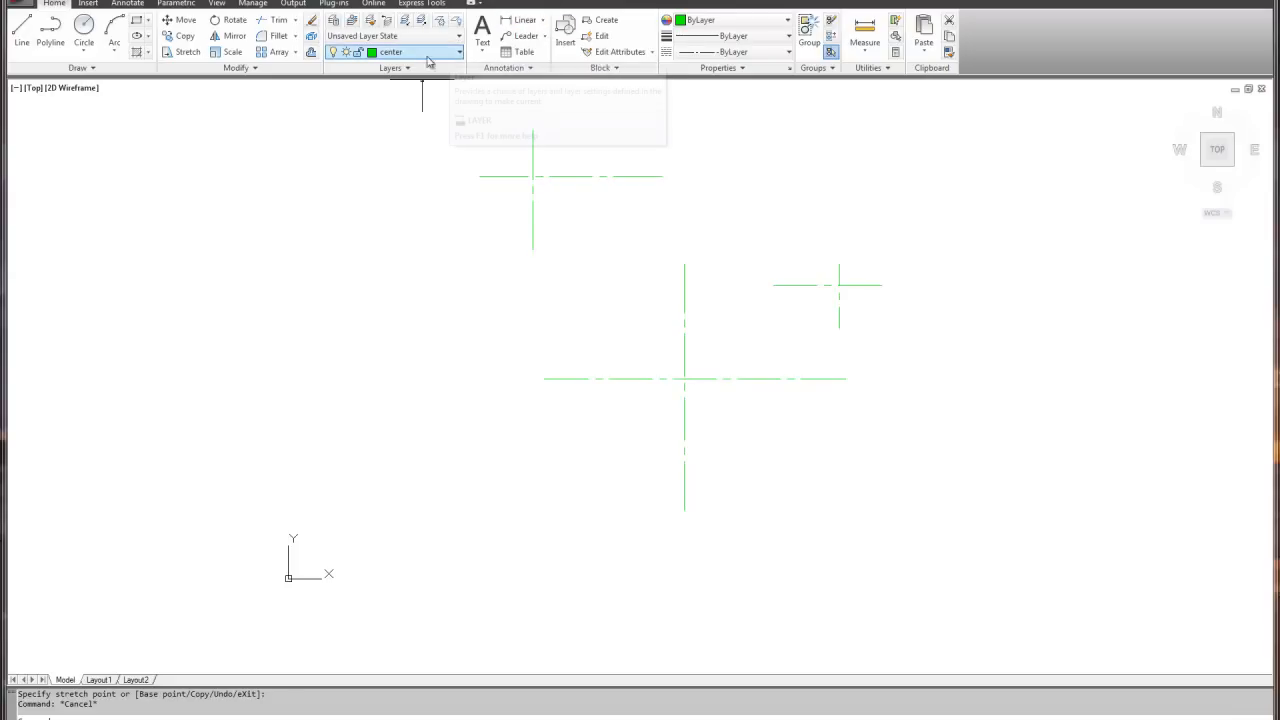
# - On the object layer, circle the crosshairs, the middle at radius 1.48 and right 0.64
pyautogui.click(458, 52)
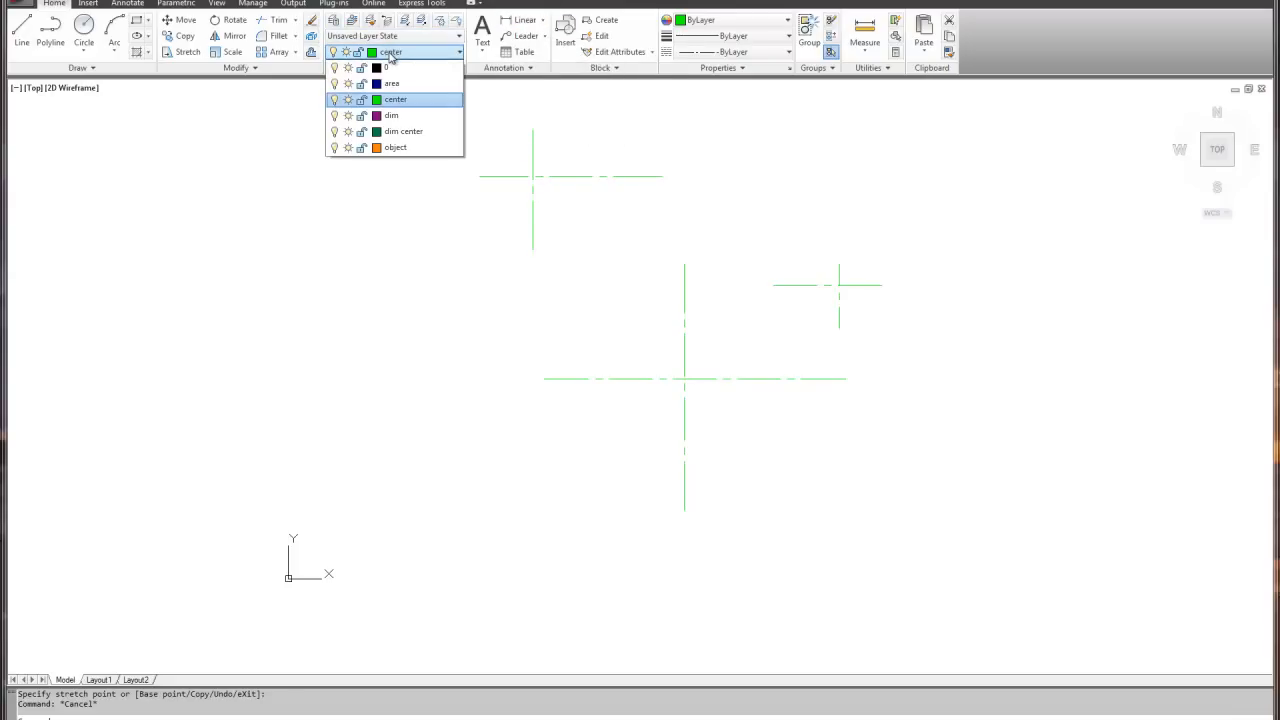
pyautogui.click(394, 147)
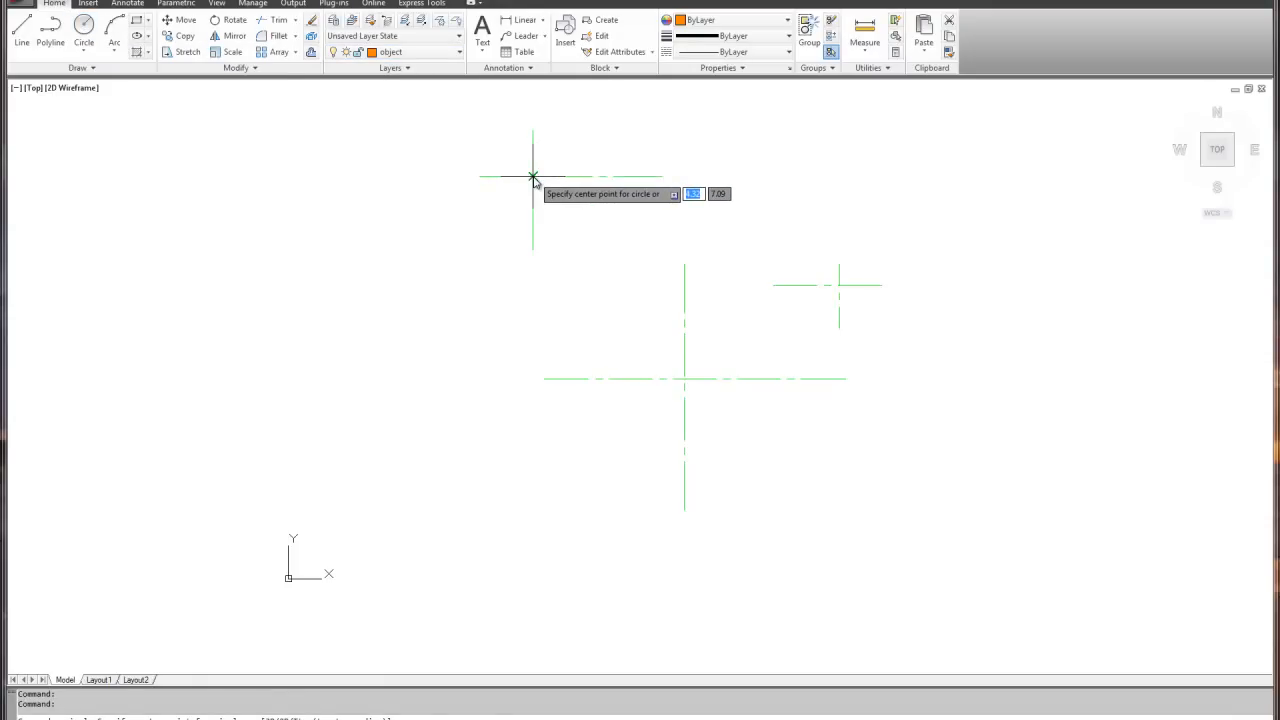
pyautogui.click(532, 178)
pyautogui.write('.875')
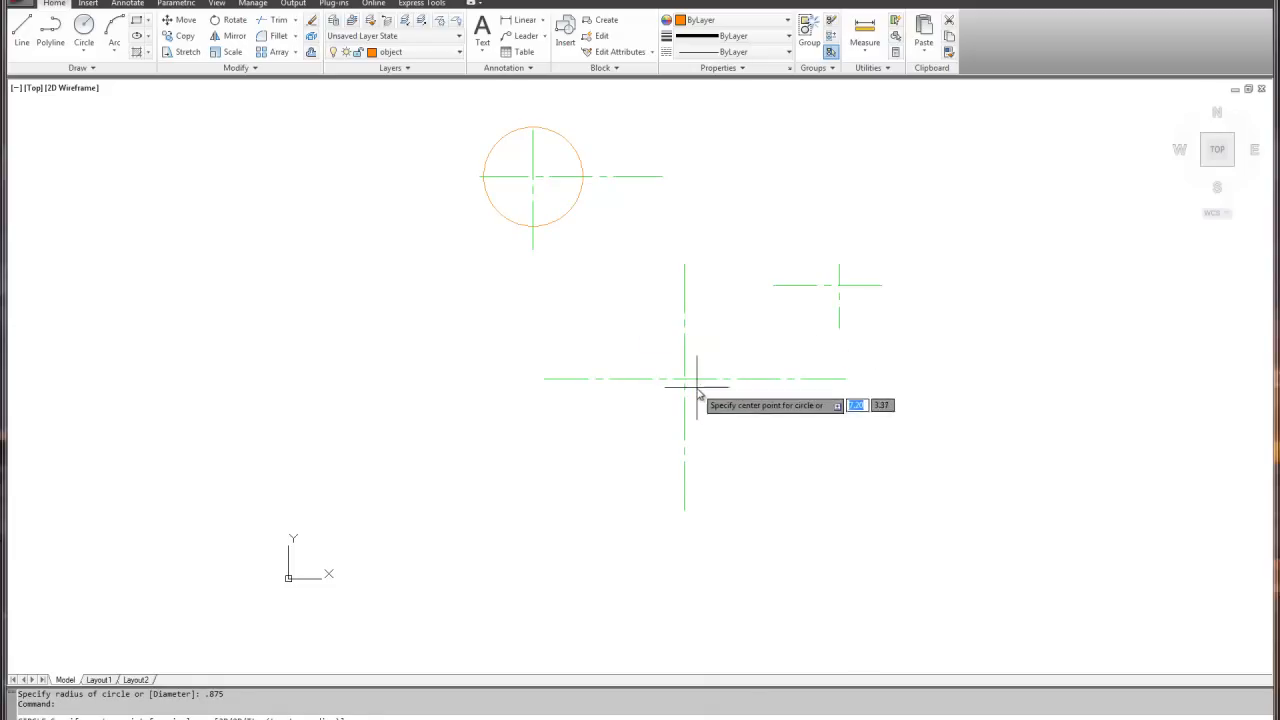
pyautogui.click(684, 380)
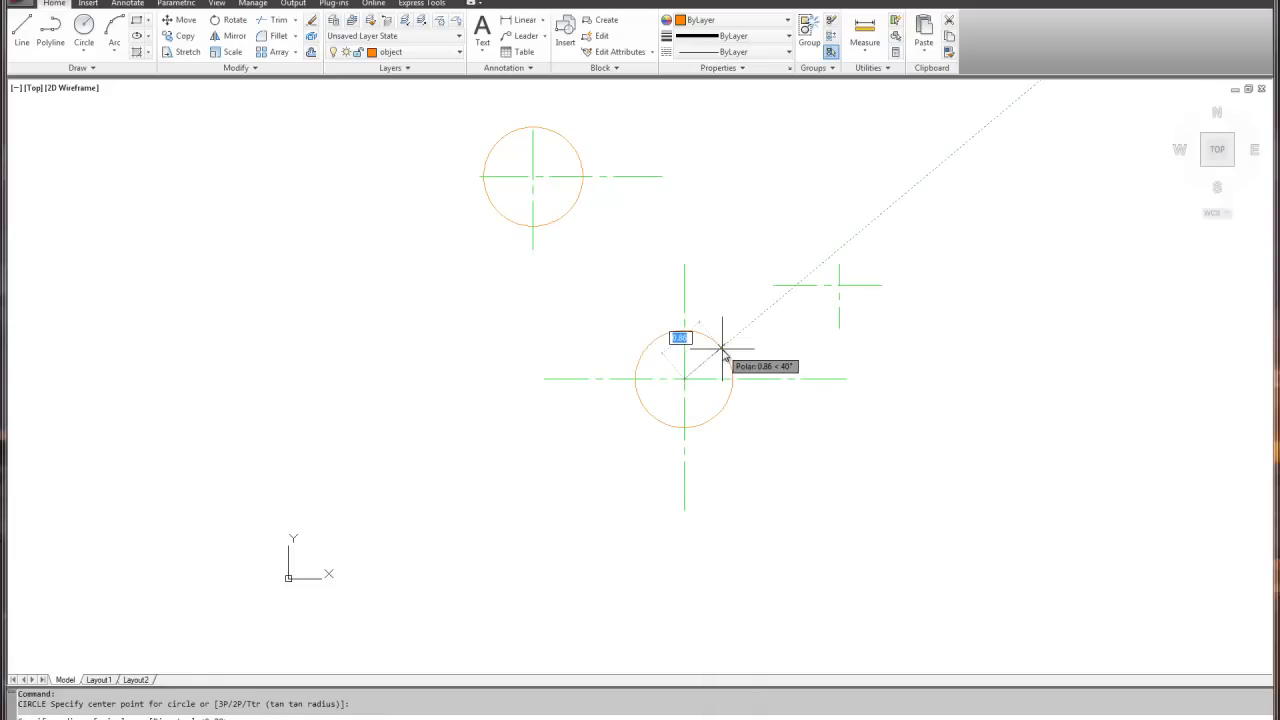
pyautogui.write('1.')
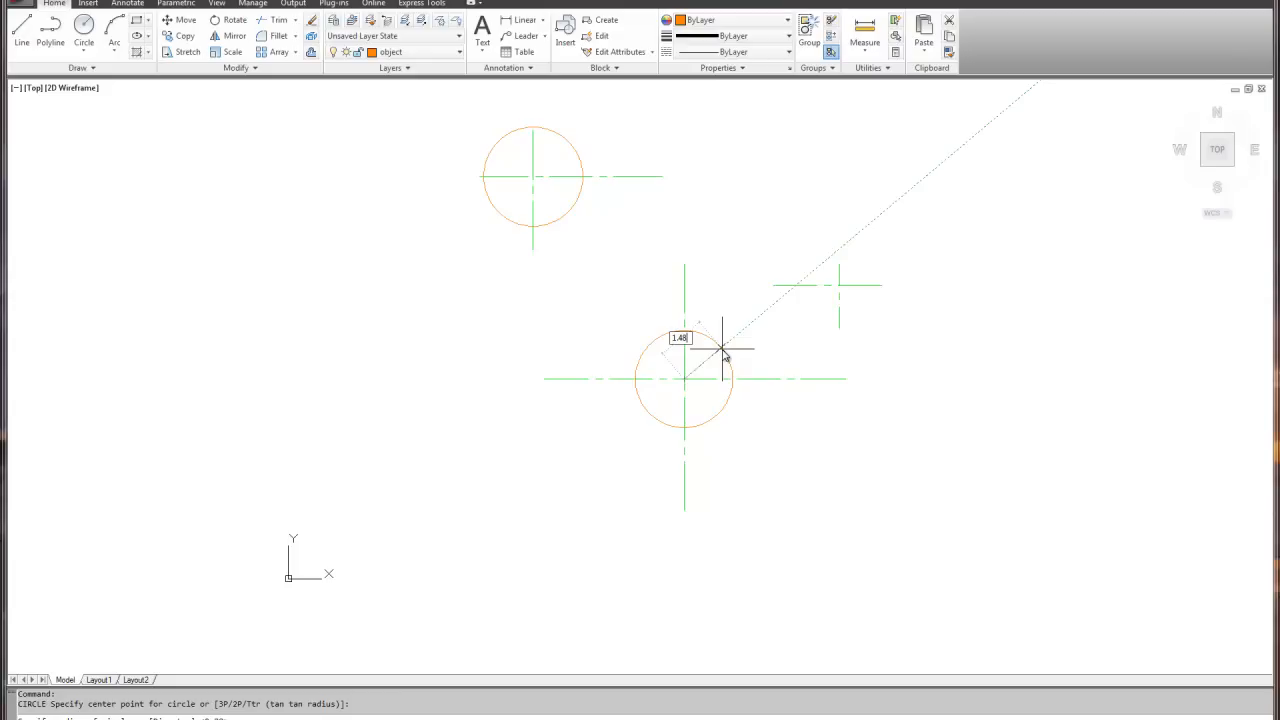
pyautogui.click(684, 379)
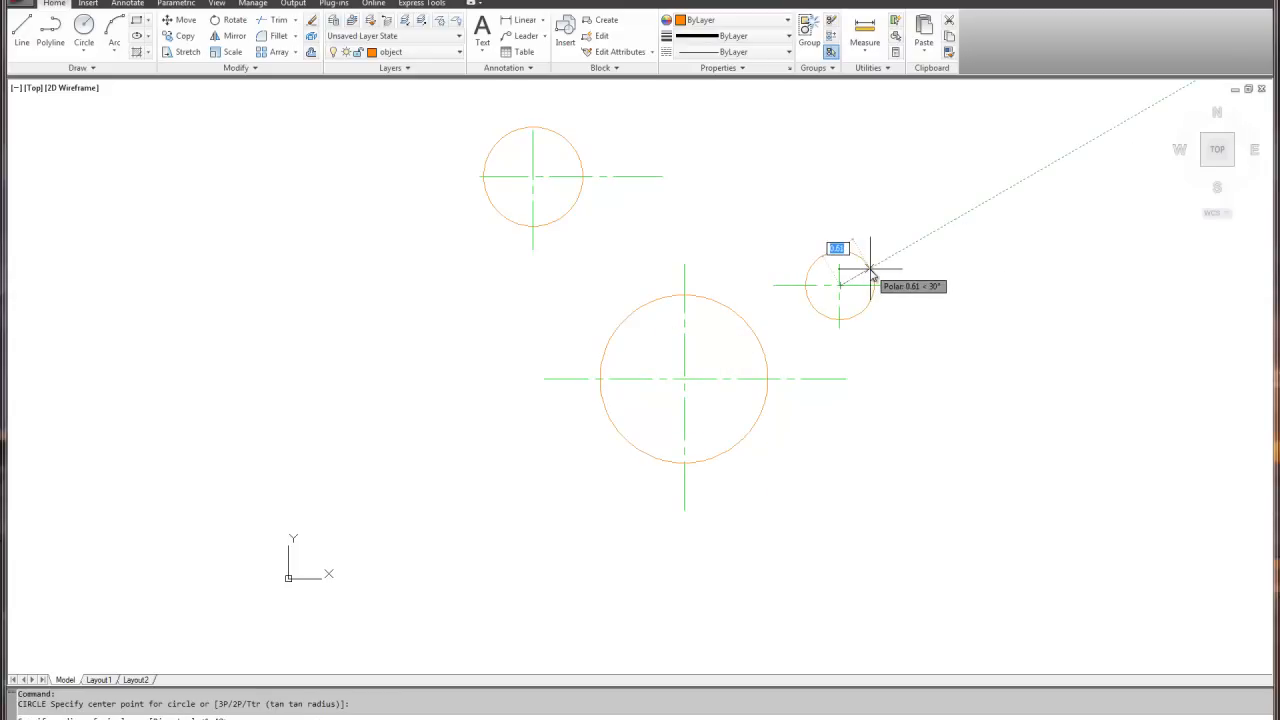
pyautogui.write('6')
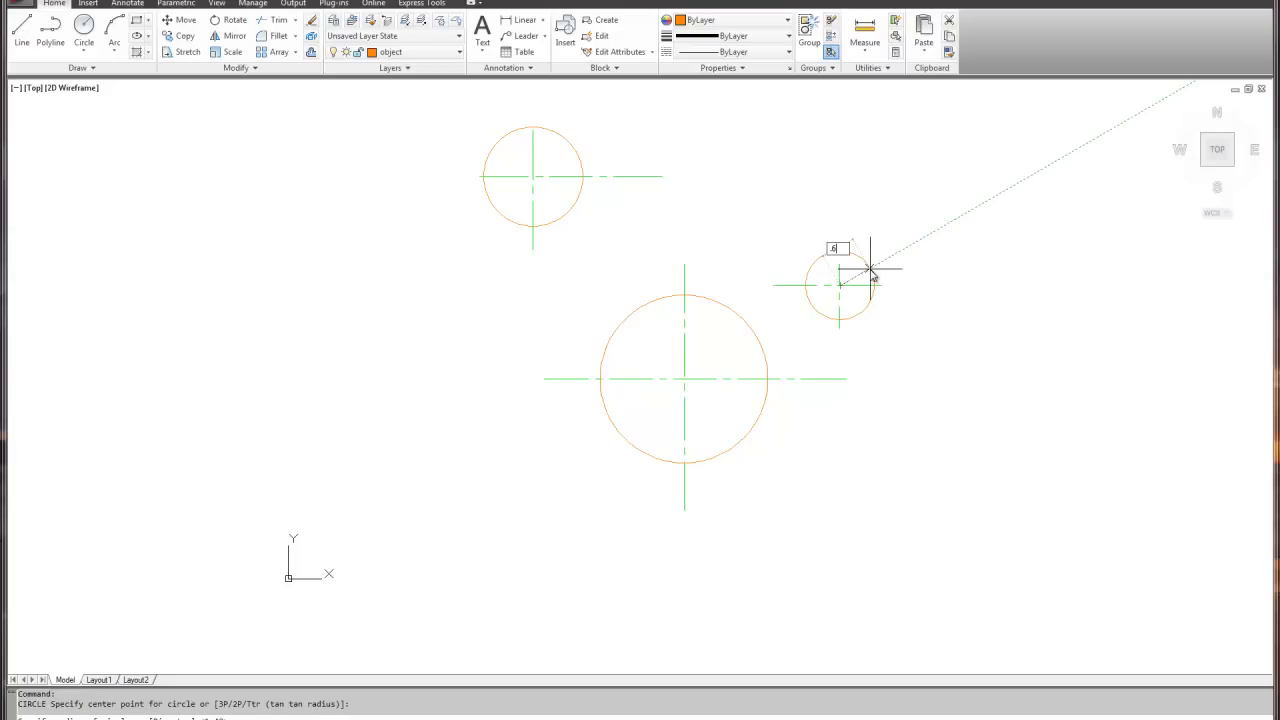
pyautogui.write('.64')
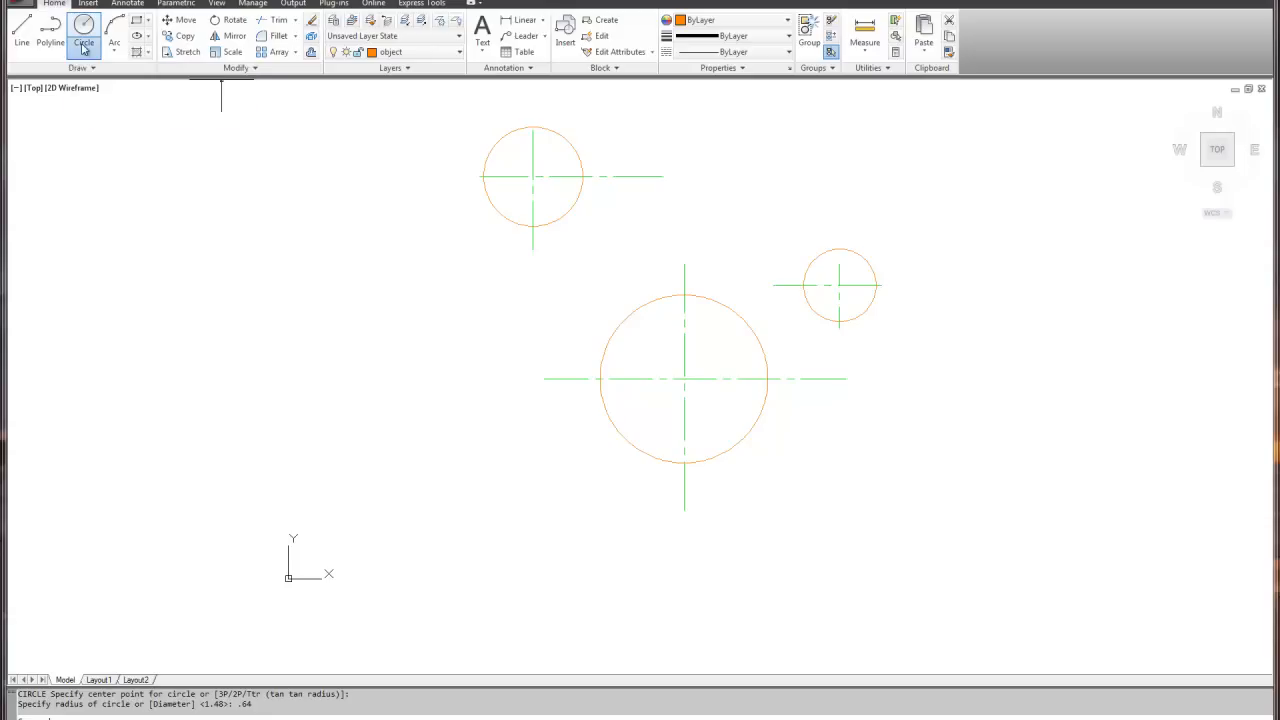
# - Begin a Tan, Tan, Radius circle with the upper-left circle as first tangent
pyautogui.click(84, 30)
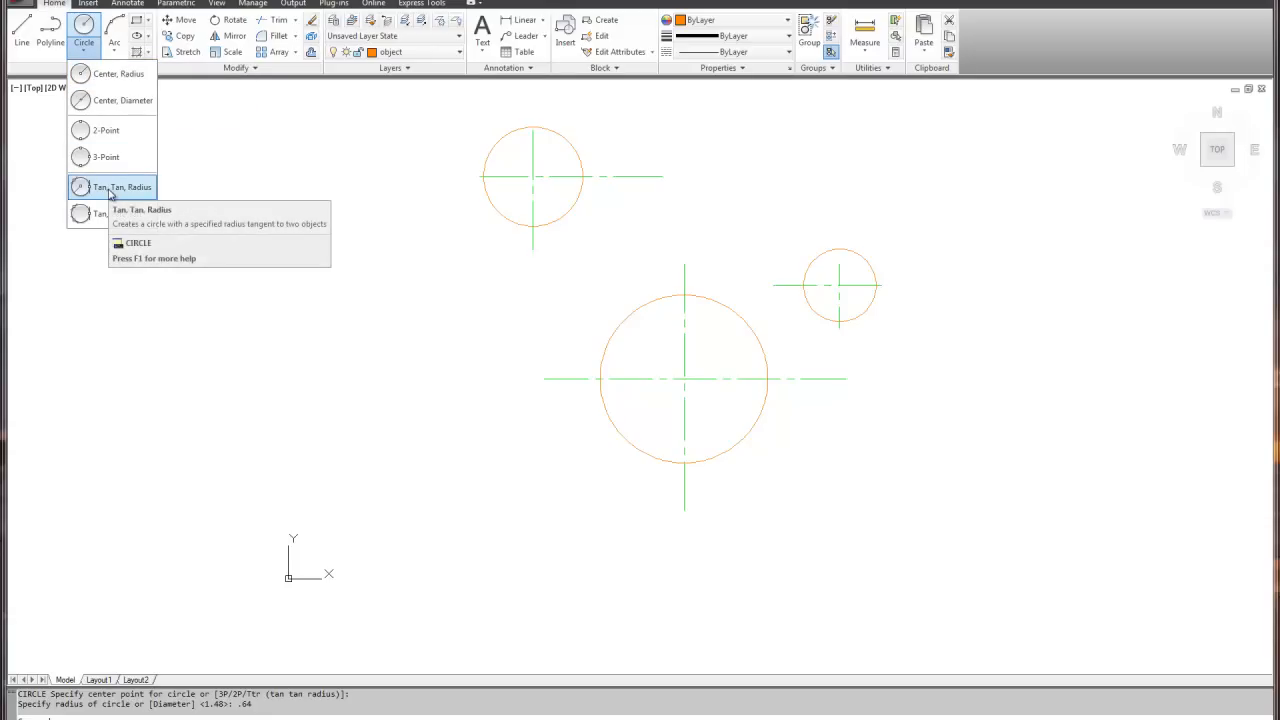
pyautogui.click(124, 187)
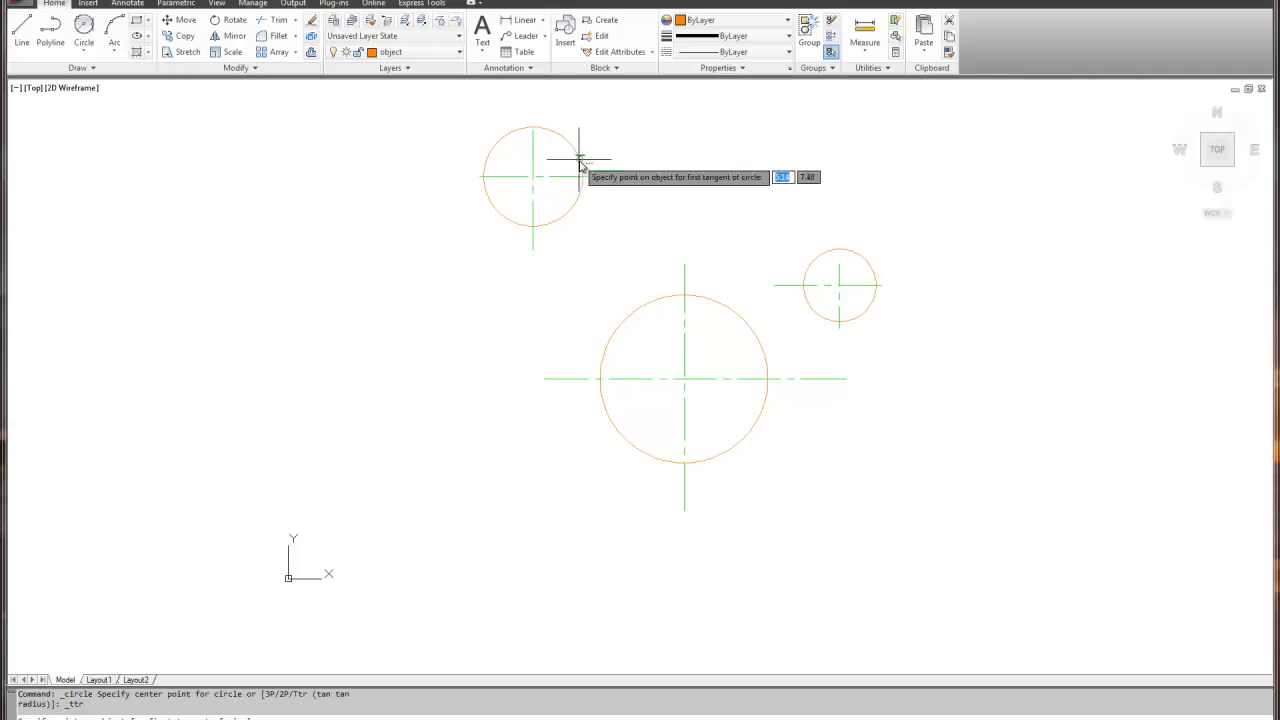
pyautogui.click(578, 160)
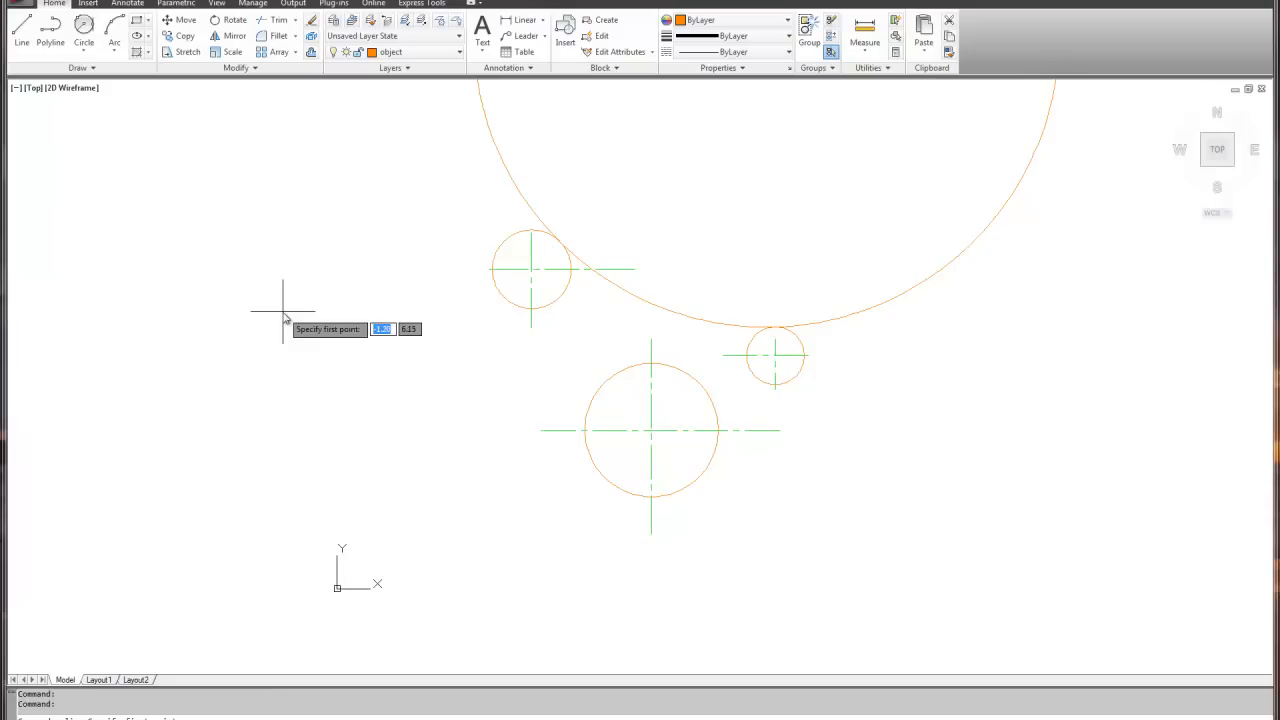
# - Draw a line tangent from the middle circle to the upper-left circle
pyautogui.rightClick(283, 310)
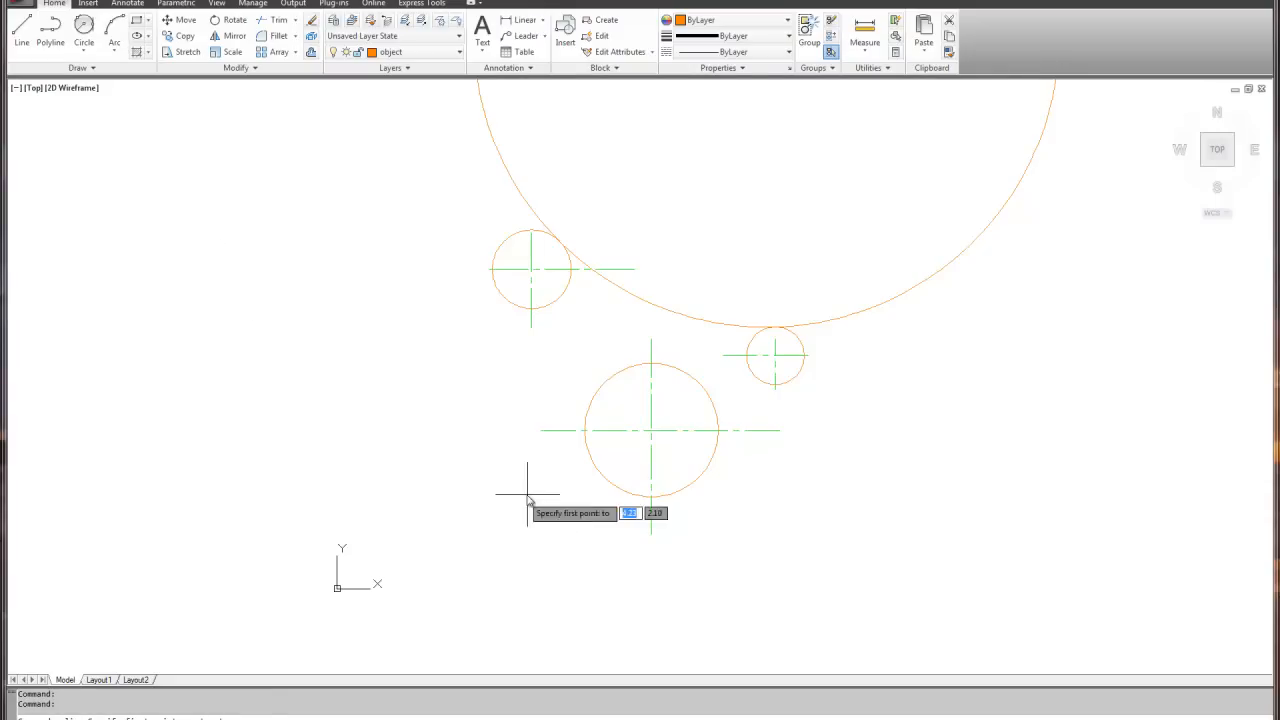
pyautogui.click(527, 495)
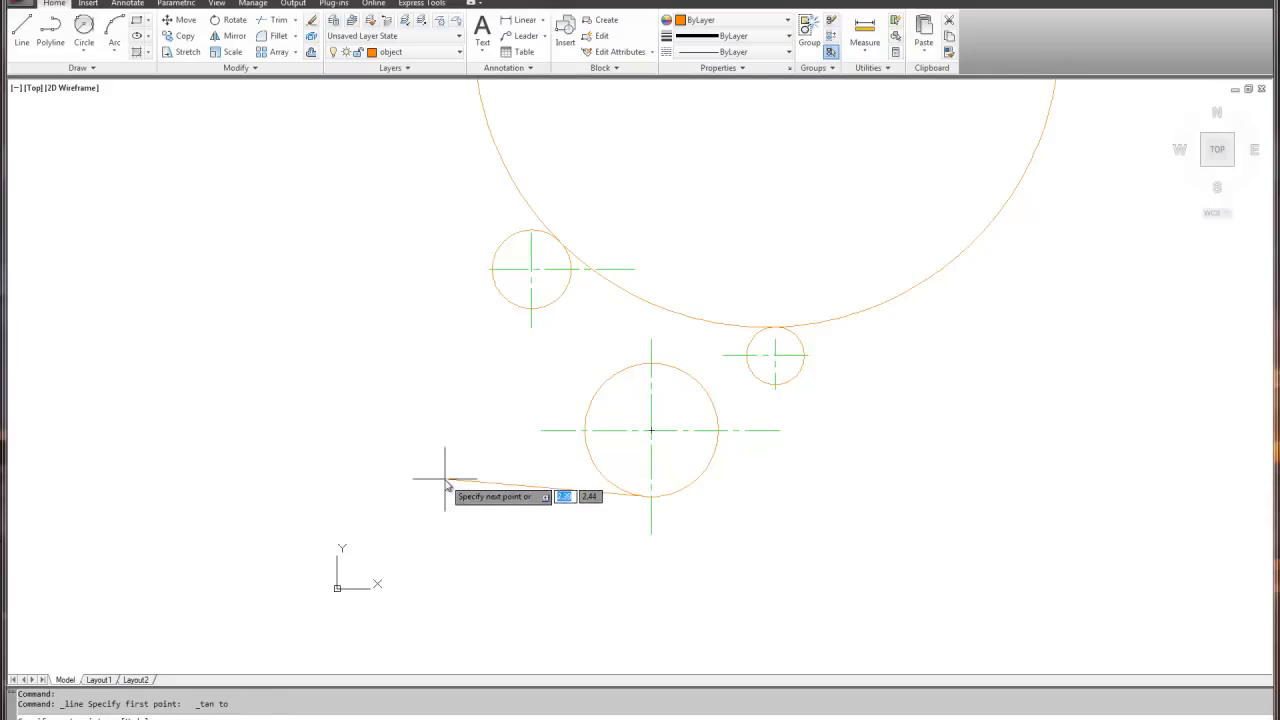
pyautogui.rightClick(445, 485)
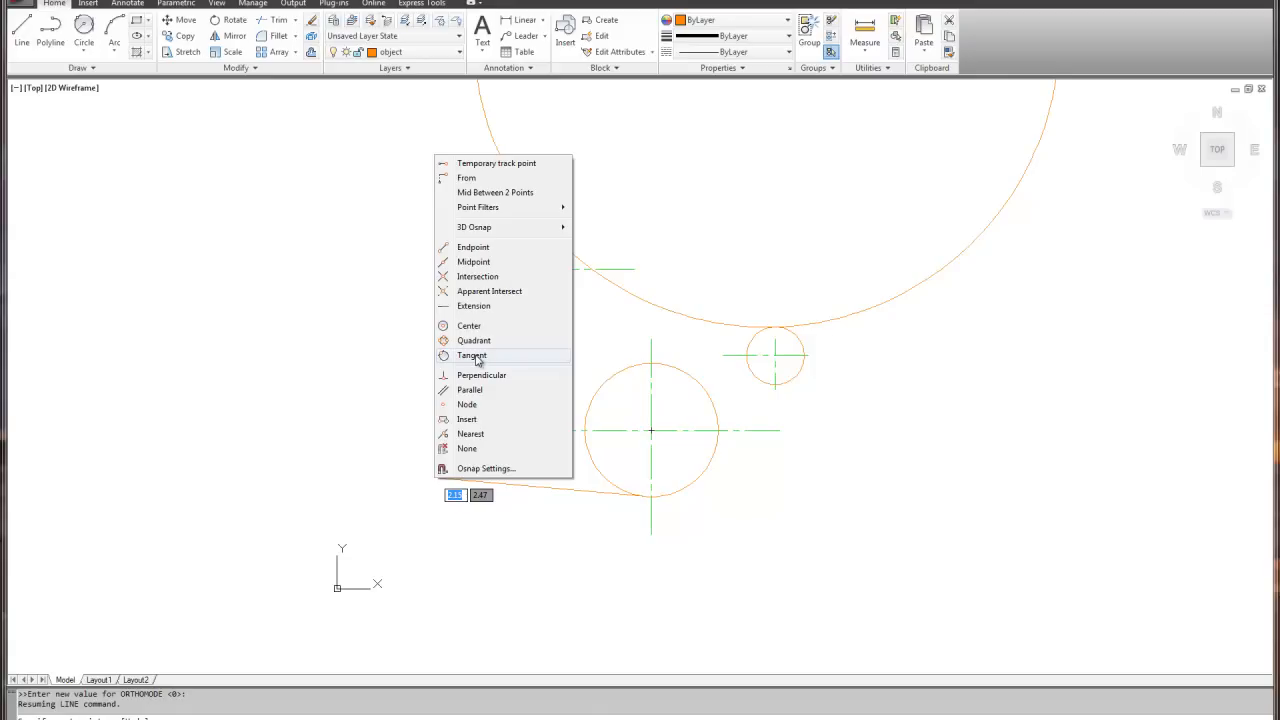
pyautogui.click(471, 355)
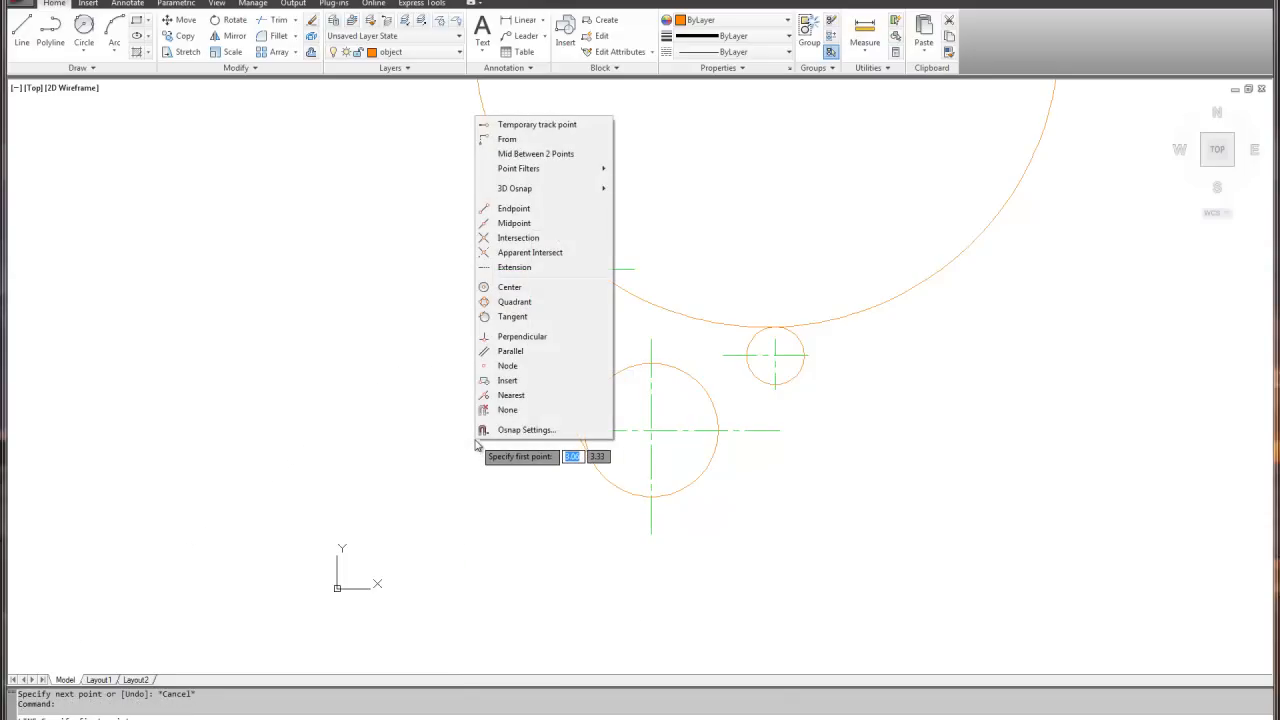
pyautogui.moveTo(507, 365)
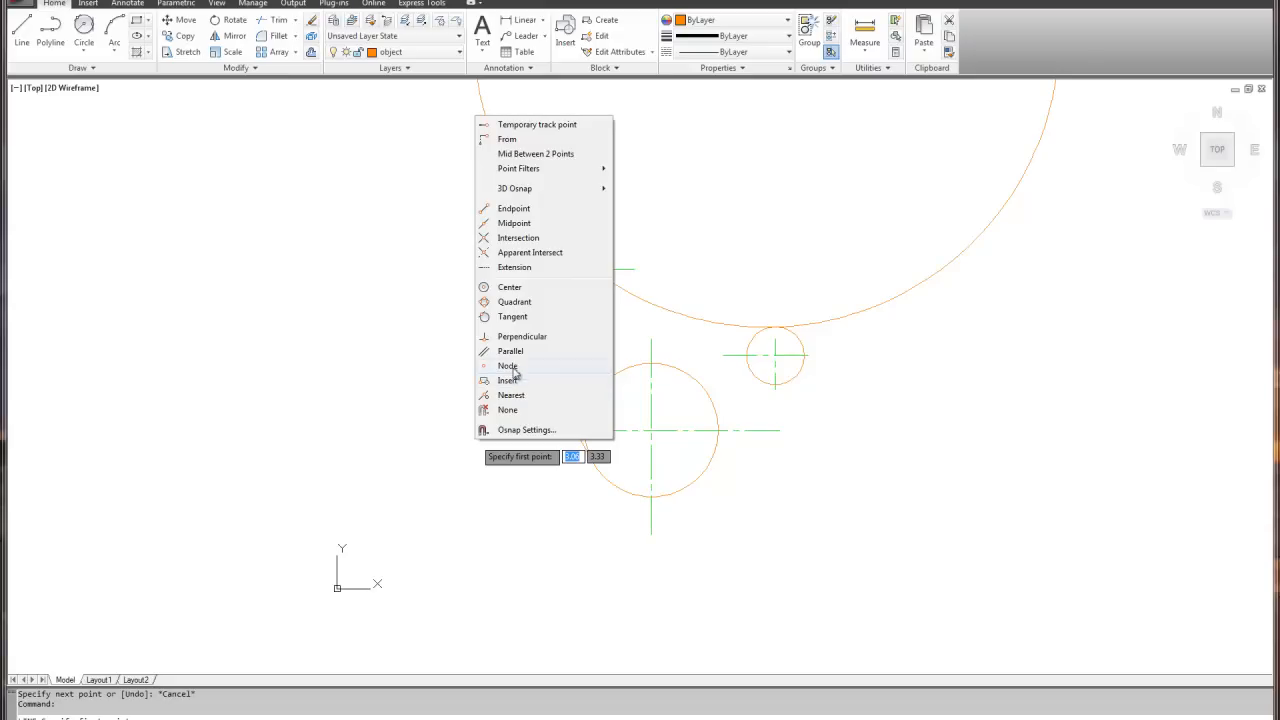
# - Draw the second tangent line from the middle circle to the right circle
pyautogui.click(512, 316)
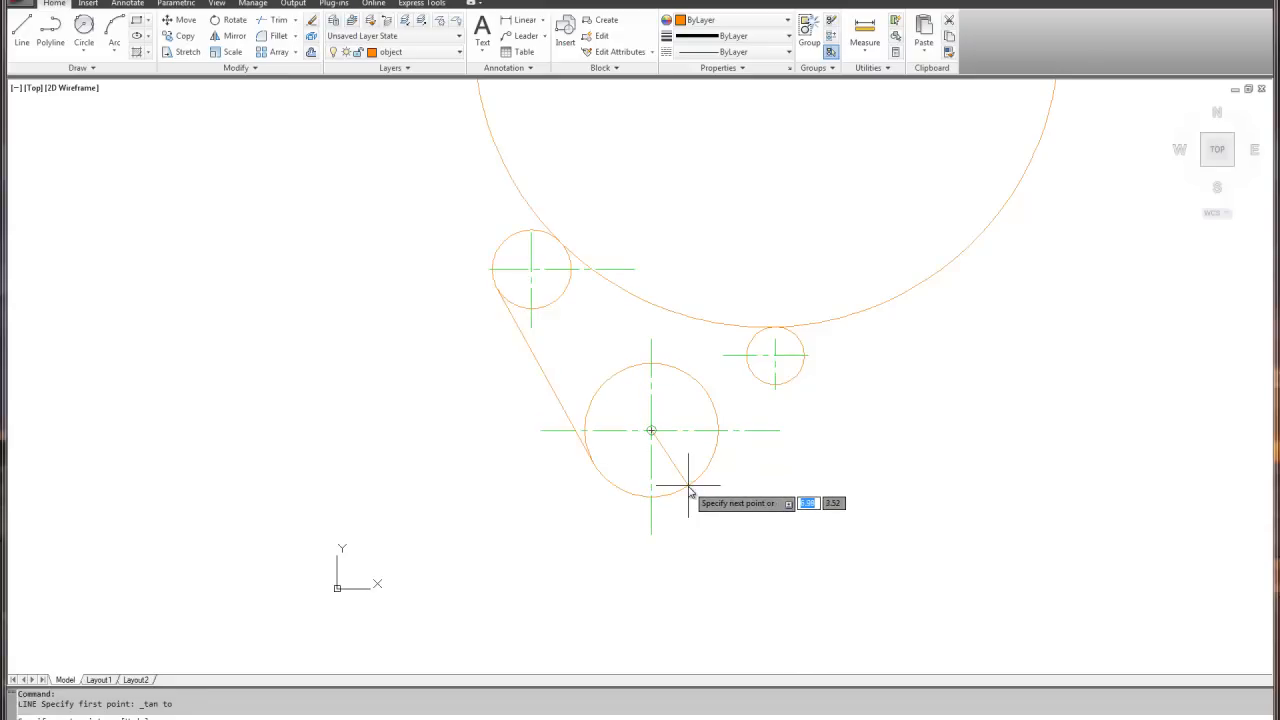
pyautogui.rightClick(690, 490)
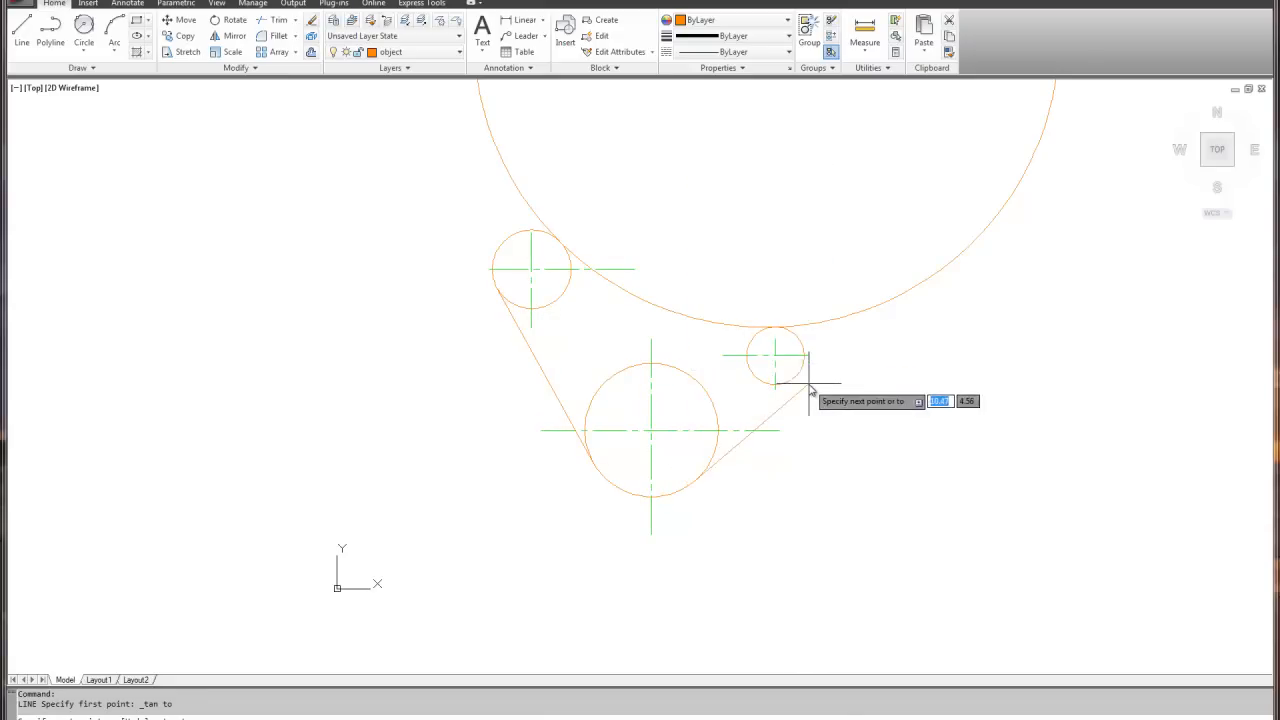
pyautogui.rightClick(777, 357)
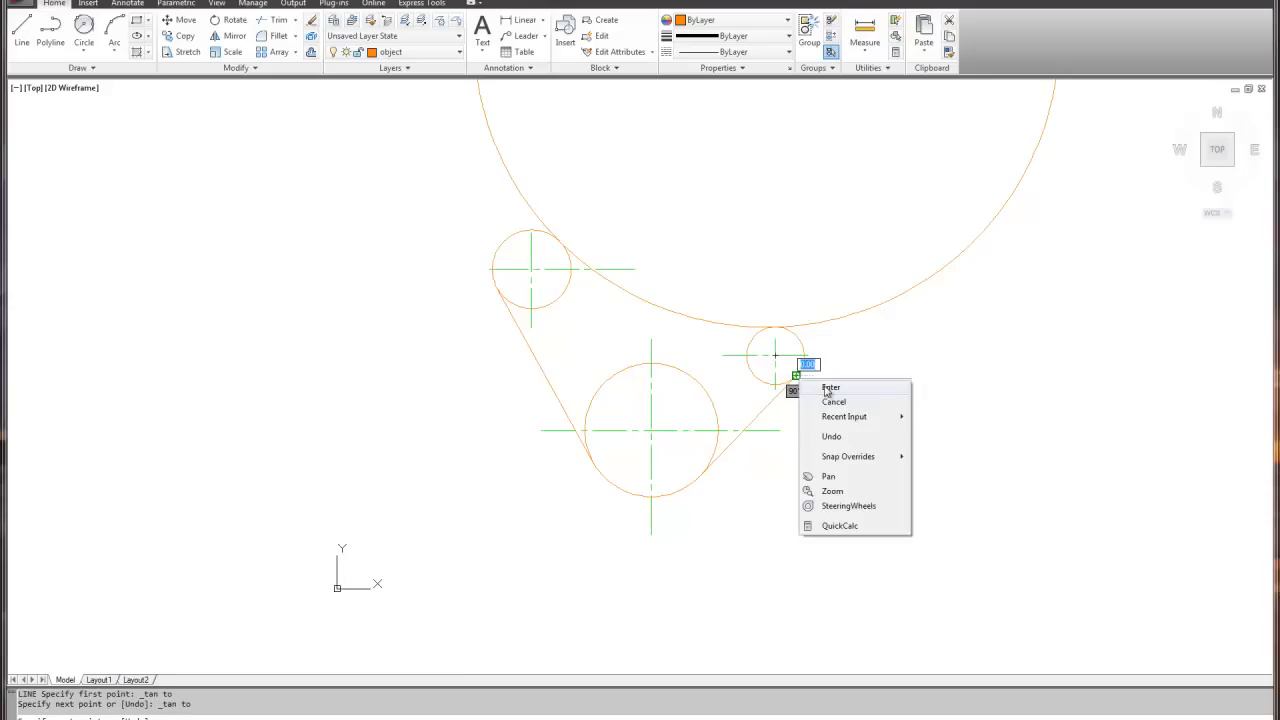
pyautogui.click(830, 388)
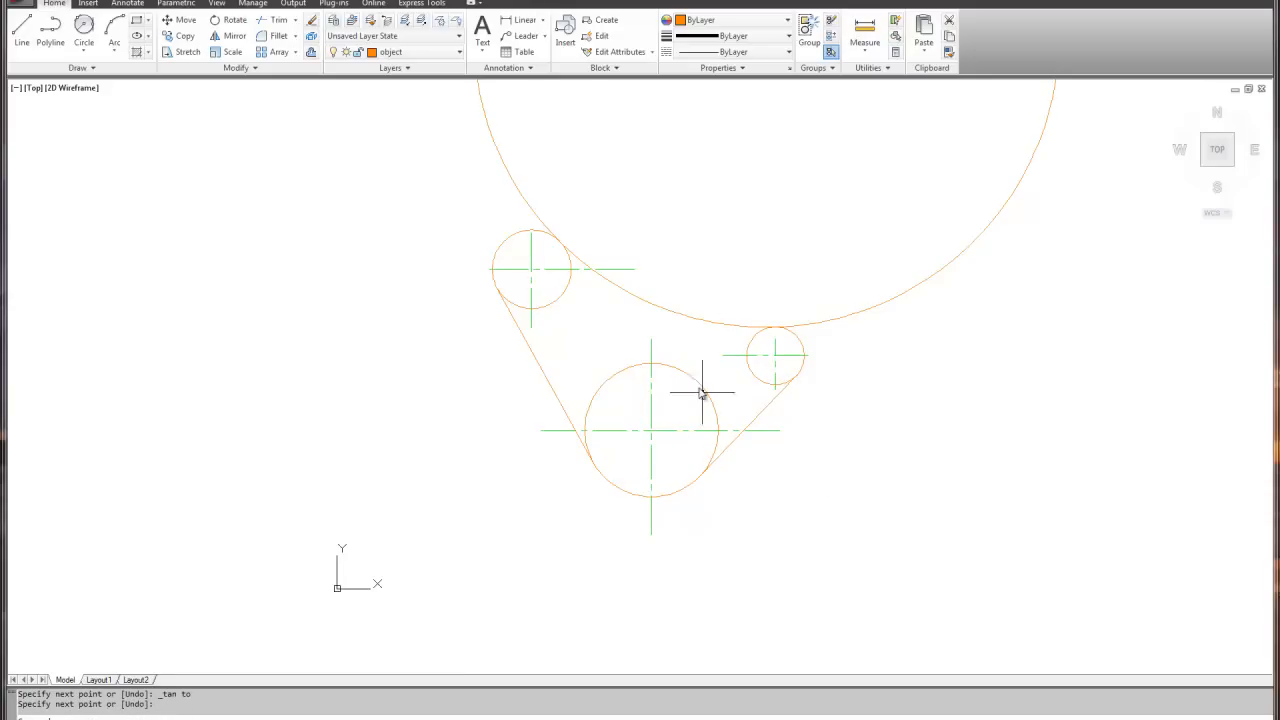
pyautogui.click(277, 20)
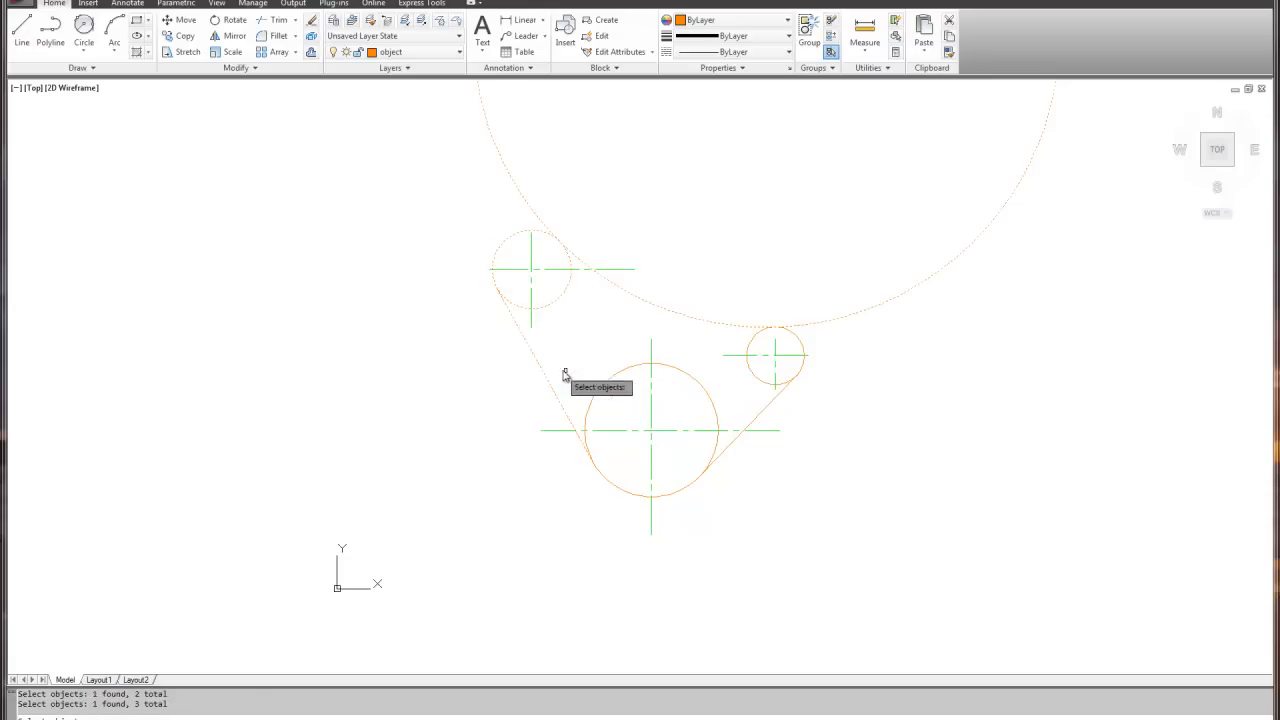
# - Pick the trim boundaries and cut away the unwanted arc segment
pyautogui.click(740, 405)
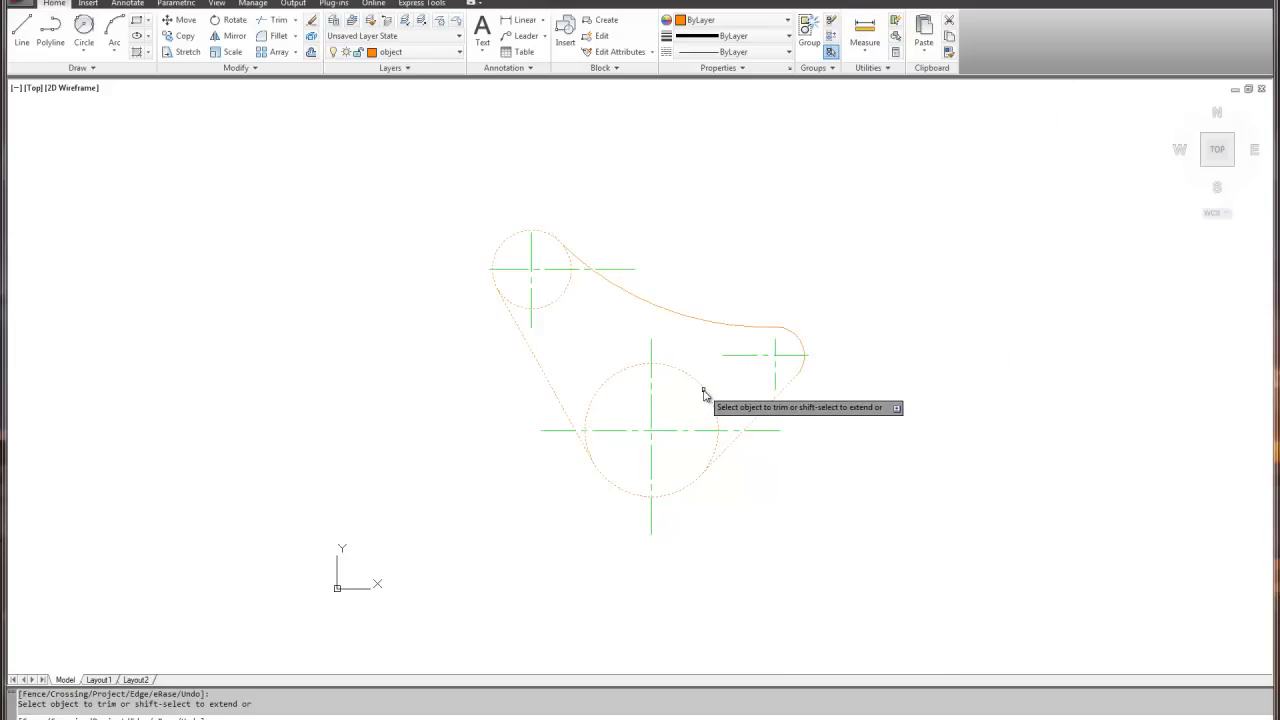
pyautogui.click(703, 393)
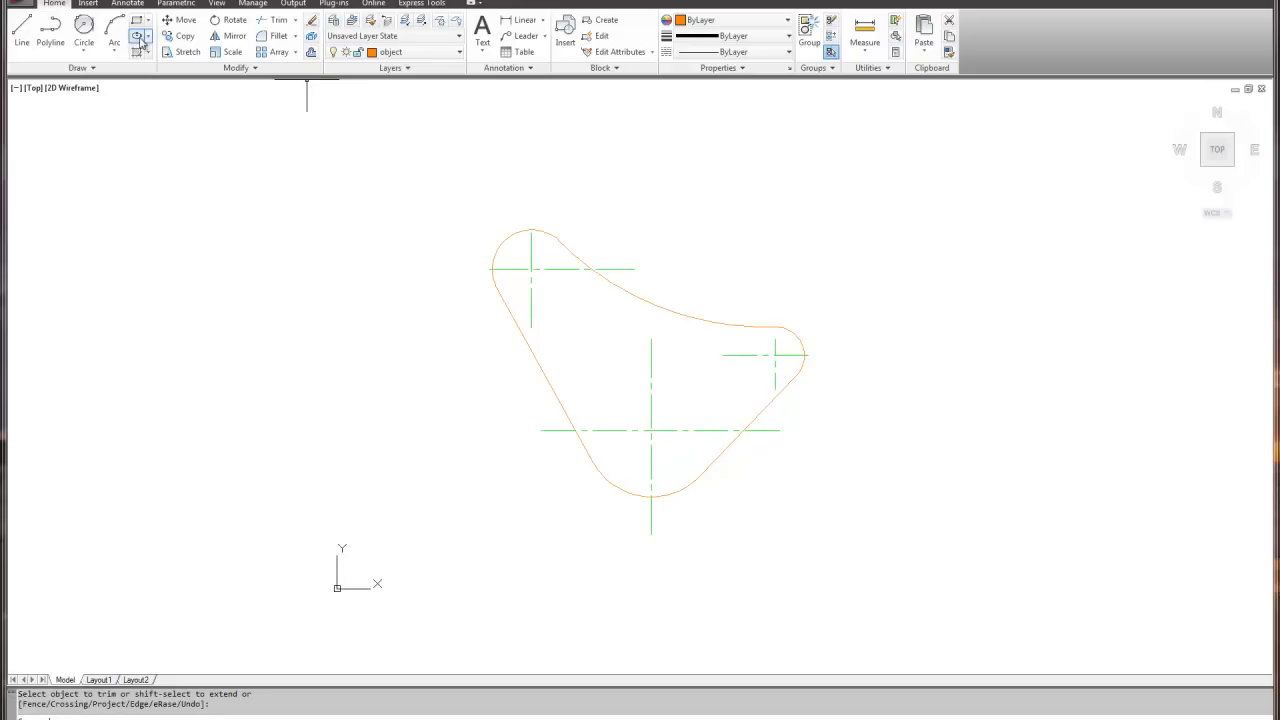
# - Draw a 0.65-diameter hole centred on the upper-left centre-line crossing
pyautogui.click(83, 28)
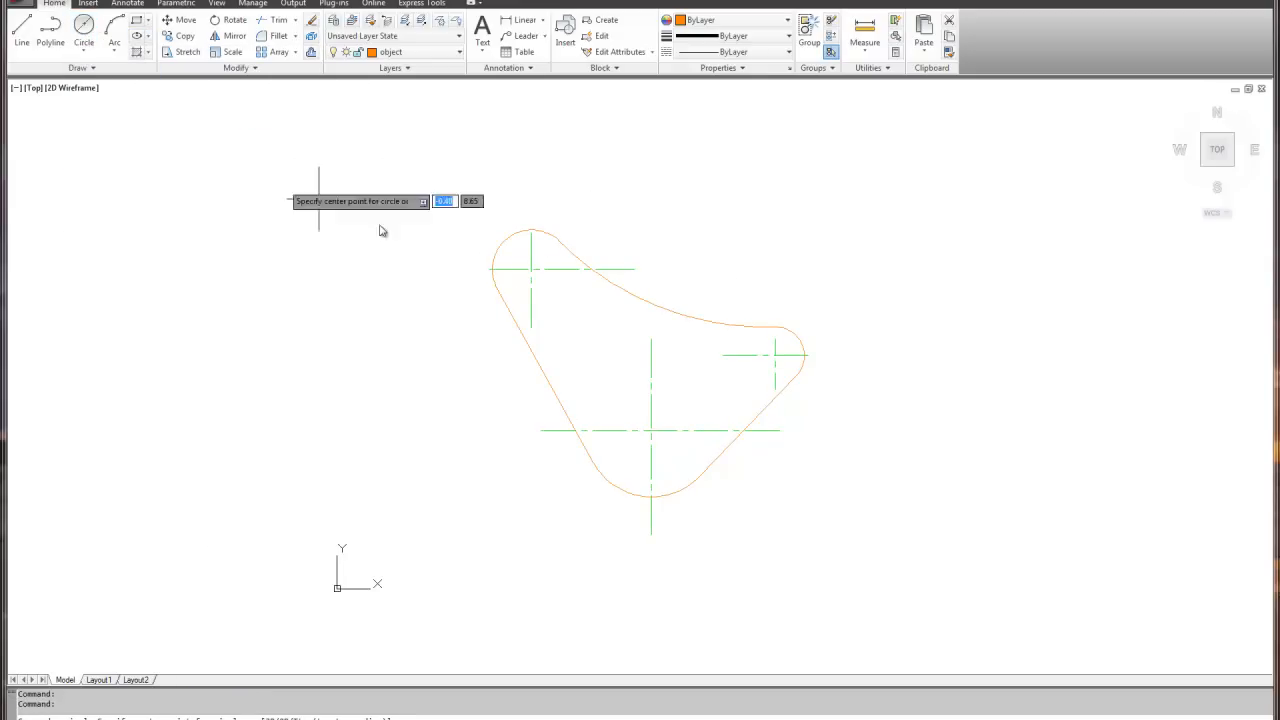
pyautogui.click(530, 270)
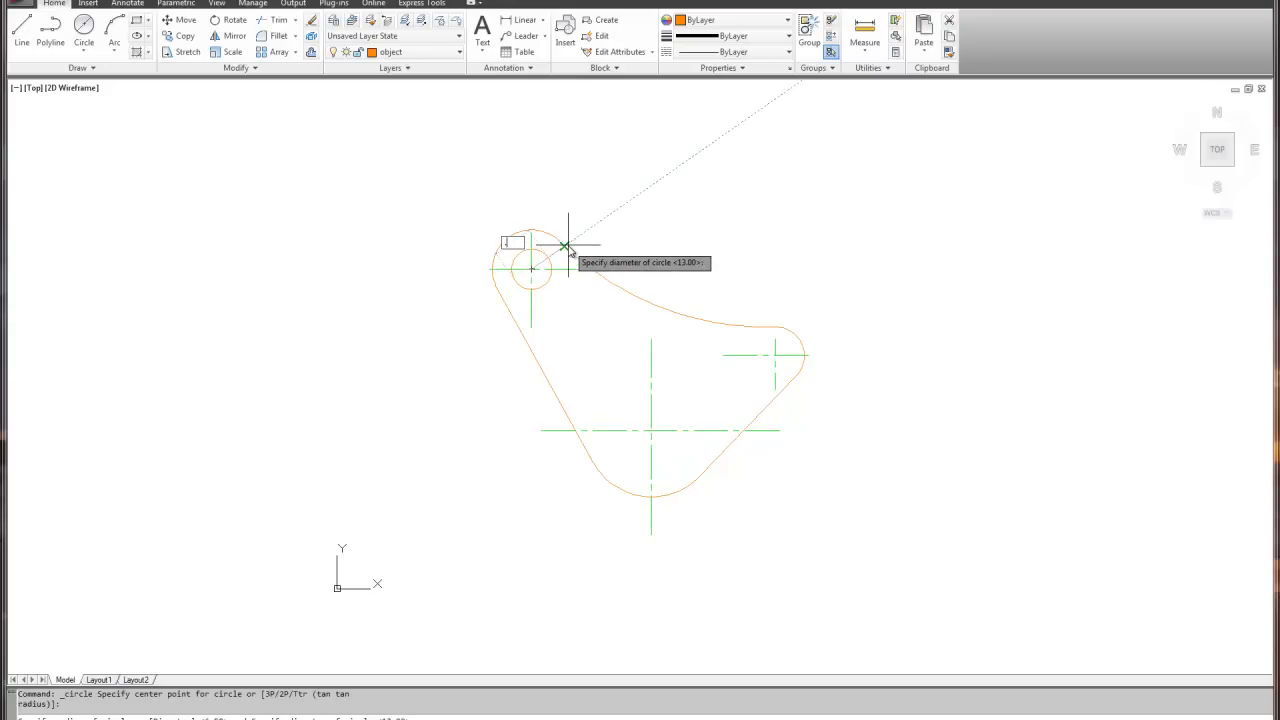
pyautogui.write('.65')
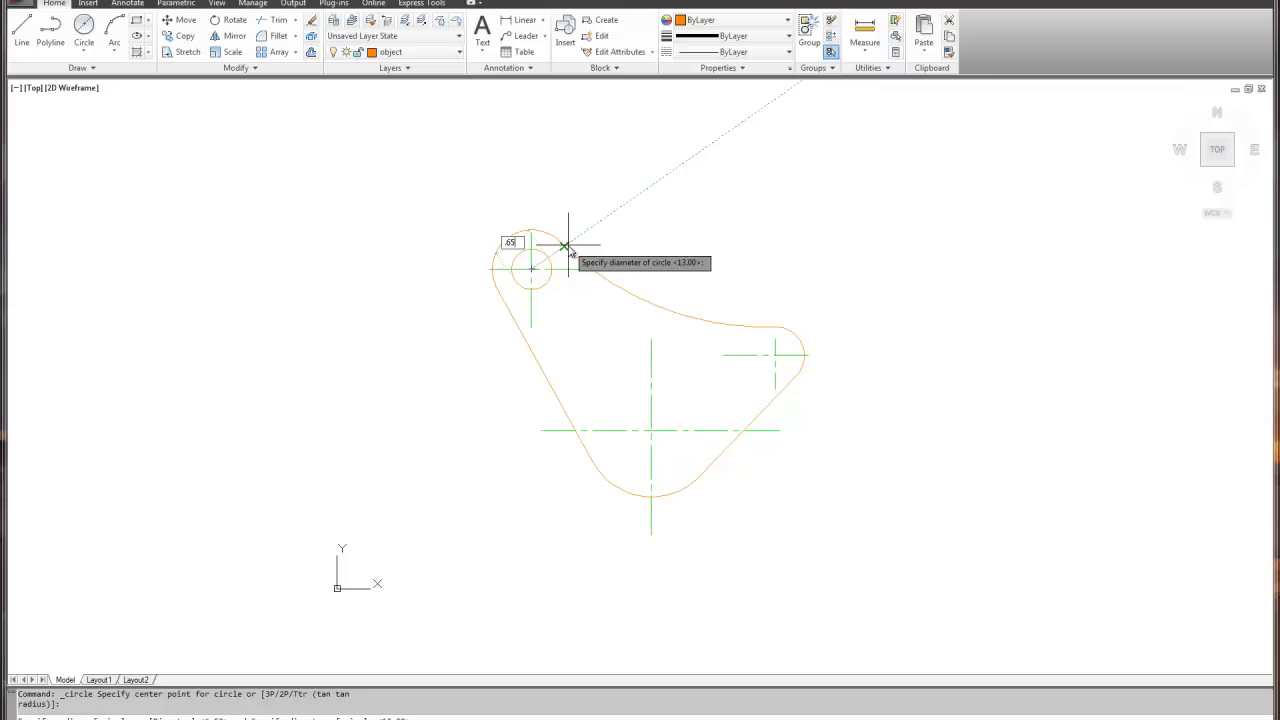
pyautogui.rightClick(568, 255)
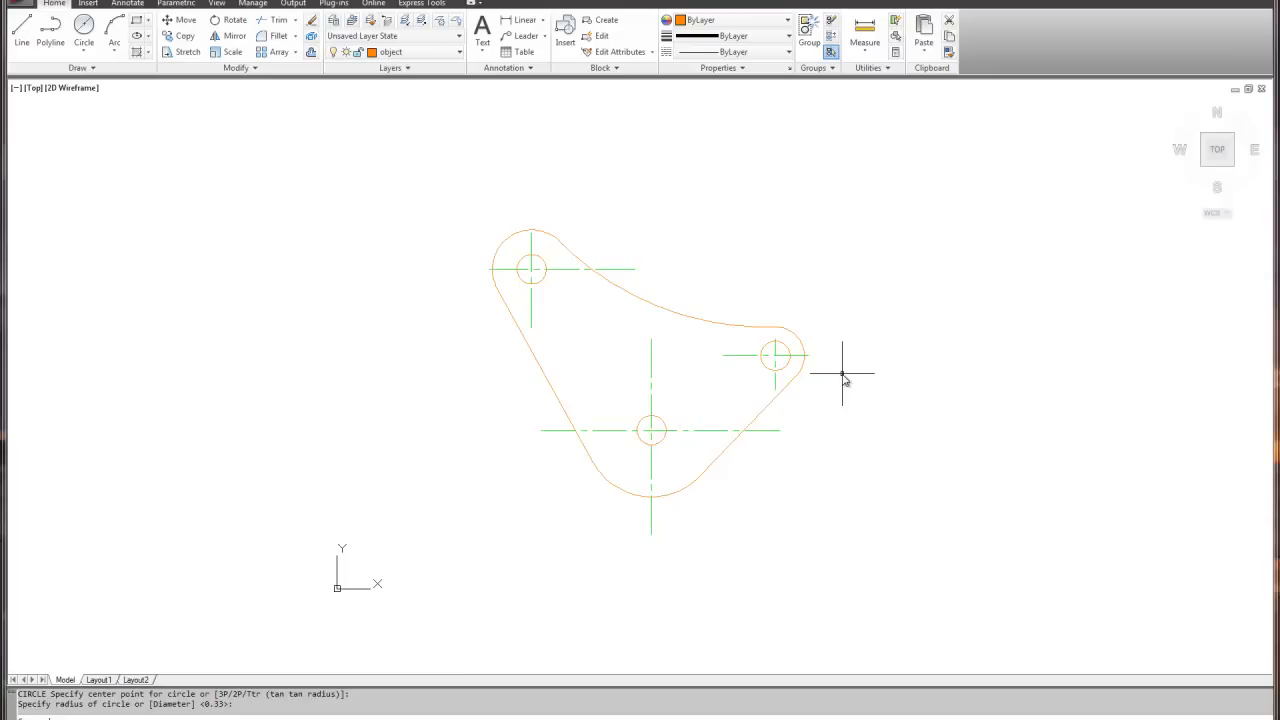
pyautogui.moveTo(482, 215)
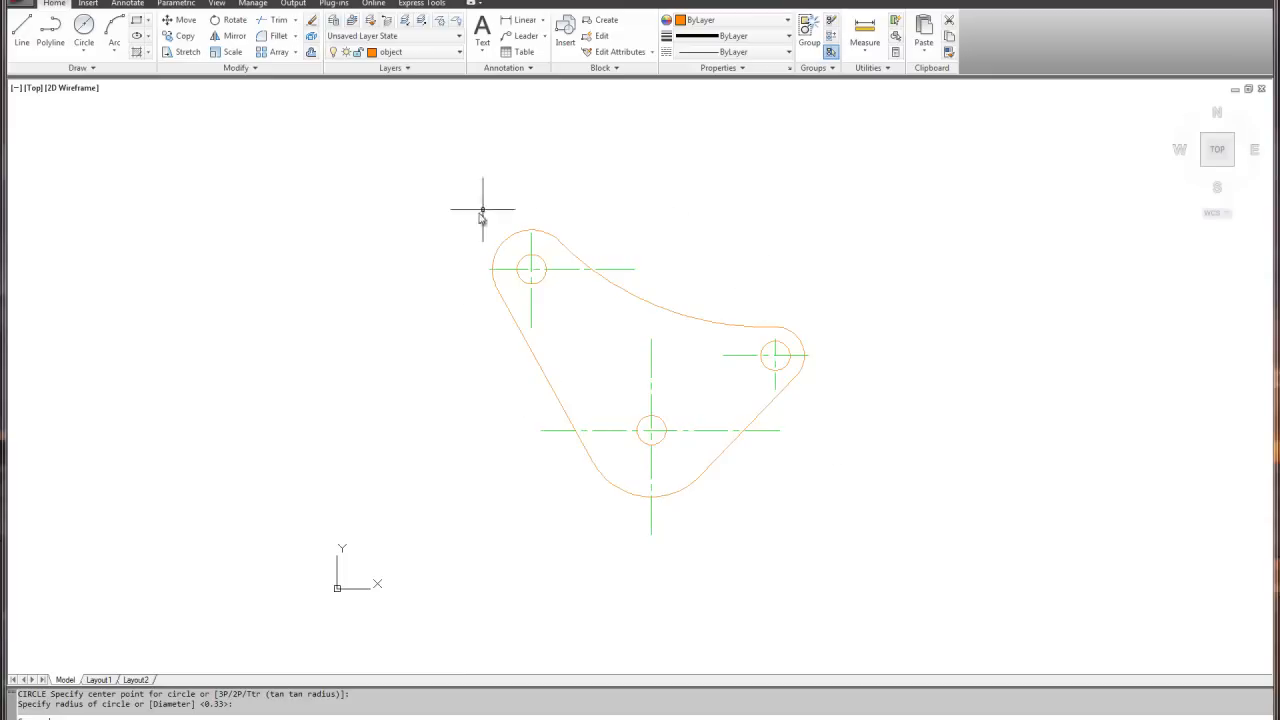
pyautogui.moveTo(398, 410)
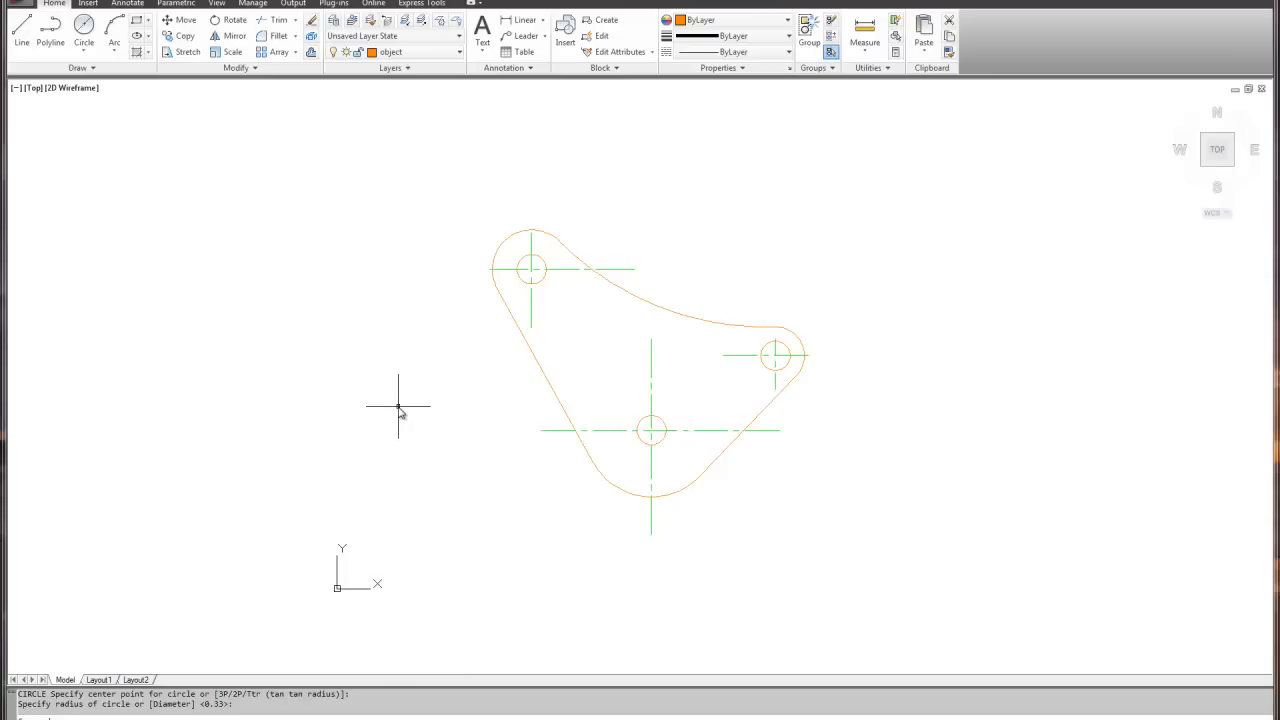
pyautogui.moveTo(365, 363)
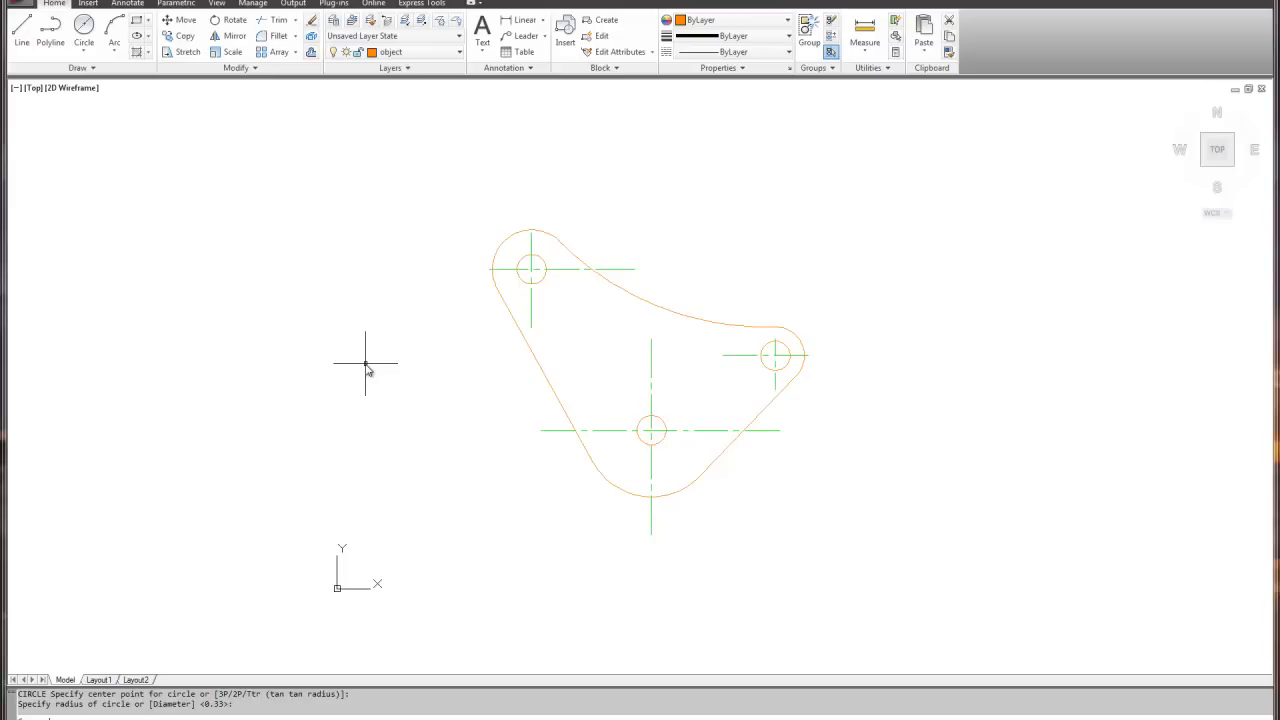
pyautogui.moveTo(527, 418)
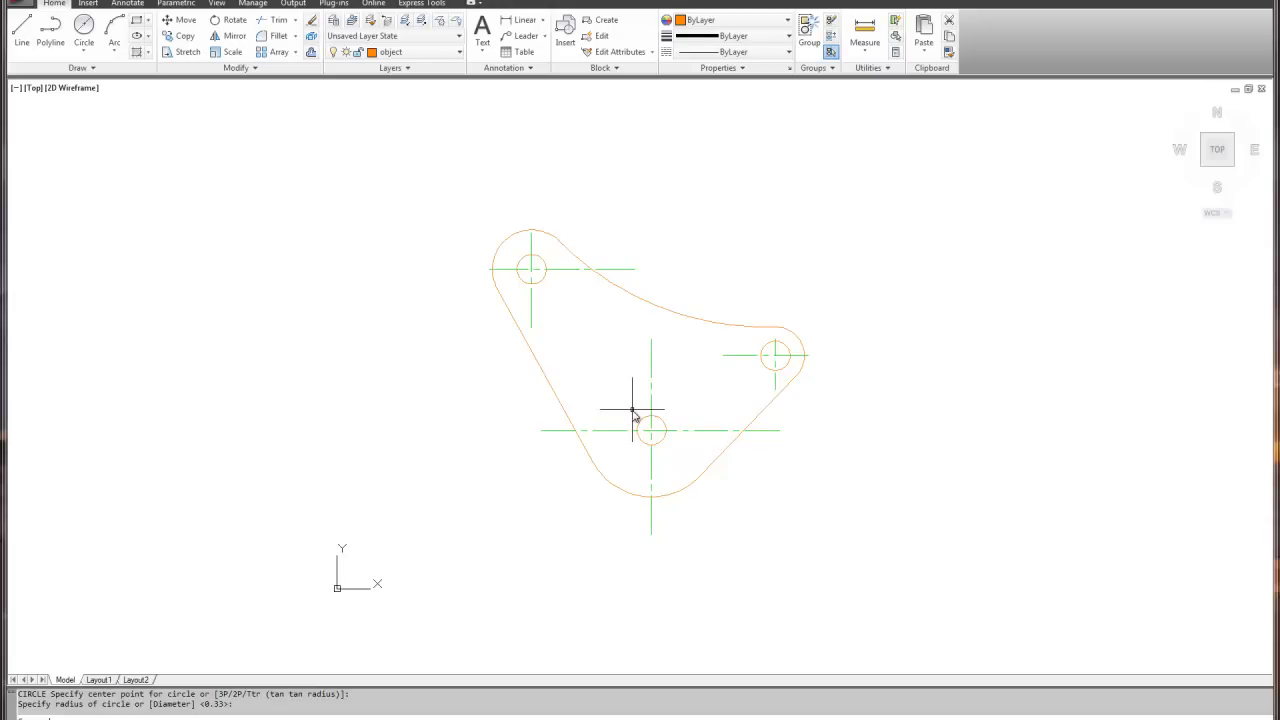
pyautogui.moveTo(562, 298)
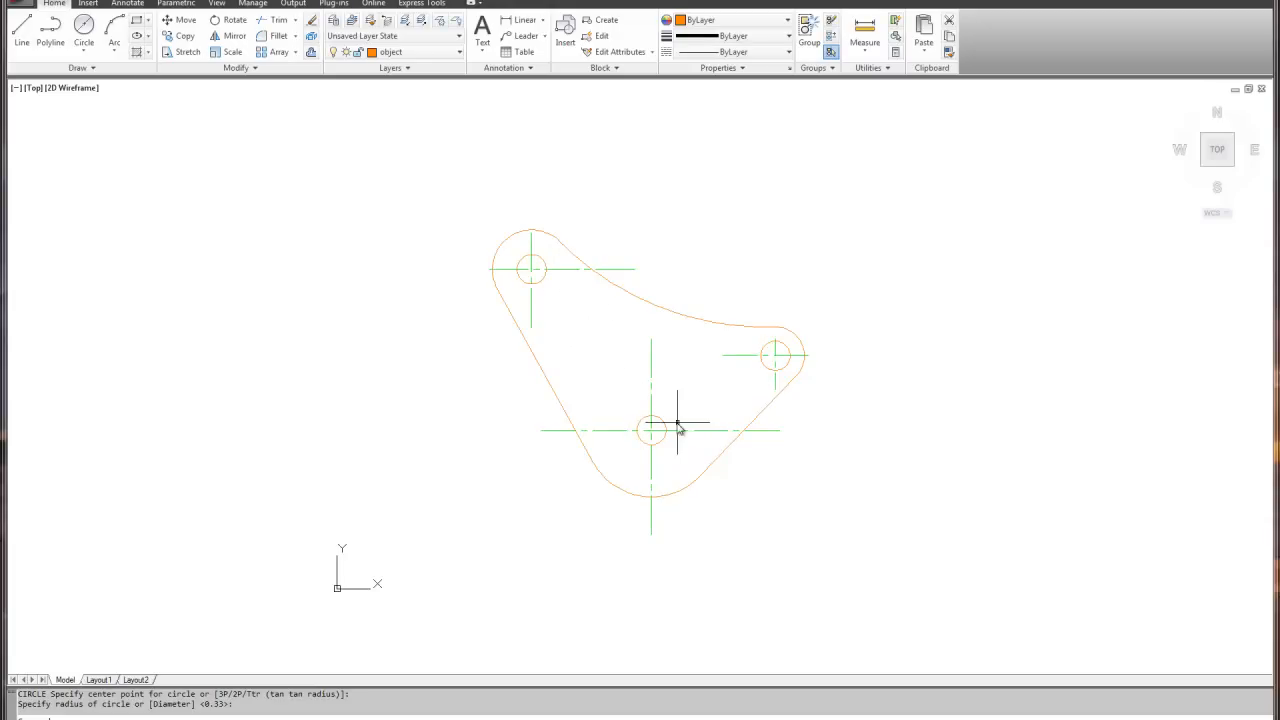
pyautogui.moveTo(705, 345)
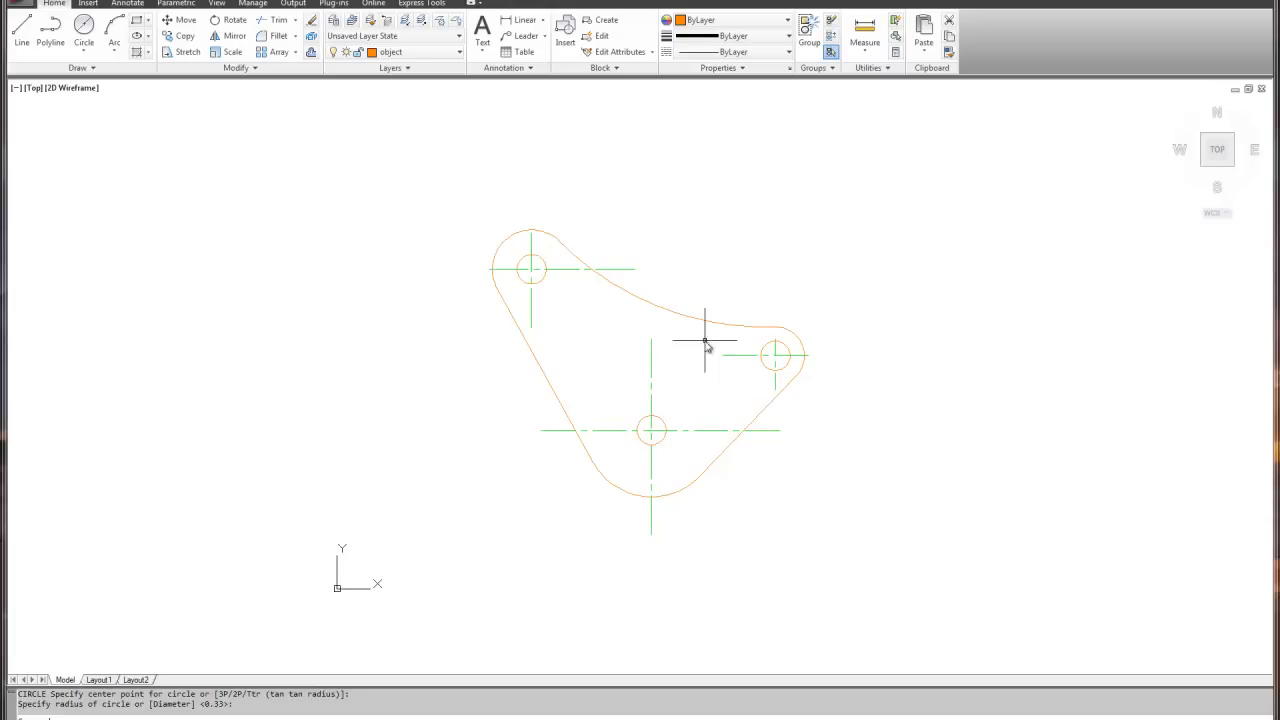
pyautogui.moveTo(553, 300)
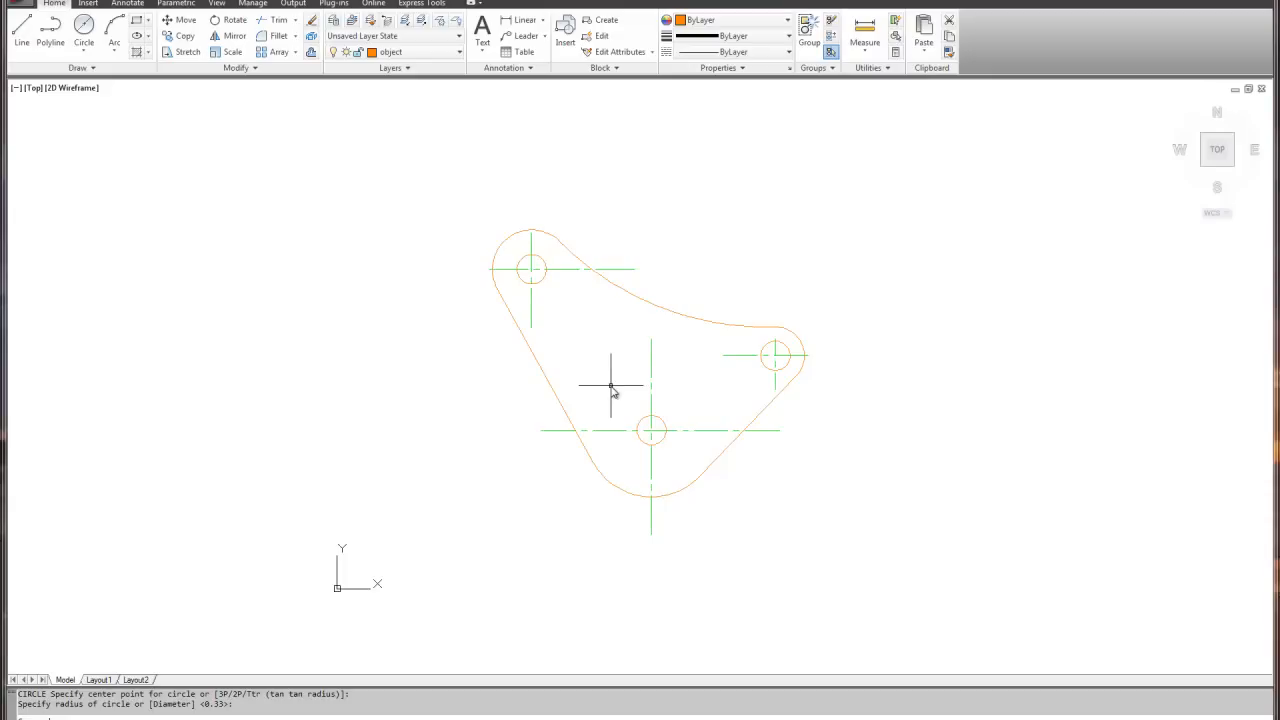
pyautogui.moveTo(605, 383)
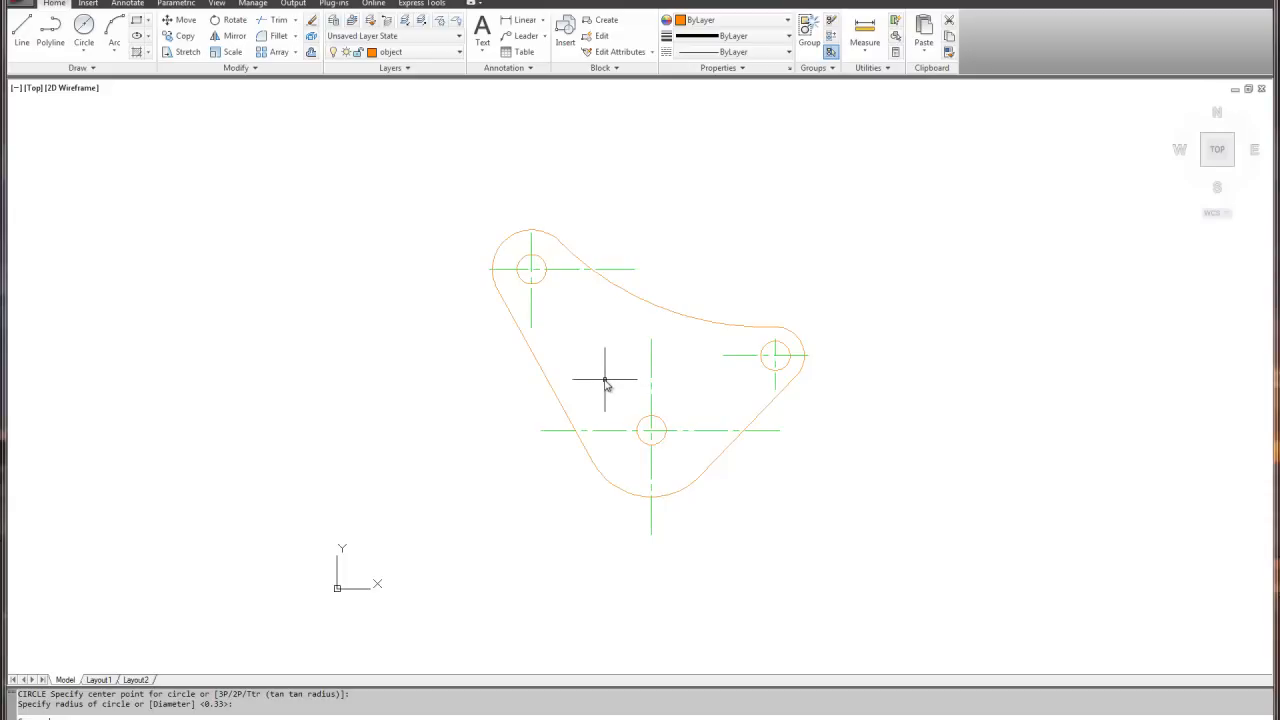
pyautogui.moveTo(768, 190)
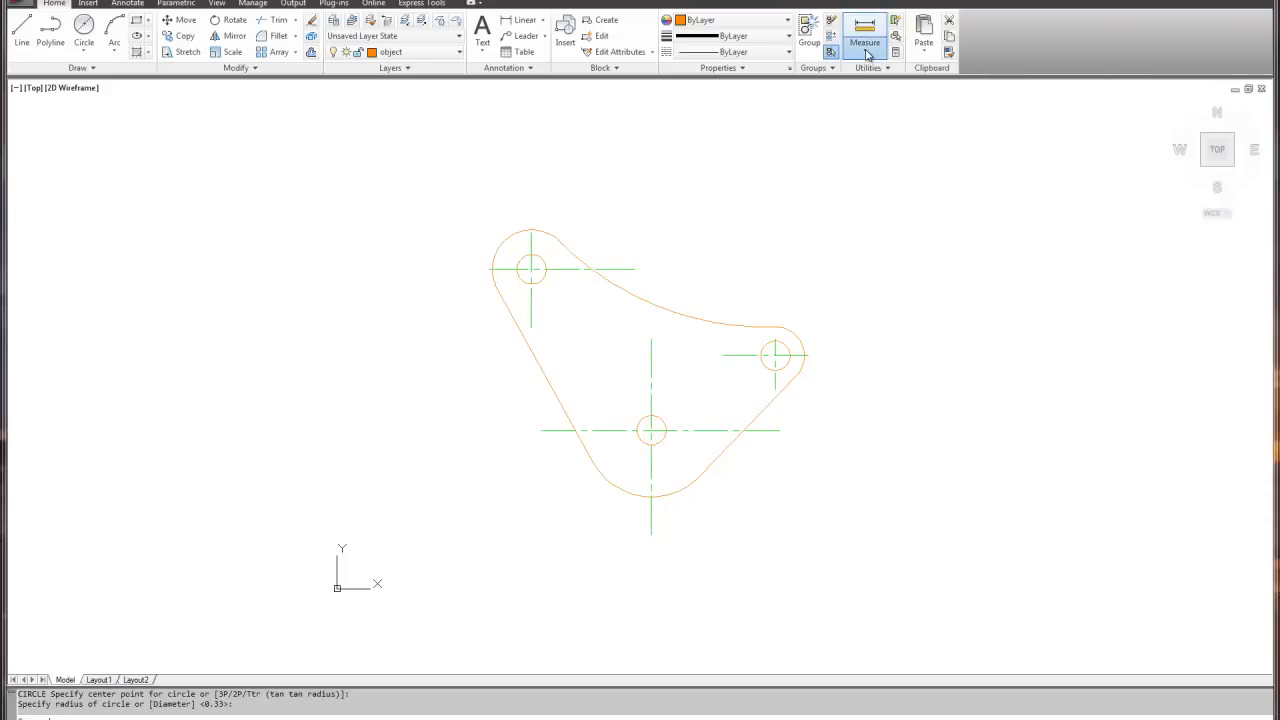
# - Open the Measure dropdown of measuring tools
pyautogui.click(865, 45)
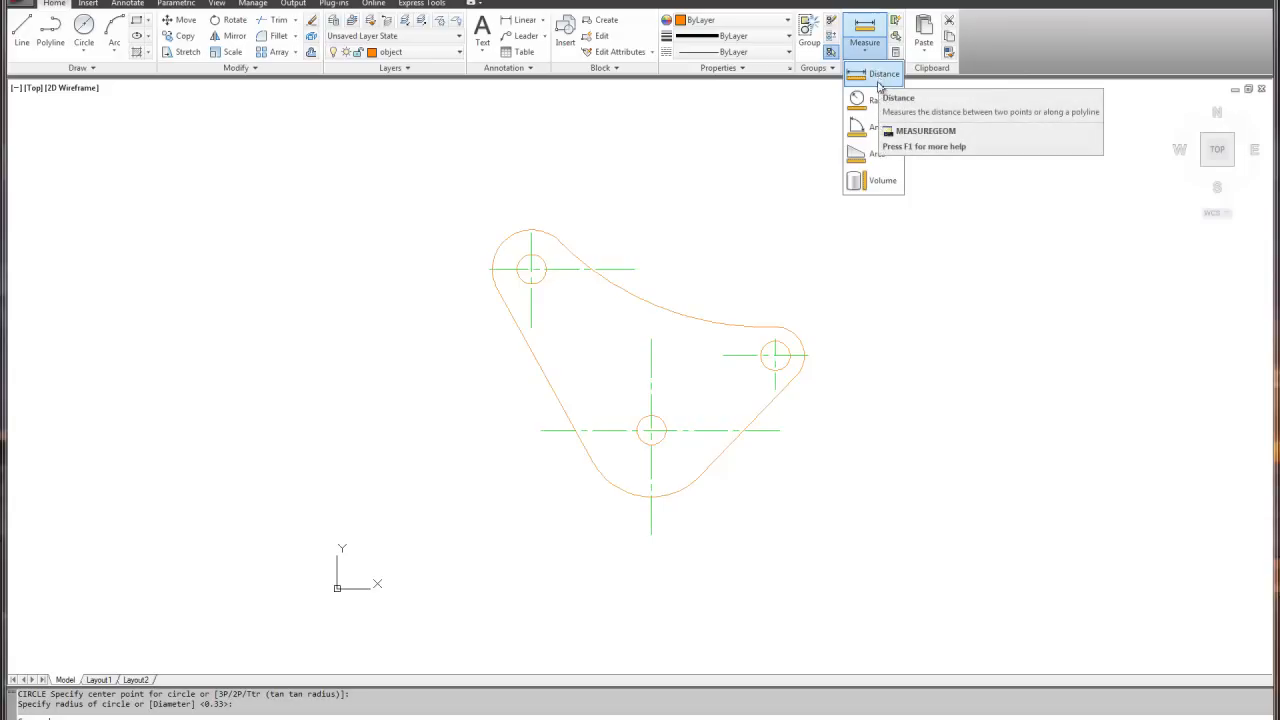
pyautogui.moveTo(883, 180)
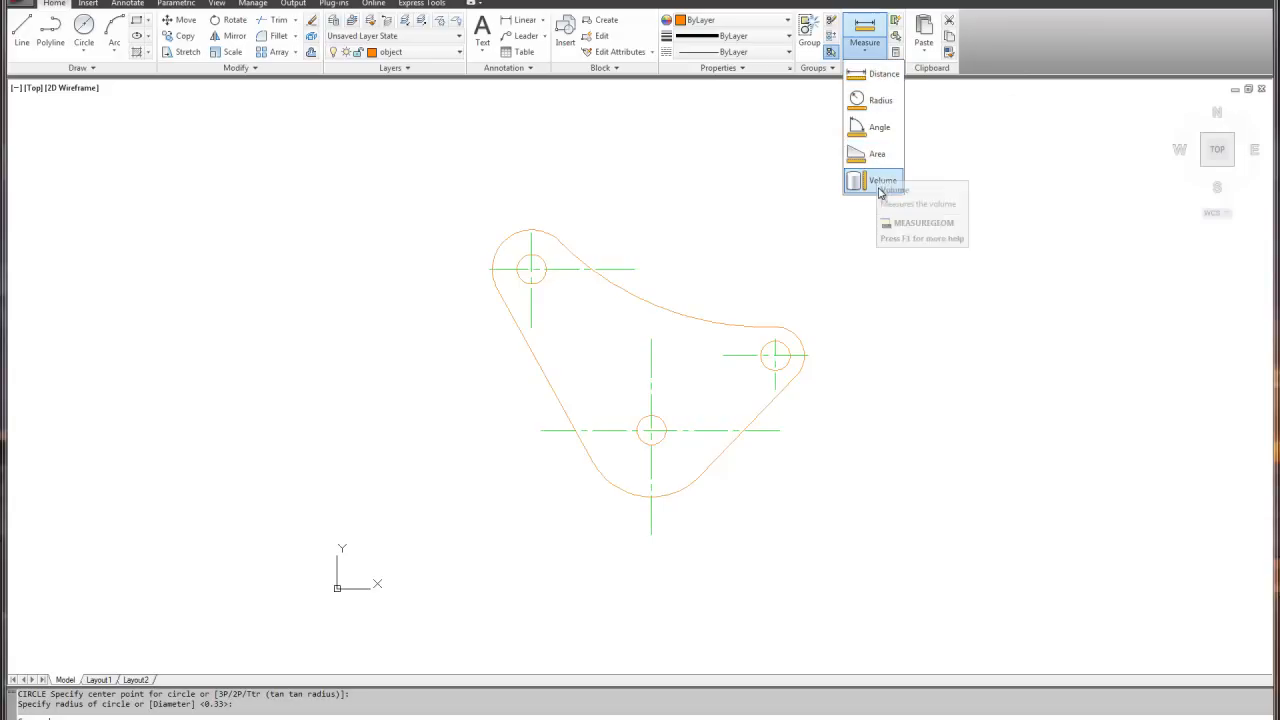
pyautogui.moveTo(977, 164)
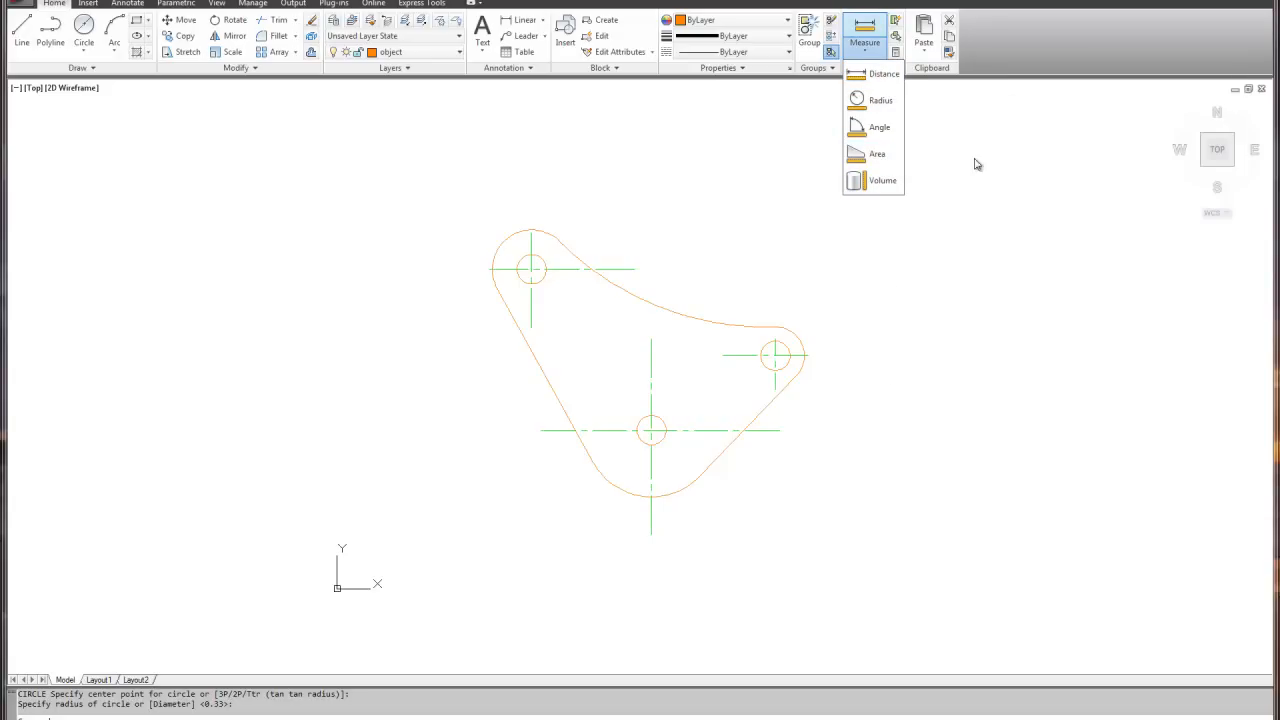
pyautogui.moveTo(884, 74)
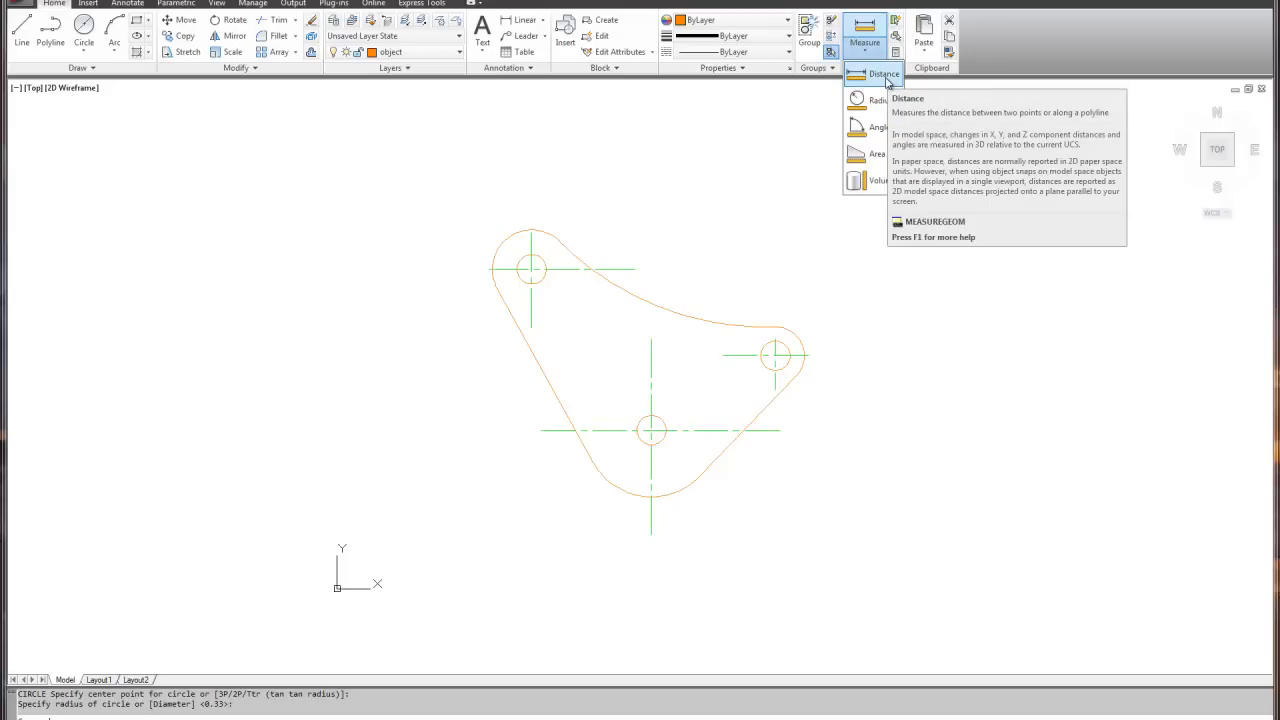
pyautogui.moveTo(888, 85)
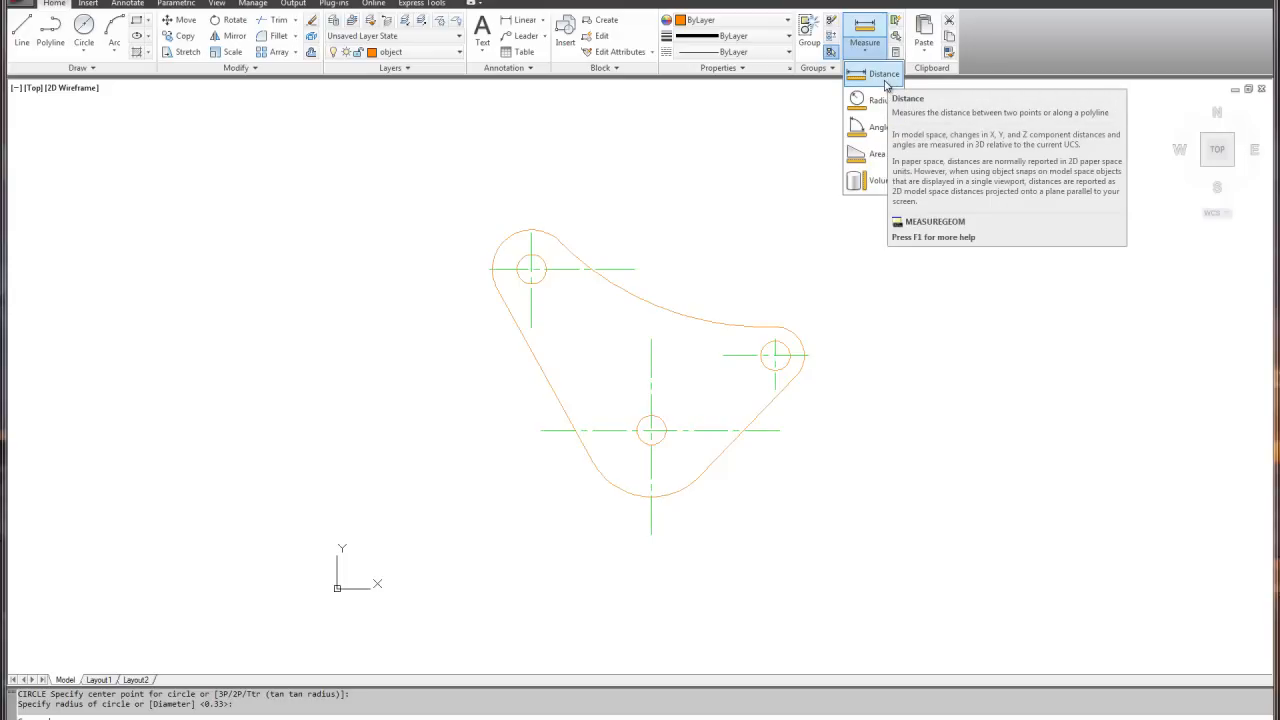
pyautogui.moveTo(873, 127)
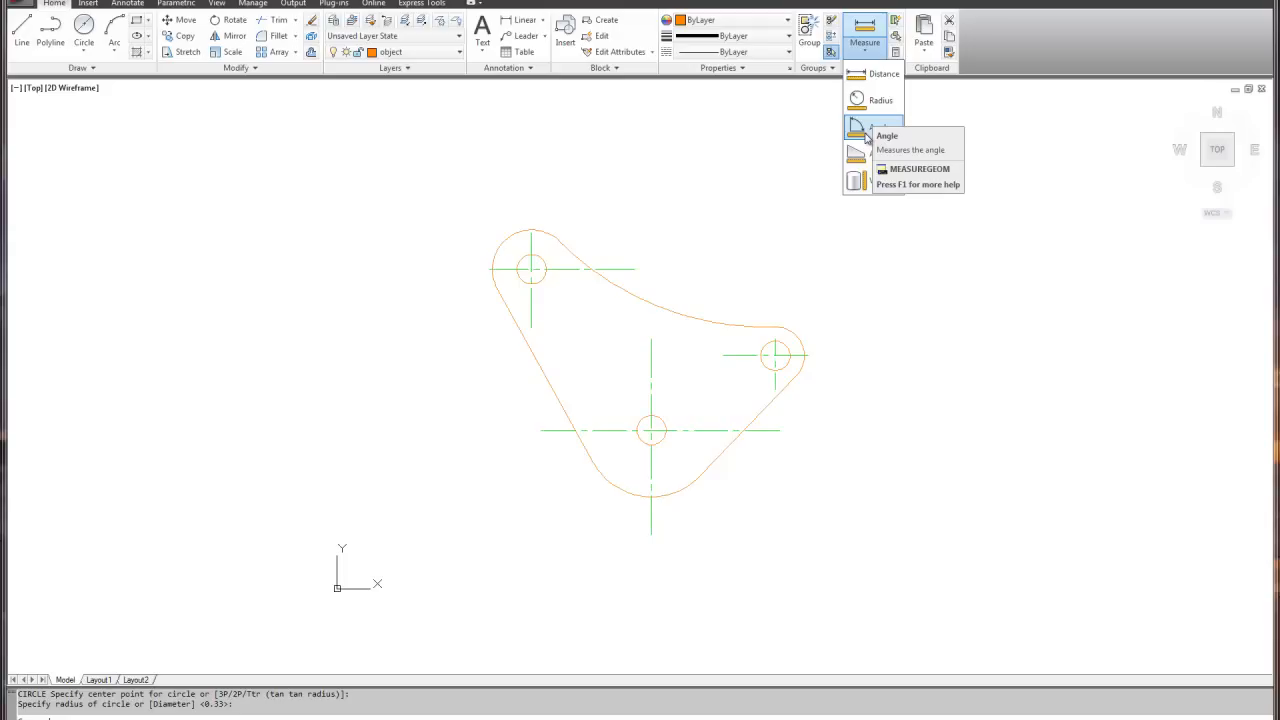
pyautogui.moveTo(873, 74)
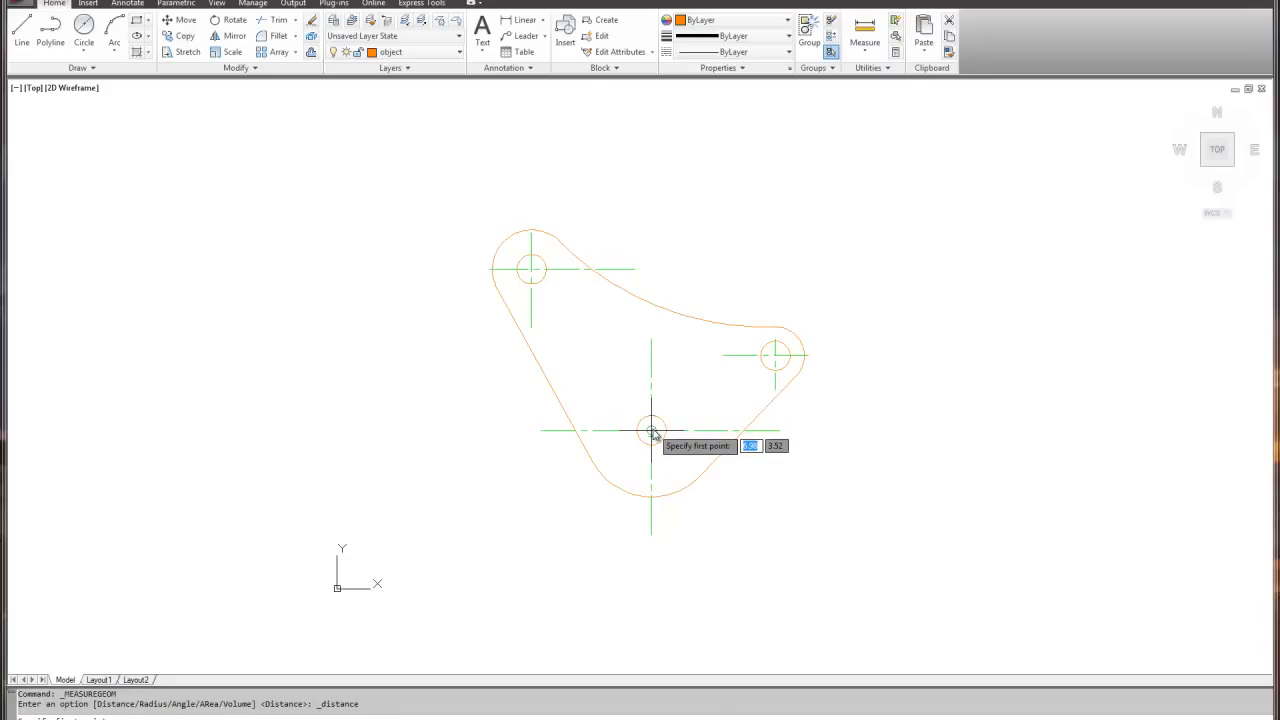
# - Measure from the bottom hole centre to the upper-left hole (4.45 at 127°) and exit
pyautogui.click(650, 431)
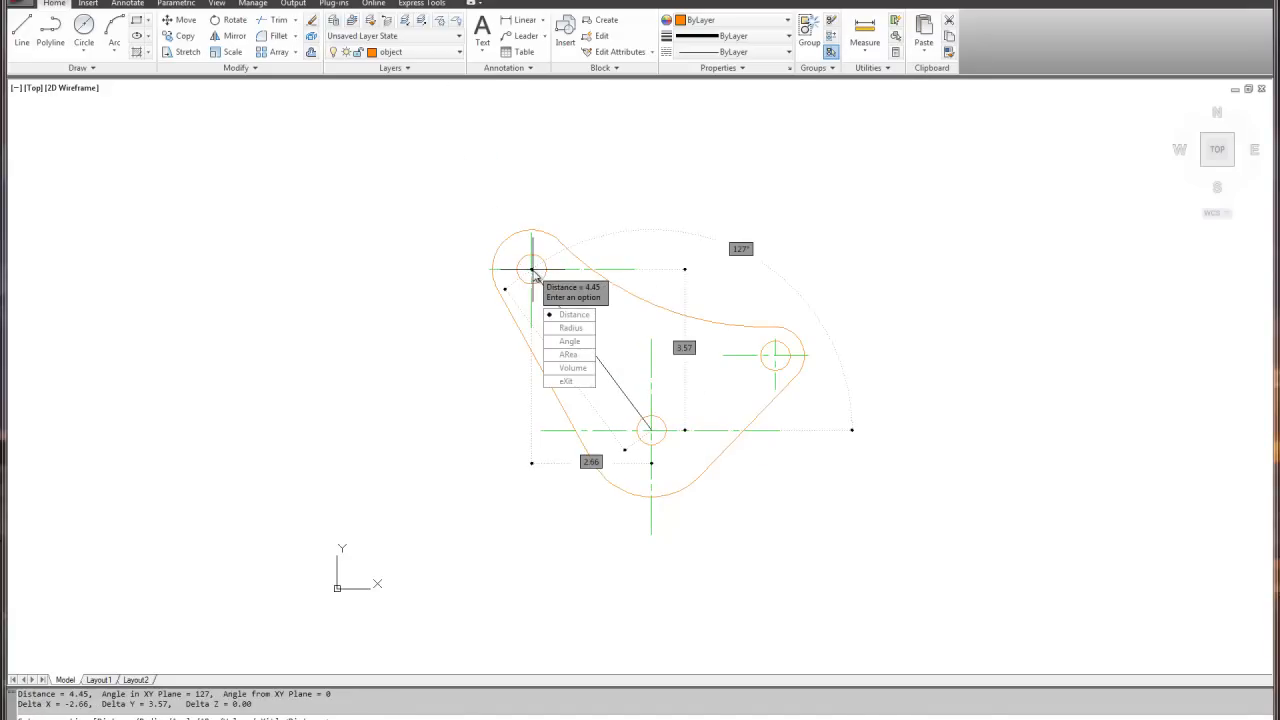
pyautogui.moveTo(425, 450)
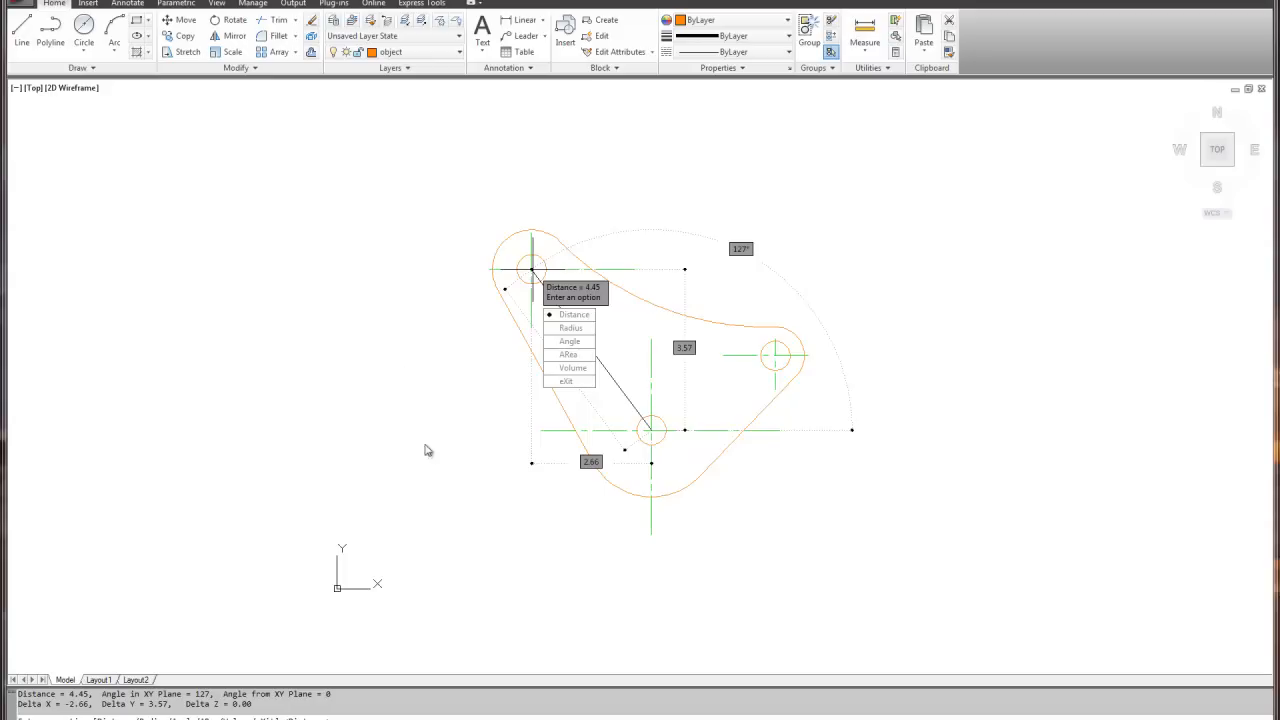
pyautogui.moveTo(480, 355)
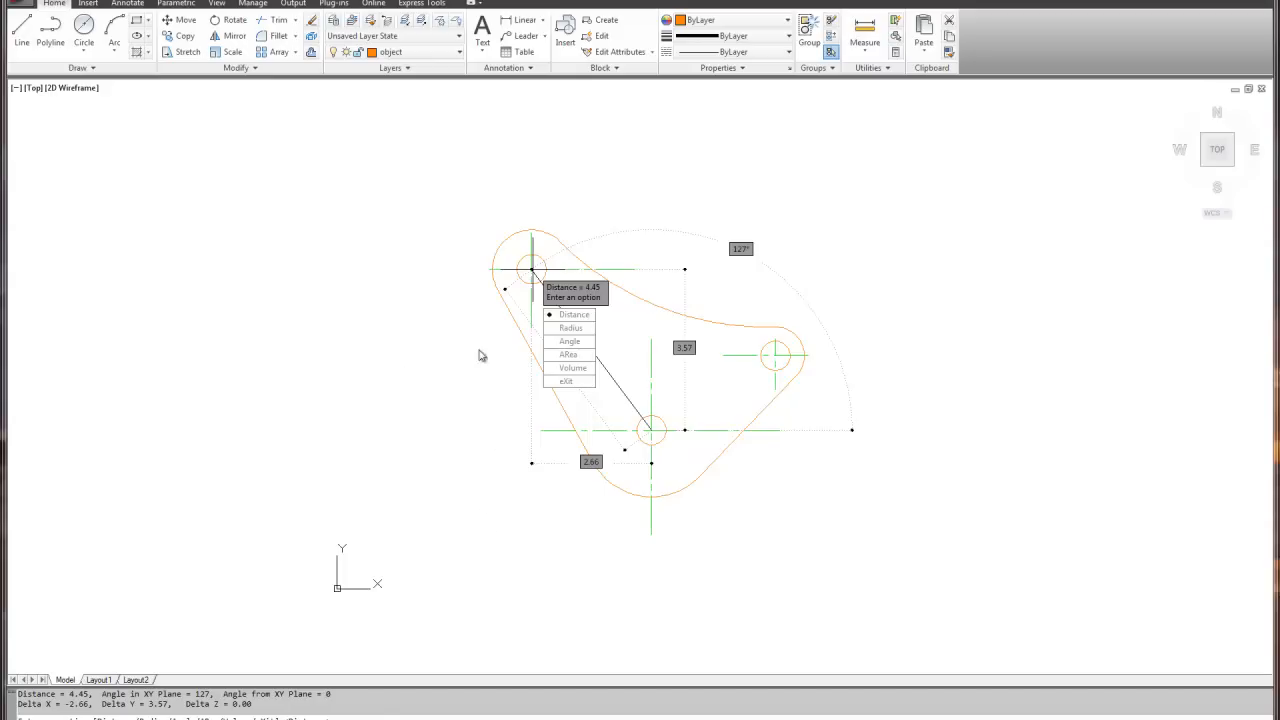
pyautogui.moveTo(593, 294)
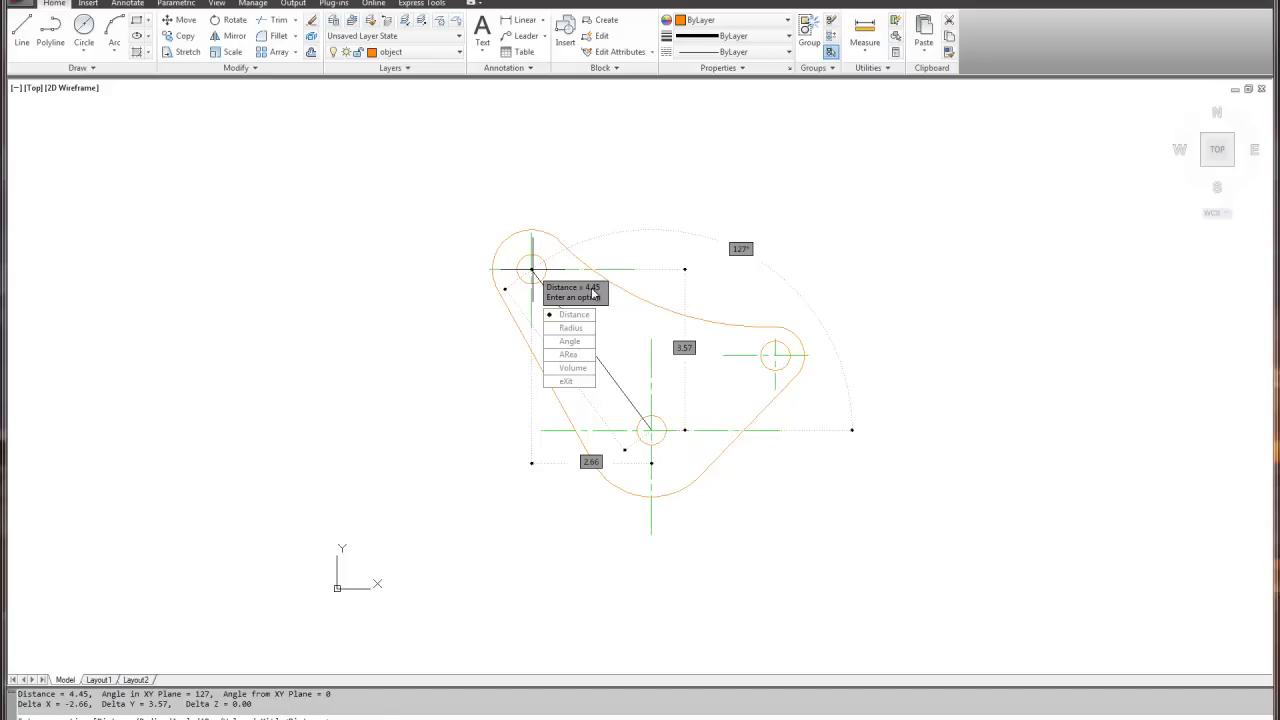
pyautogui.moveTo(638, 470)
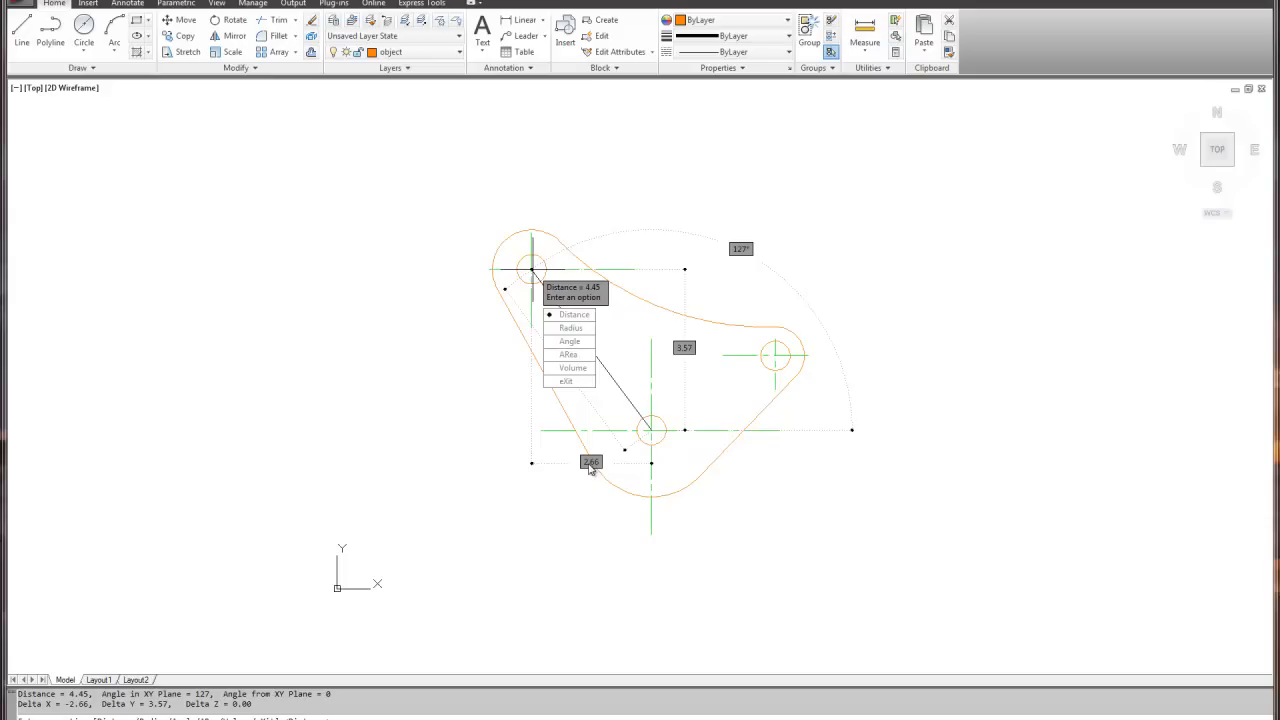
pyautogui.moveTo(332, 644)
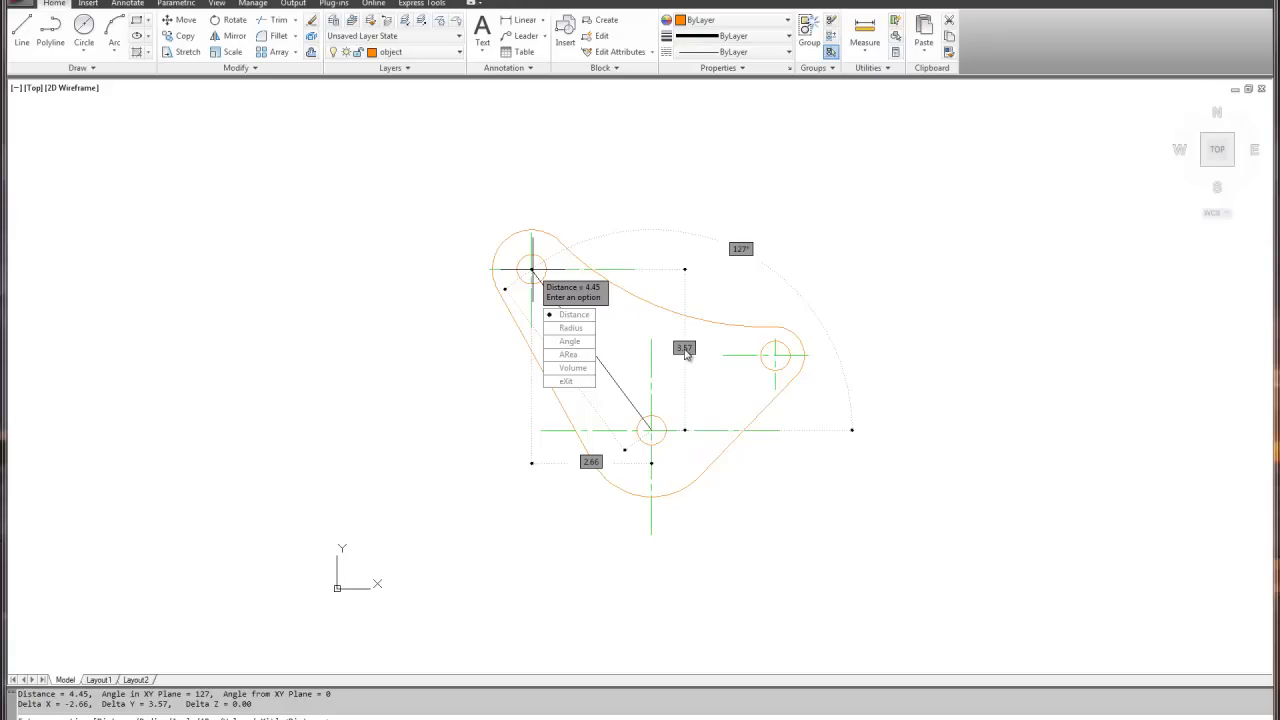
pyautogui.moveTo(629, 329)
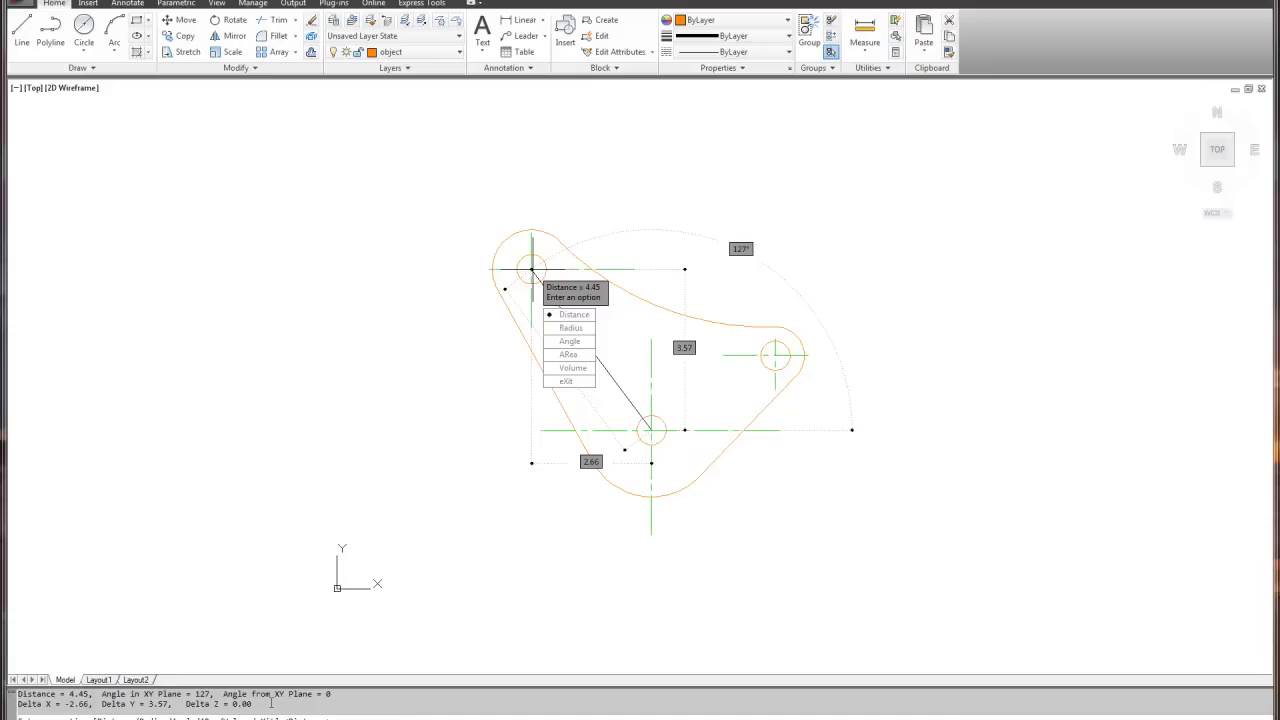
pyautogui.moveTo(613, 253)
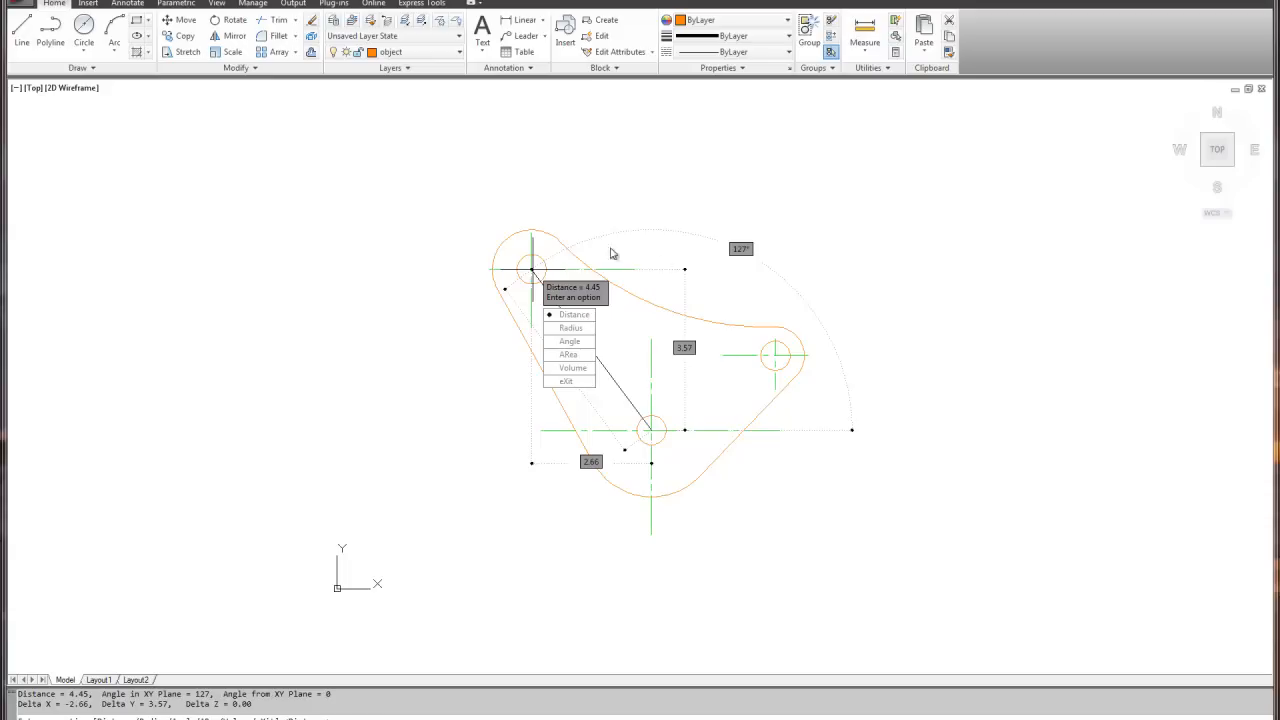
pyautogui.moveTo(584, 444)
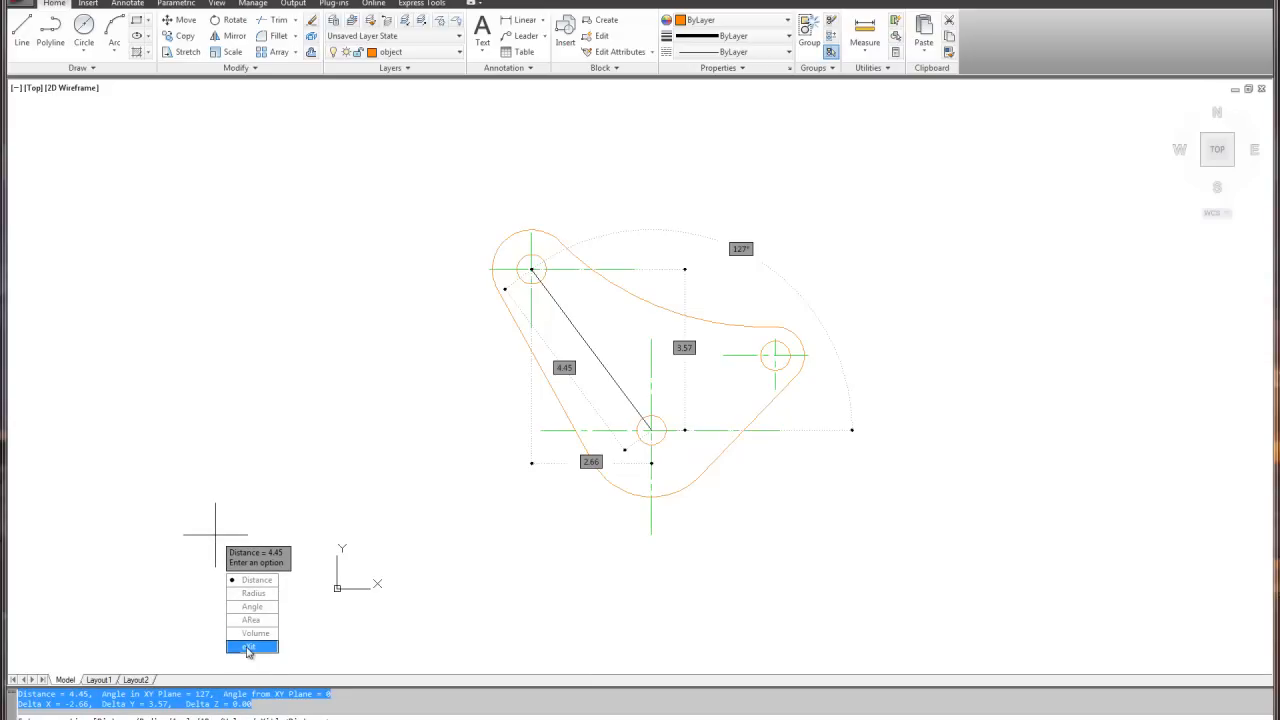
pyautogui.click(251, 647)
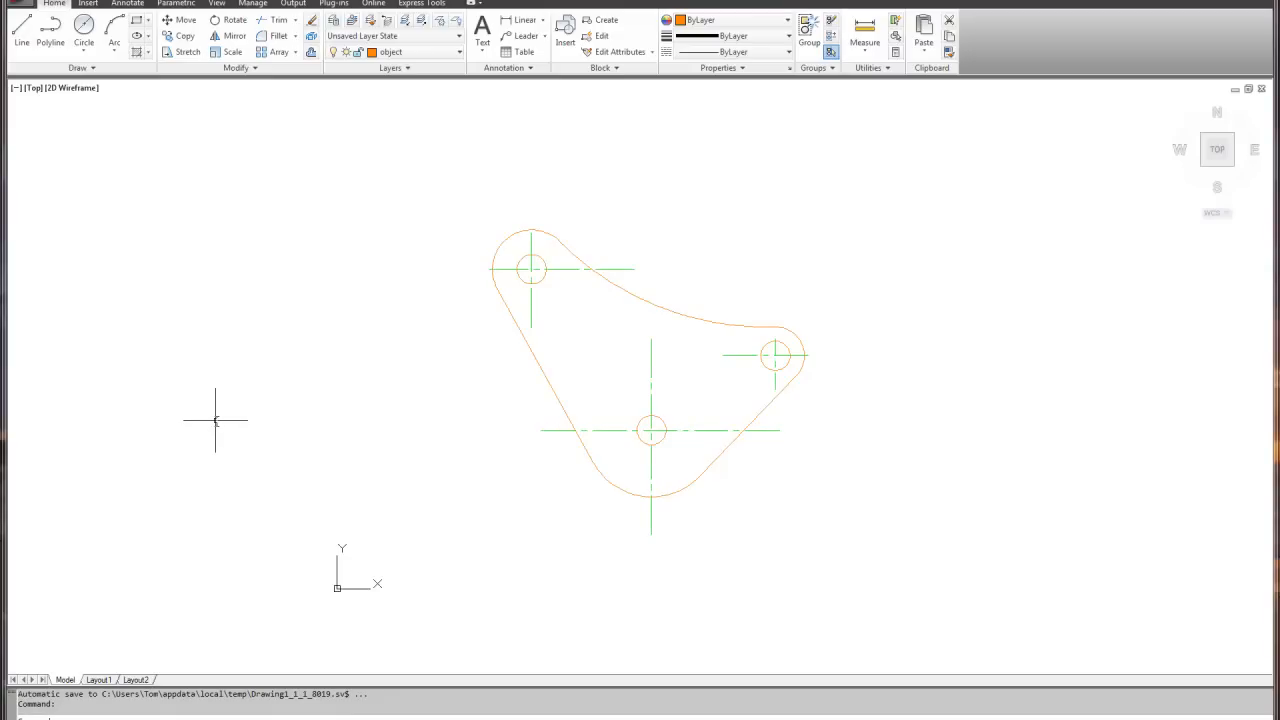
pyautogui.press('F2')
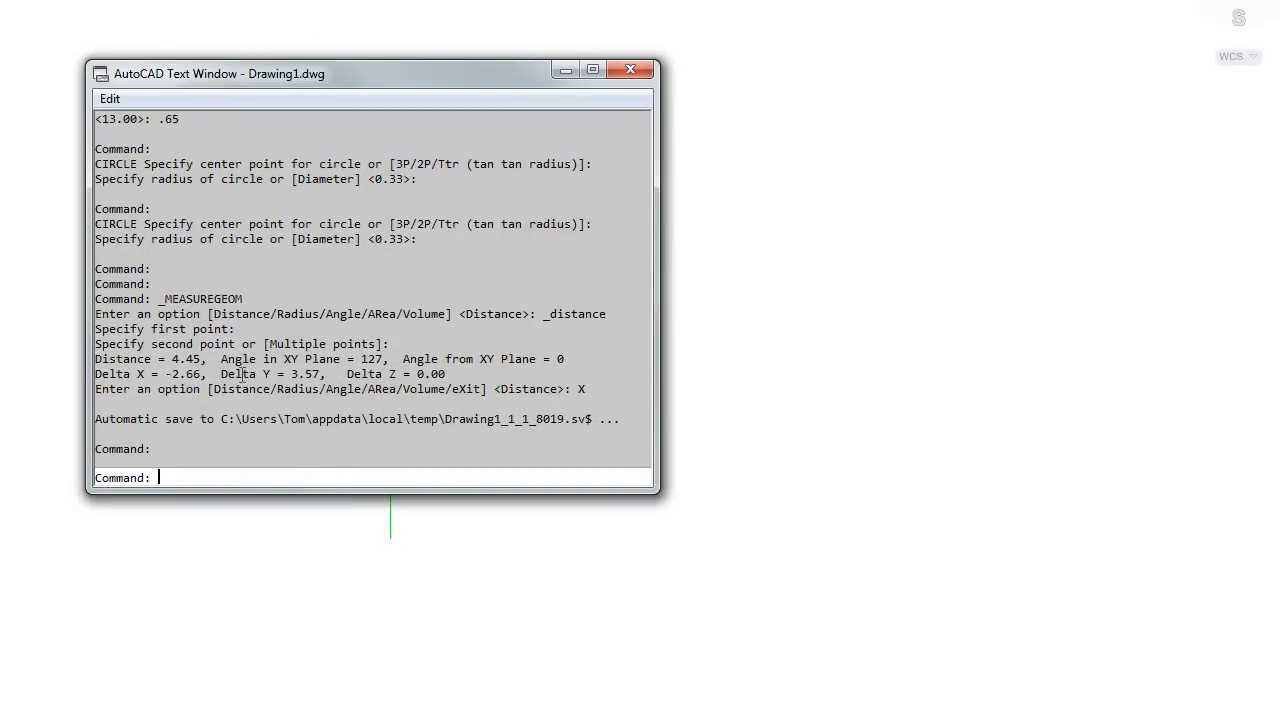
pyautogui.doubleClick(123, 359)
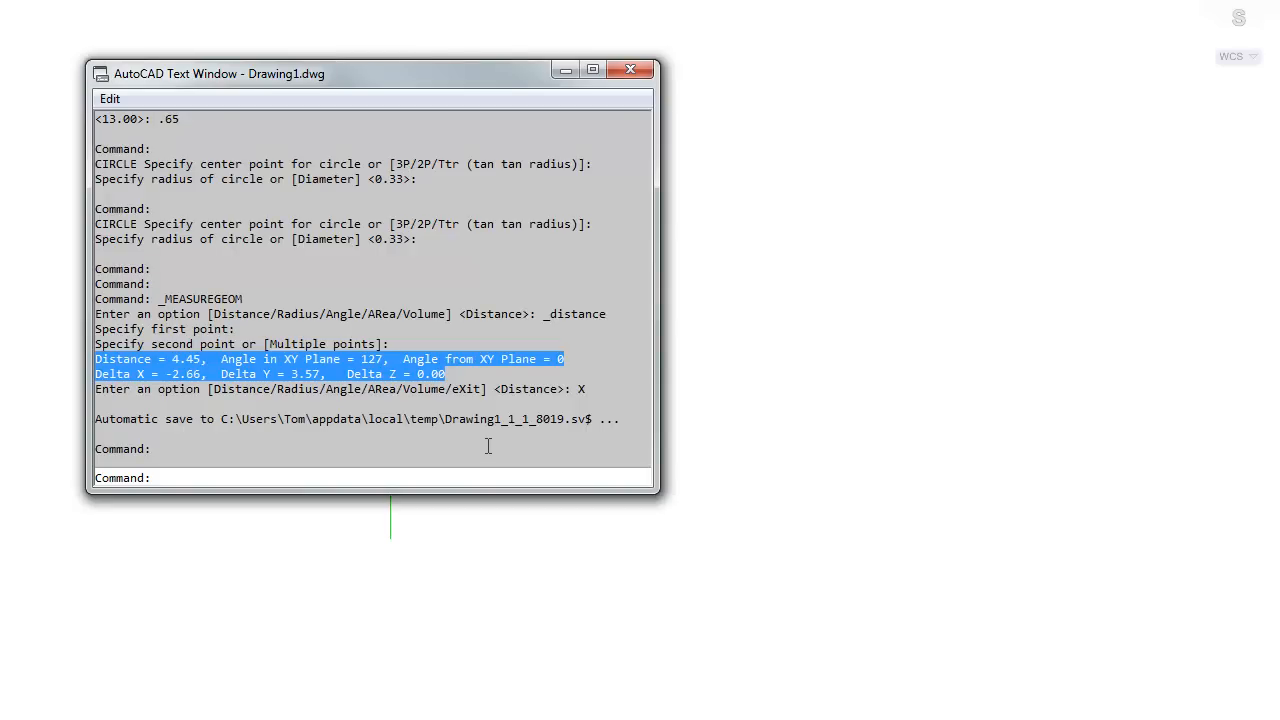
pyautogui.moveTo(311, 370)
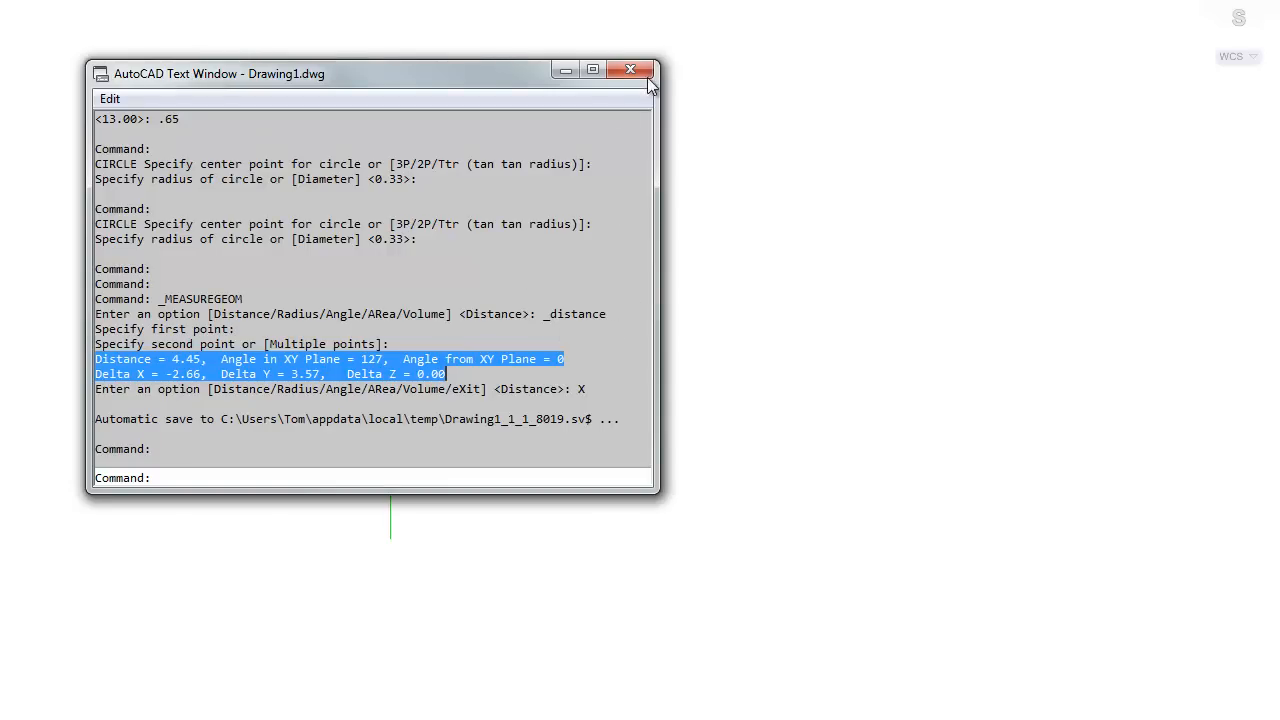
pyautogui.click(630, 69)
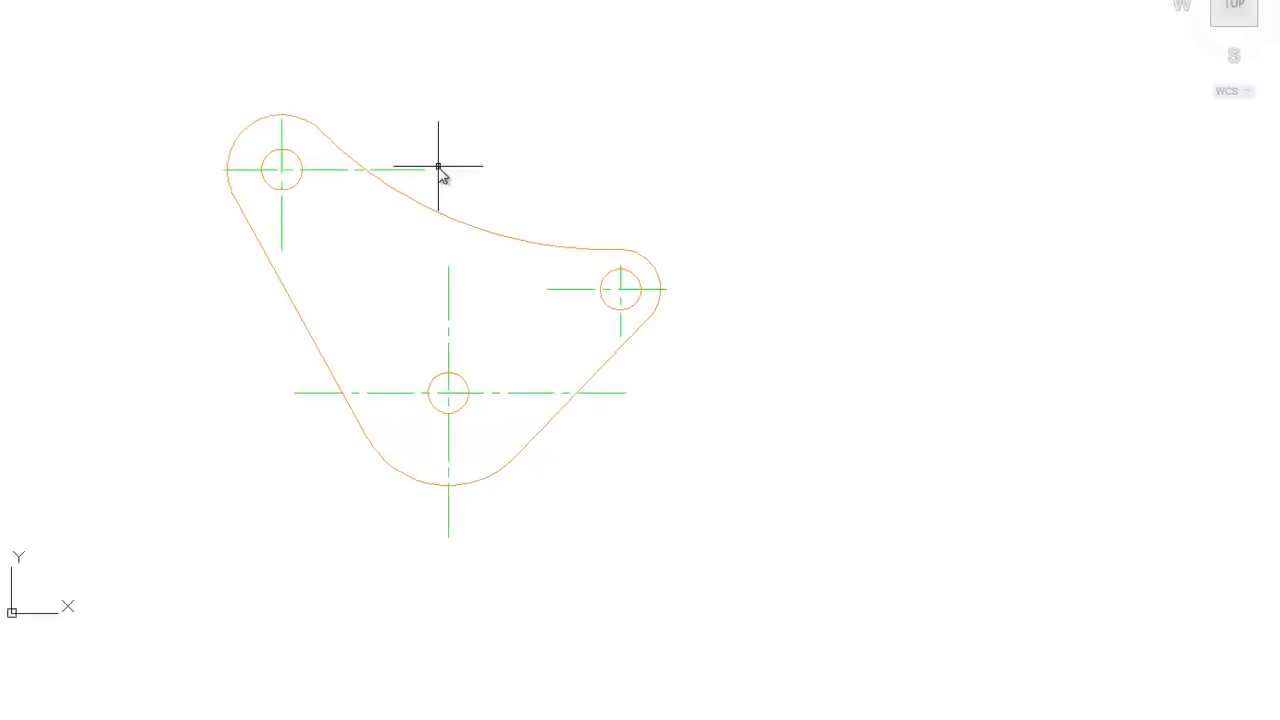
# - Measure Distance starting from the upper-left hole centre toward the right hole (5.74)
pyautogui.click(864, 35)
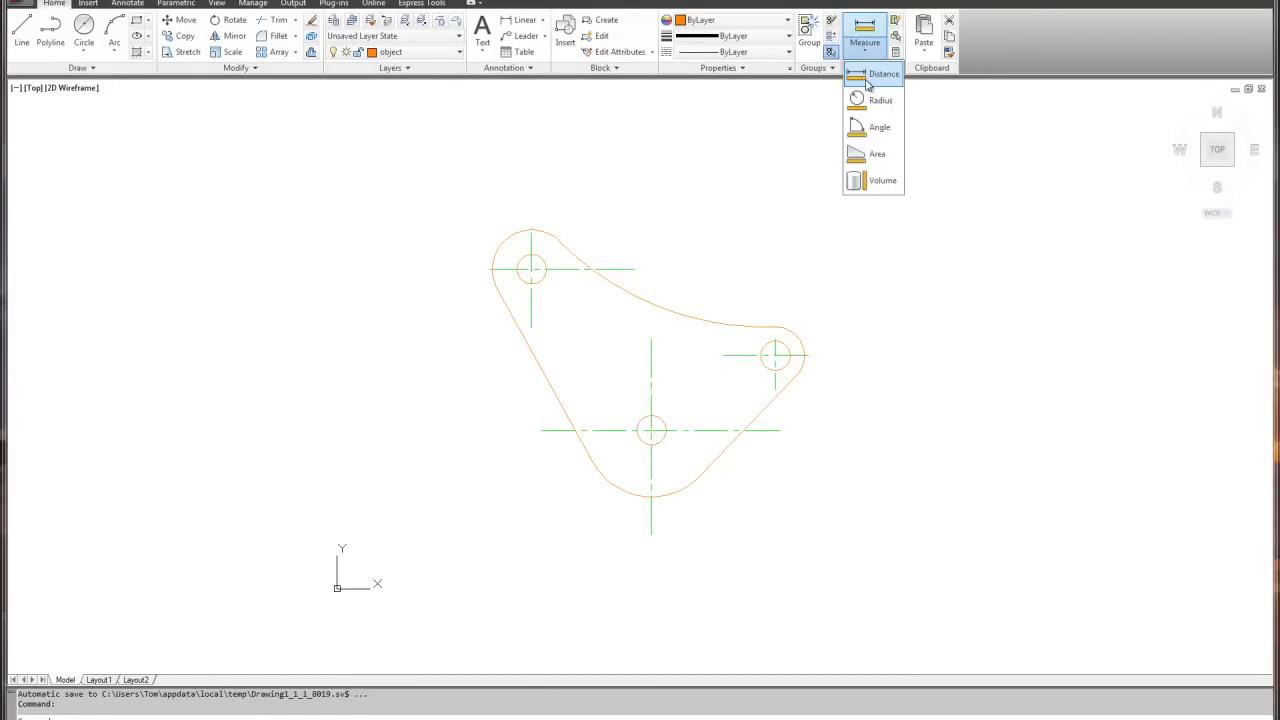
pyautogui.click(884, 73)
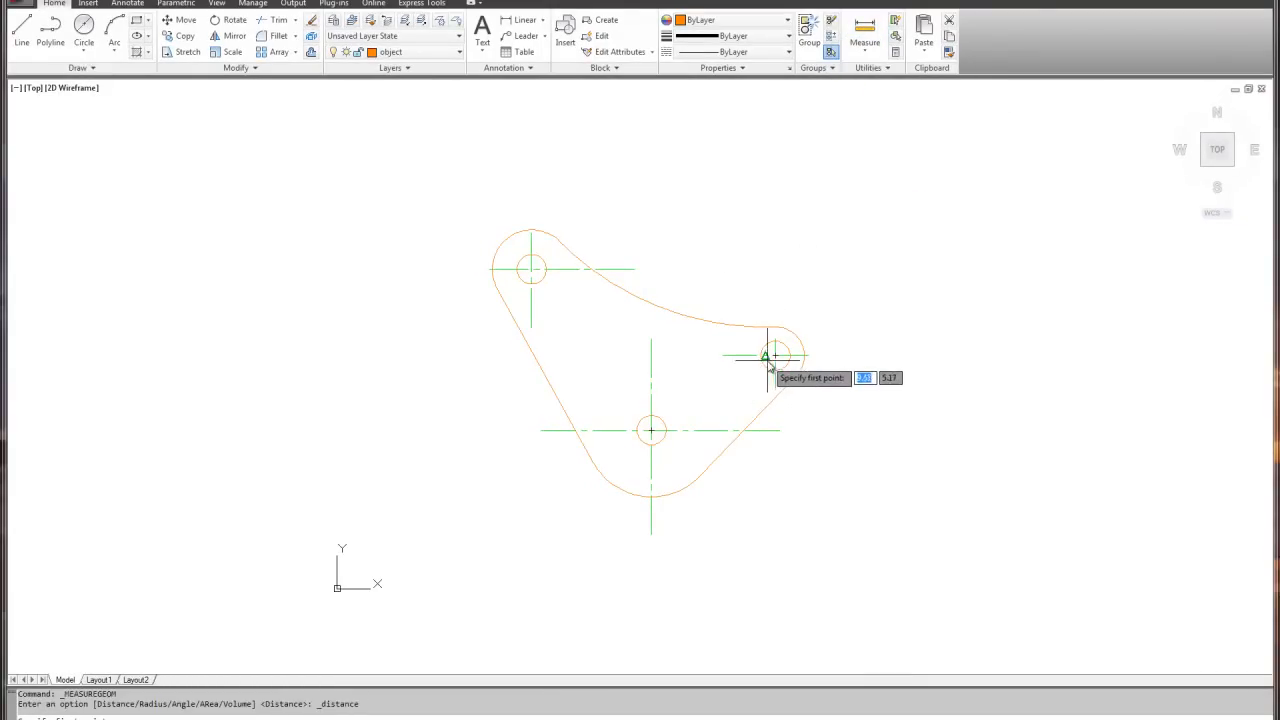
pyautogui.moveTo(560, 275)
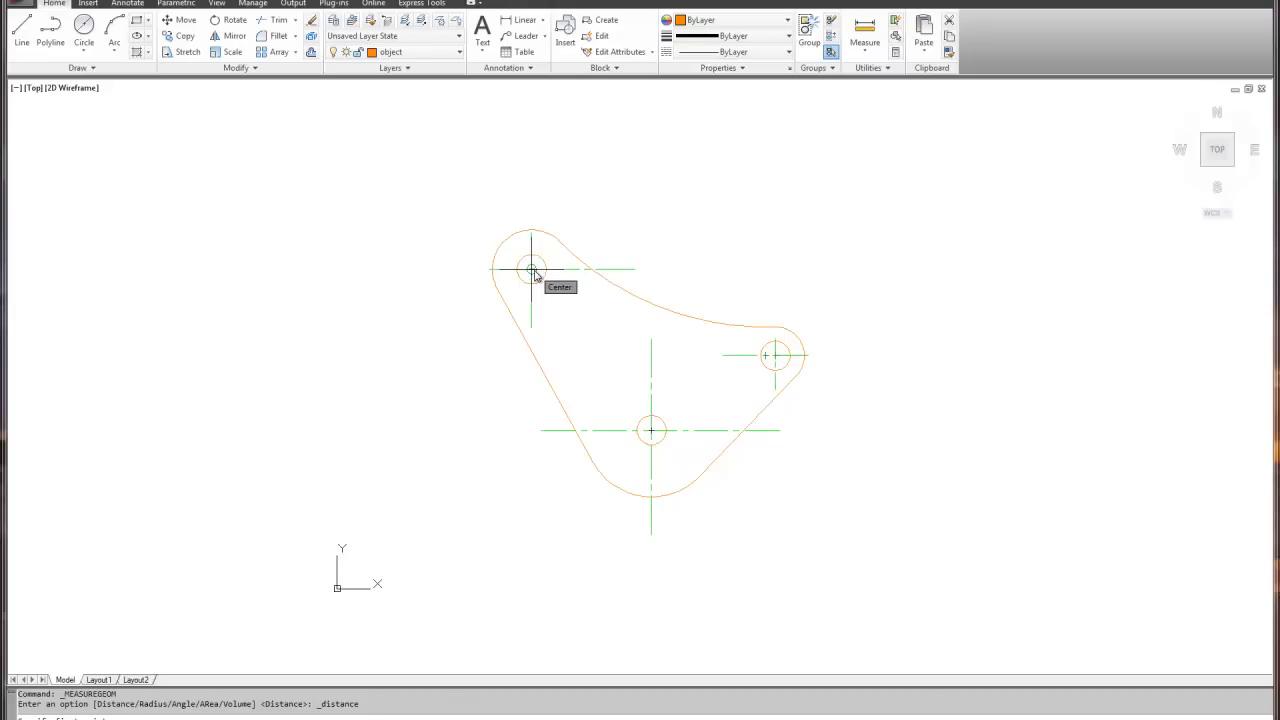
pyautogui.click(531, 271)
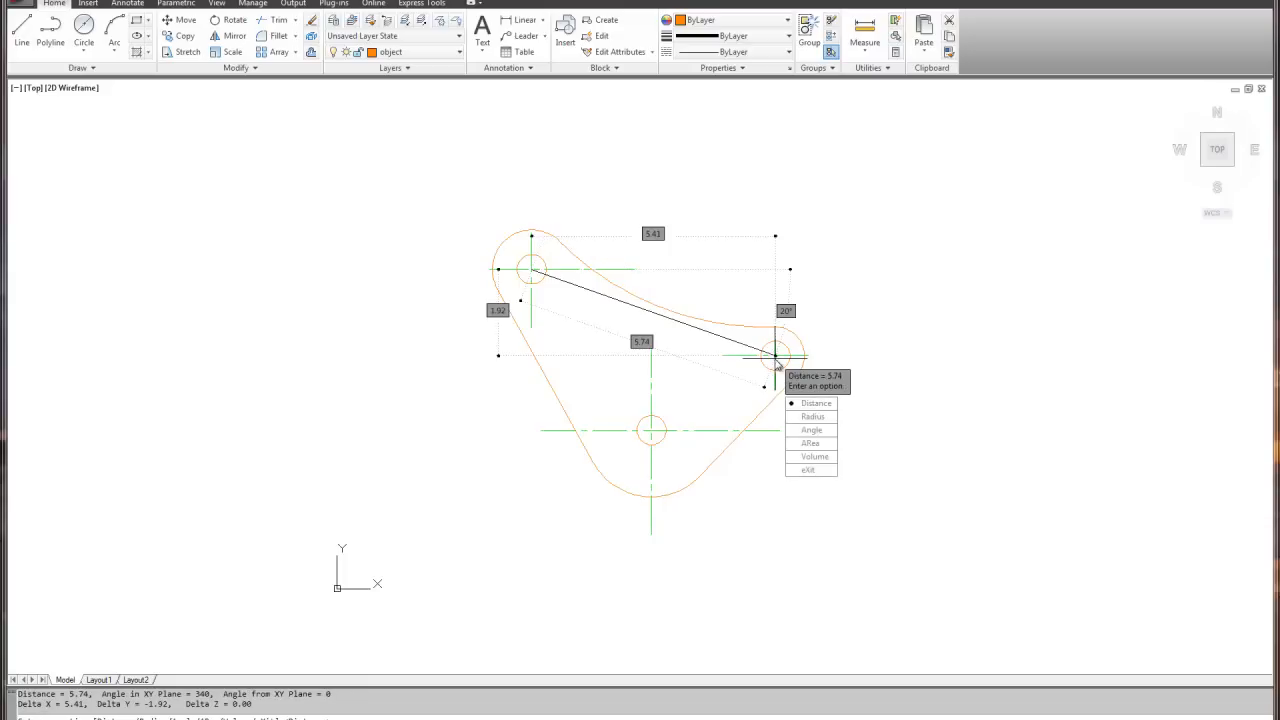
pyautogui.moveTo(800, 317)
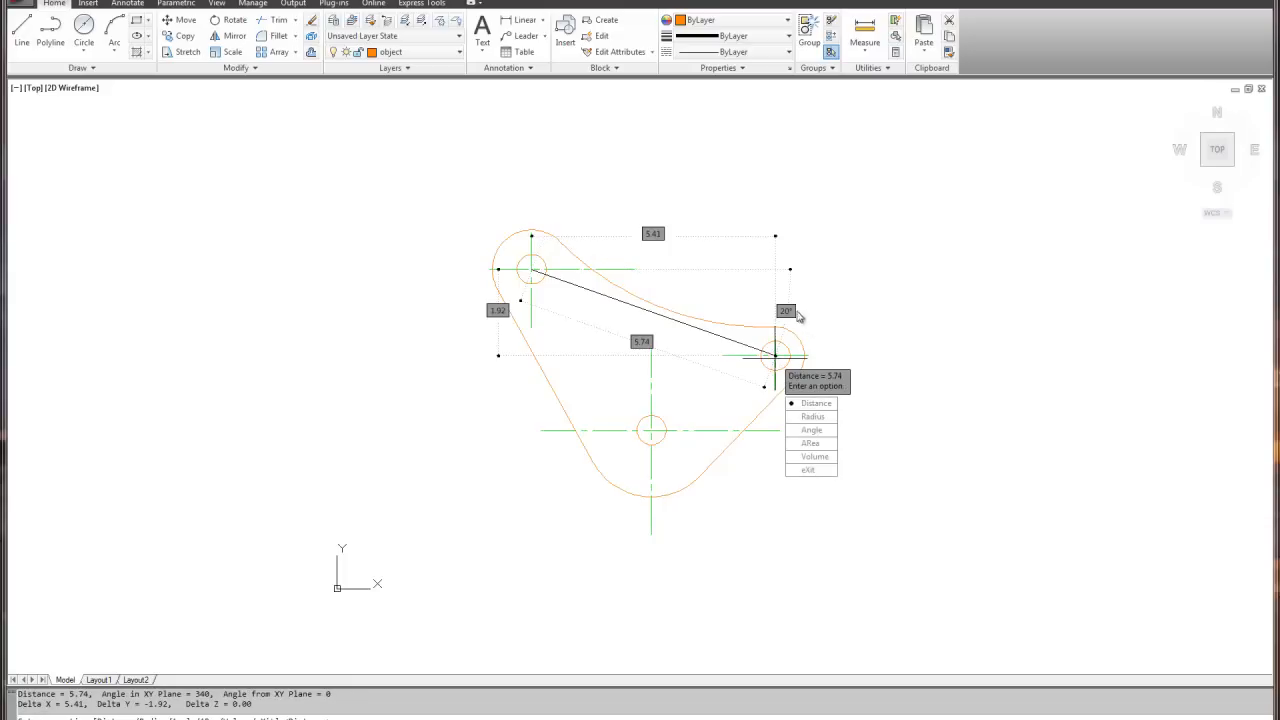
pyautogui.moveTo(775, 360)
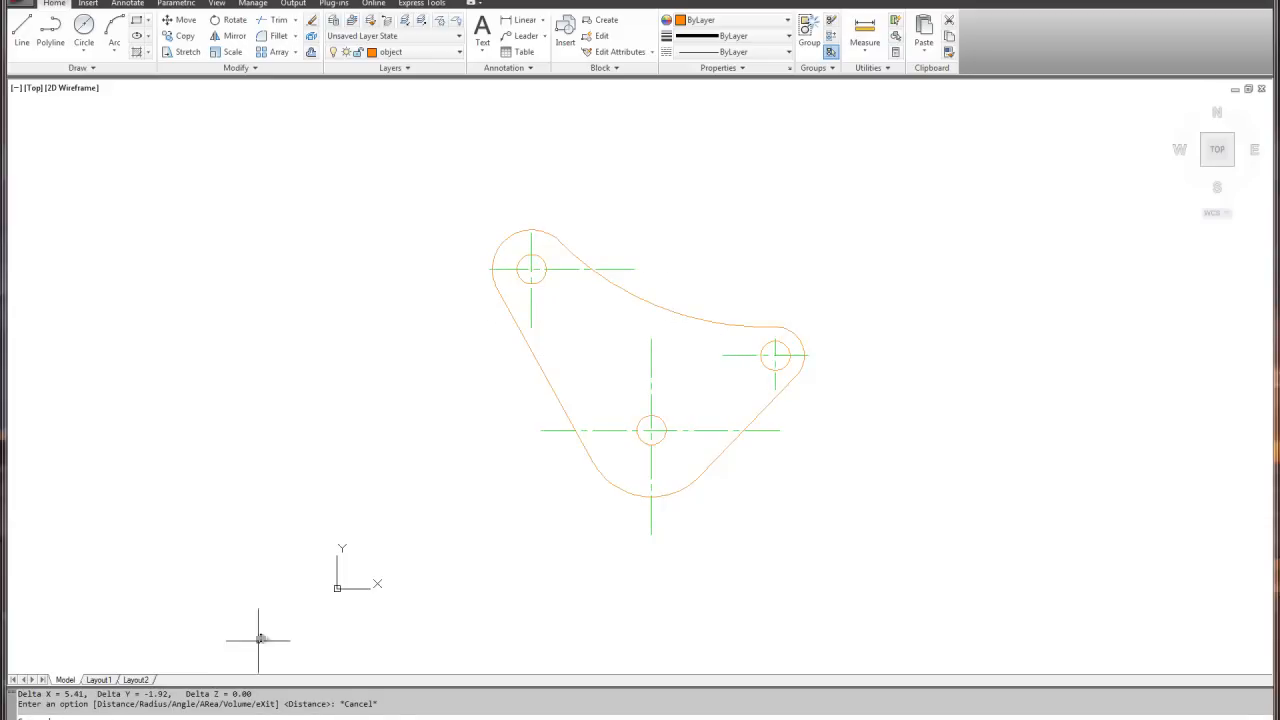
pyautogui.moveTo(844, 514)
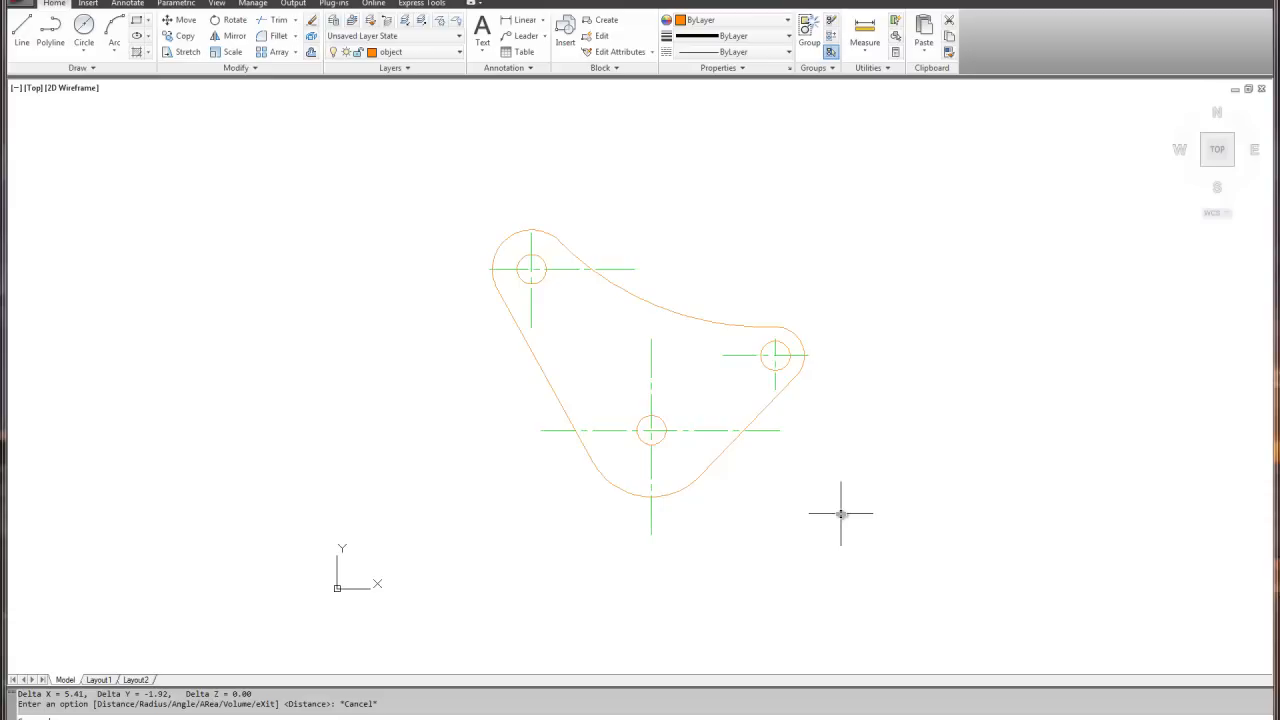
pyautogui.moveTo(912, 477)
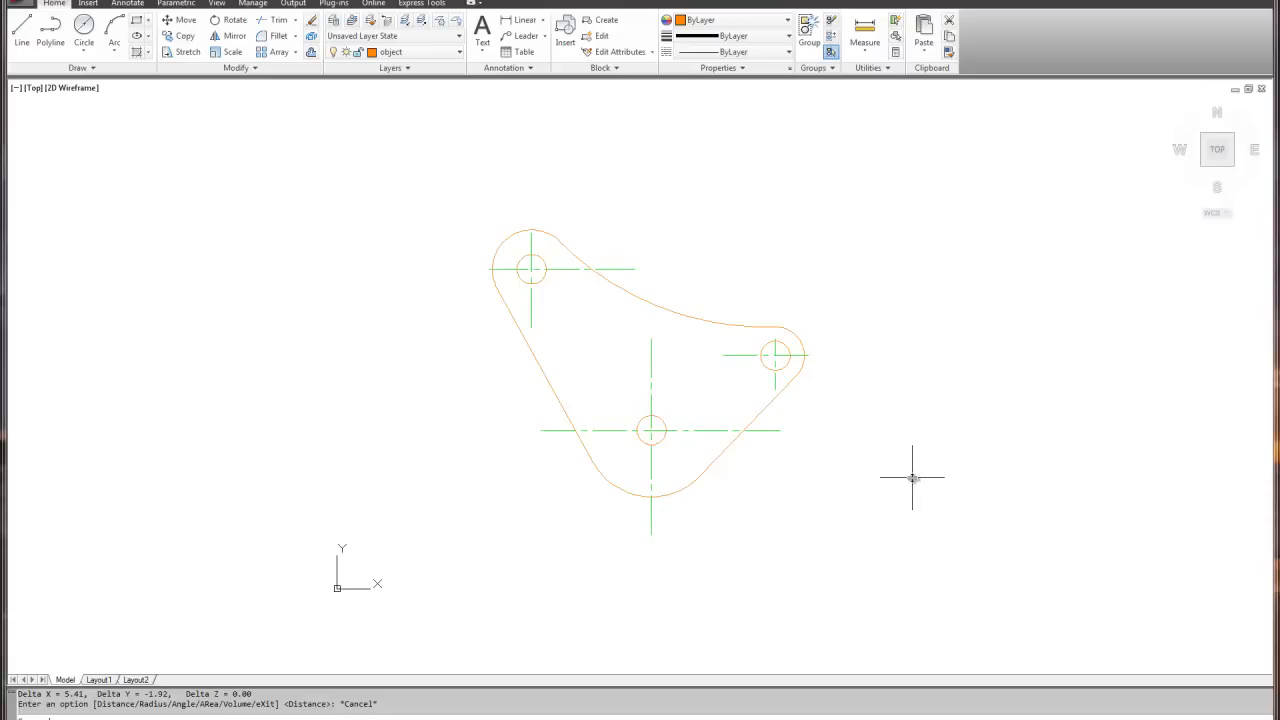
pyautogui.moveTo(911, 478)
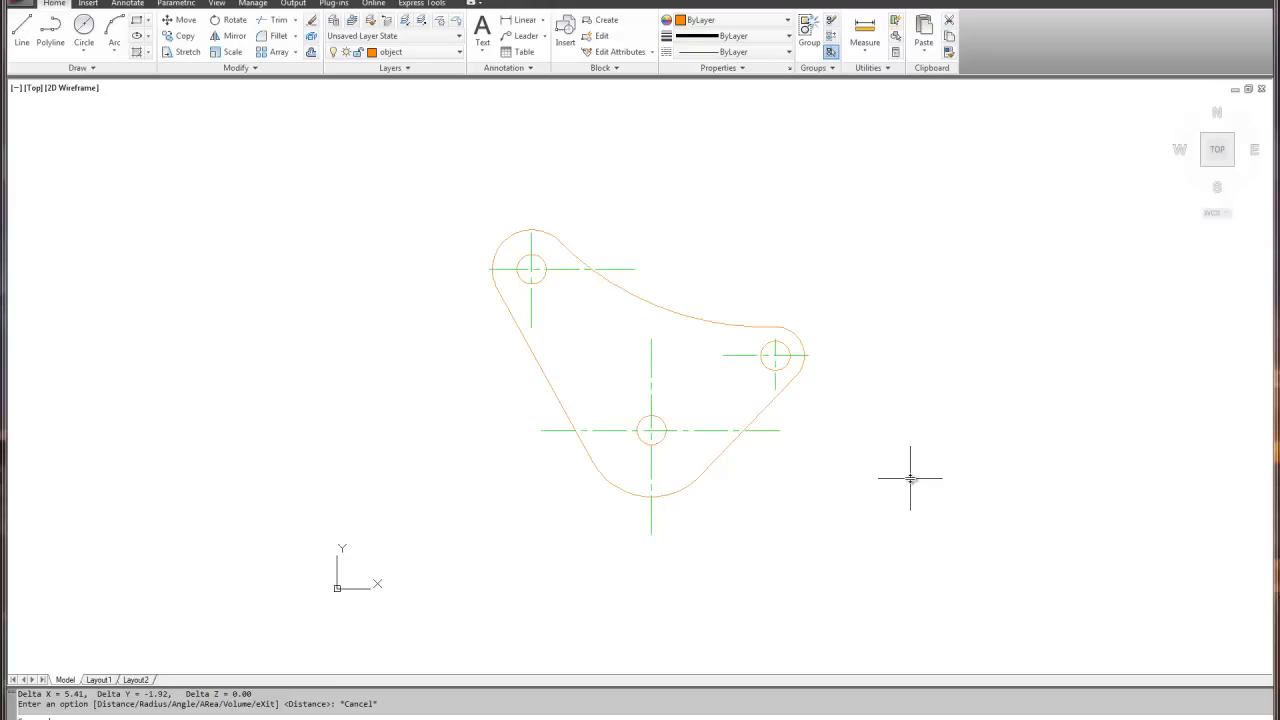
pyautogui.moveTo(893, 358)
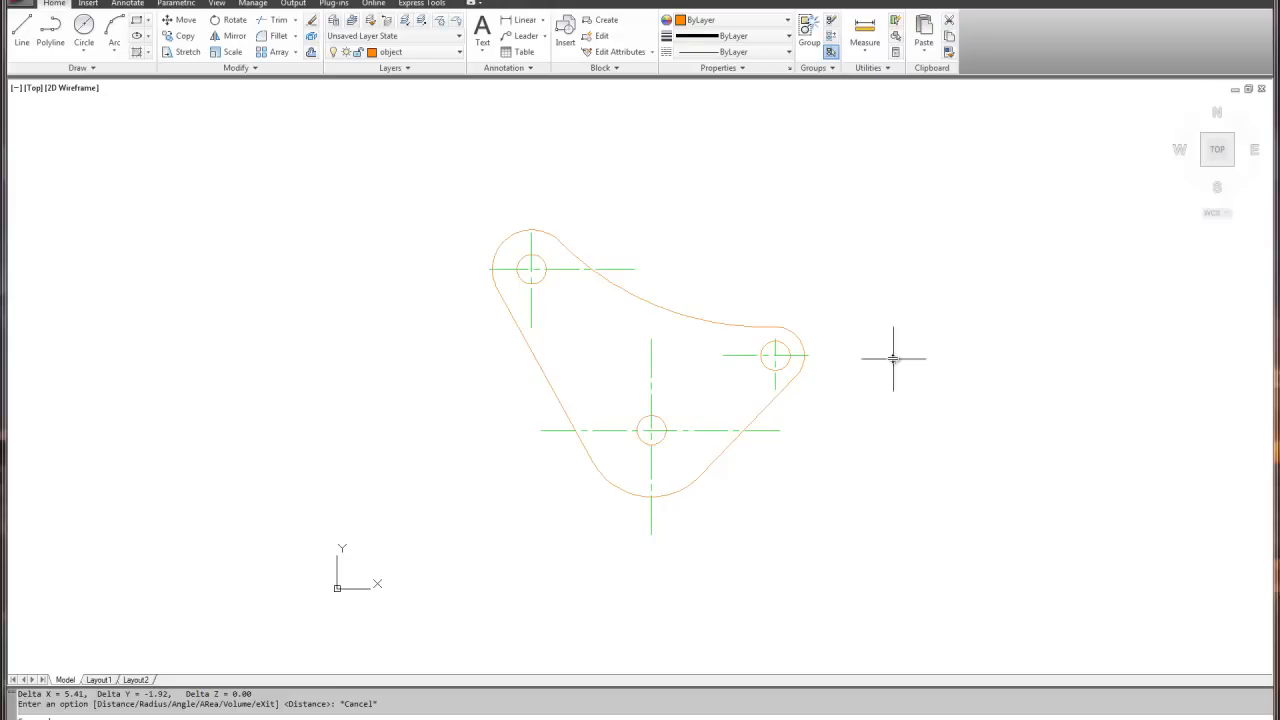
pyautogui.moveTo(790, 414)
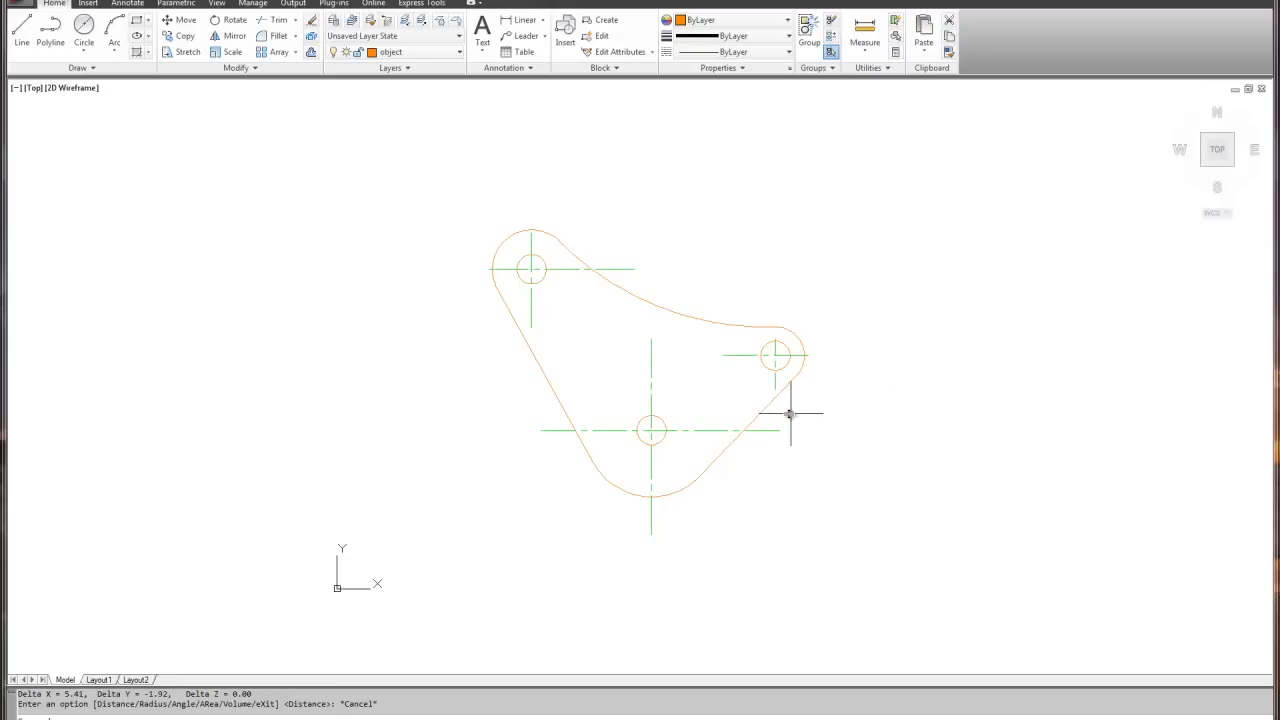
pyautogui.moveTo(765, 410)
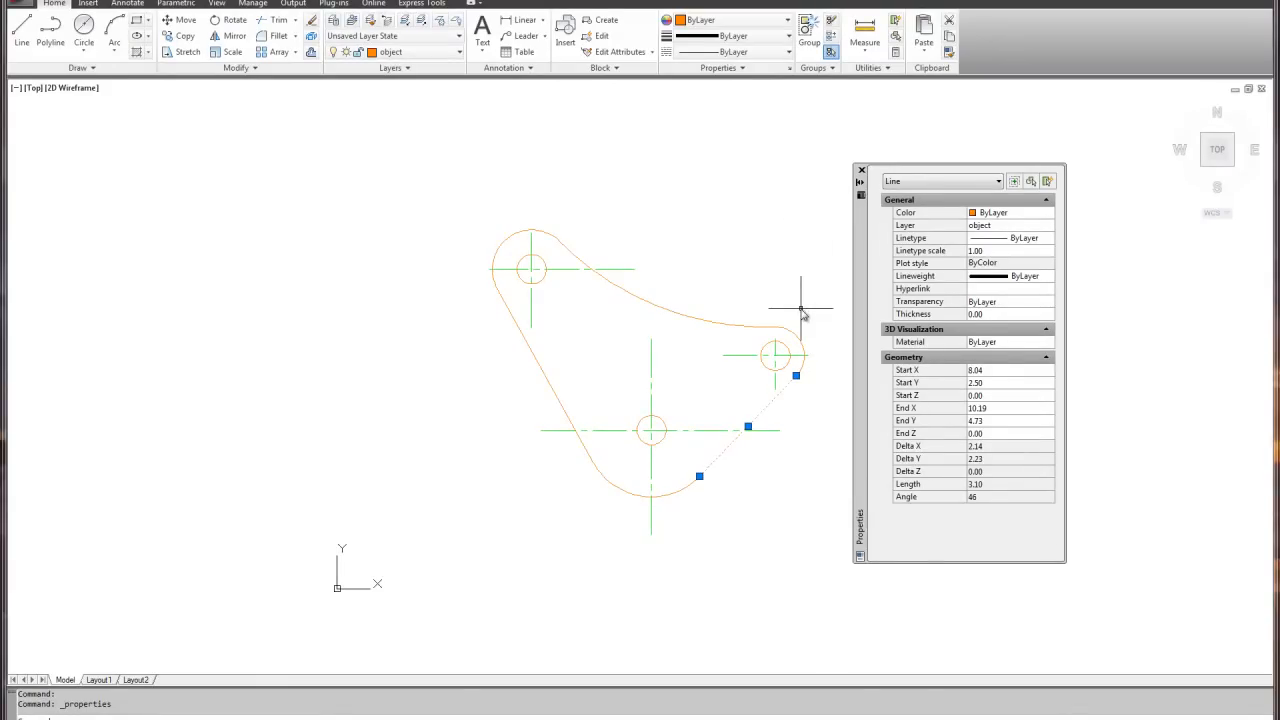
# - Deselect the bracket's lower-right straight edge
pyautogui.press('Escape')
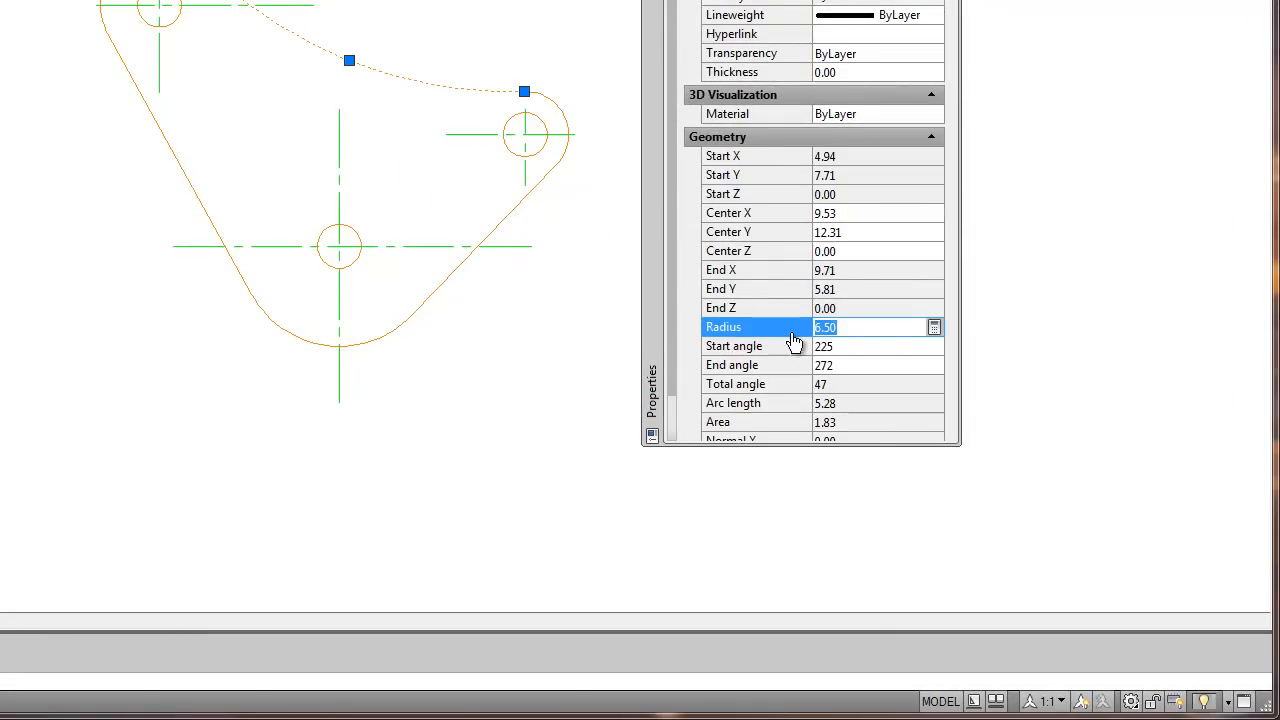
pyautogui.moveTo(735, 231)
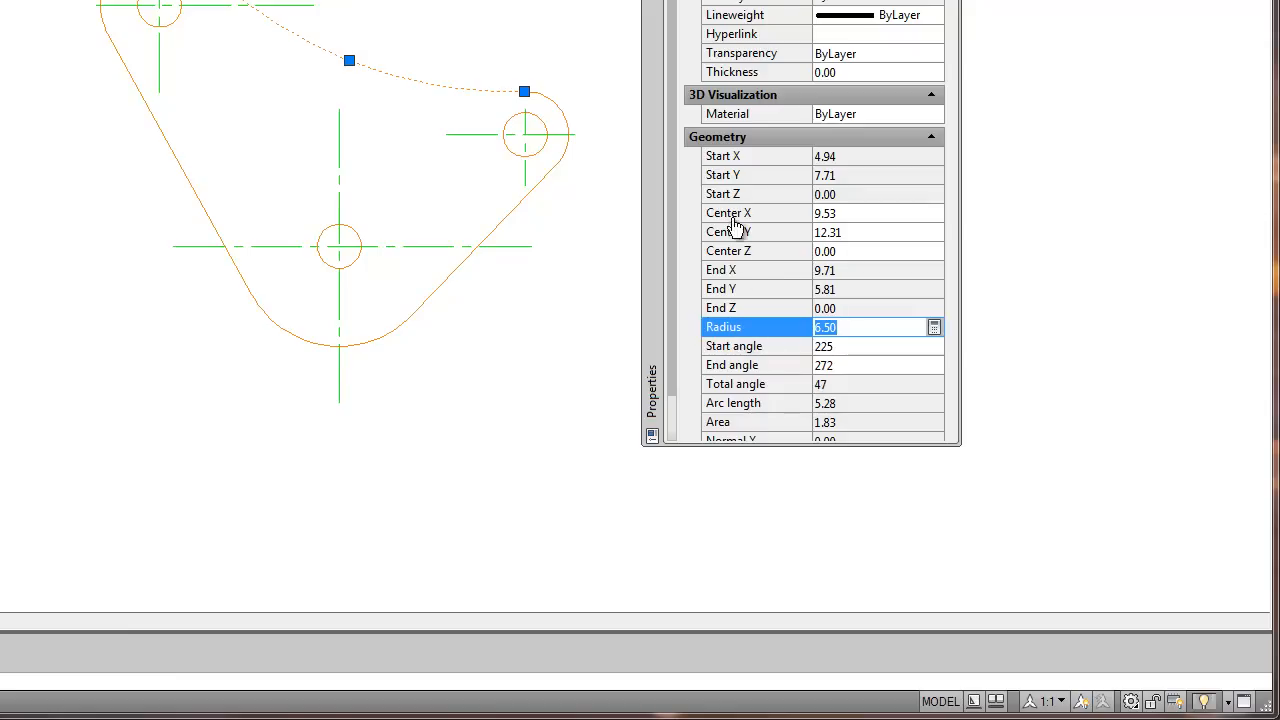
# - Read the top arc's 6.50 radius and centre at 9.53, 12.31
pyautogui.click(825, 212)
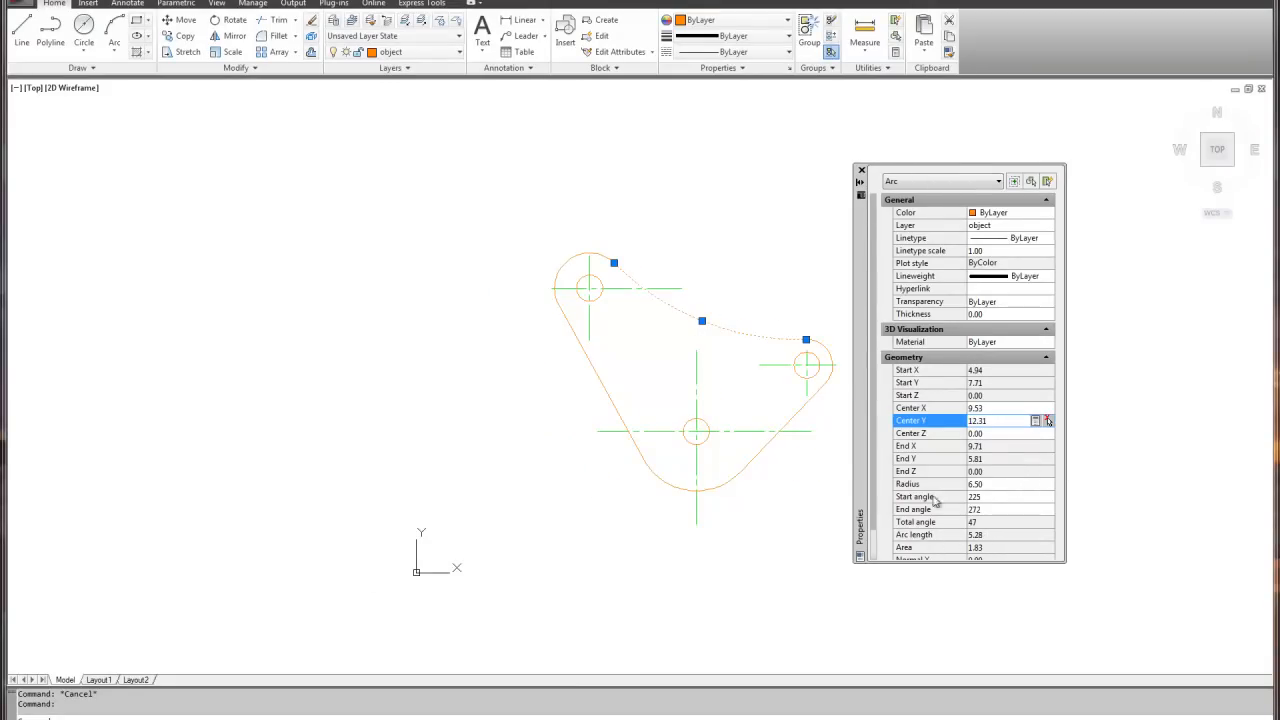
pyautogui.moveTo(752, 350)
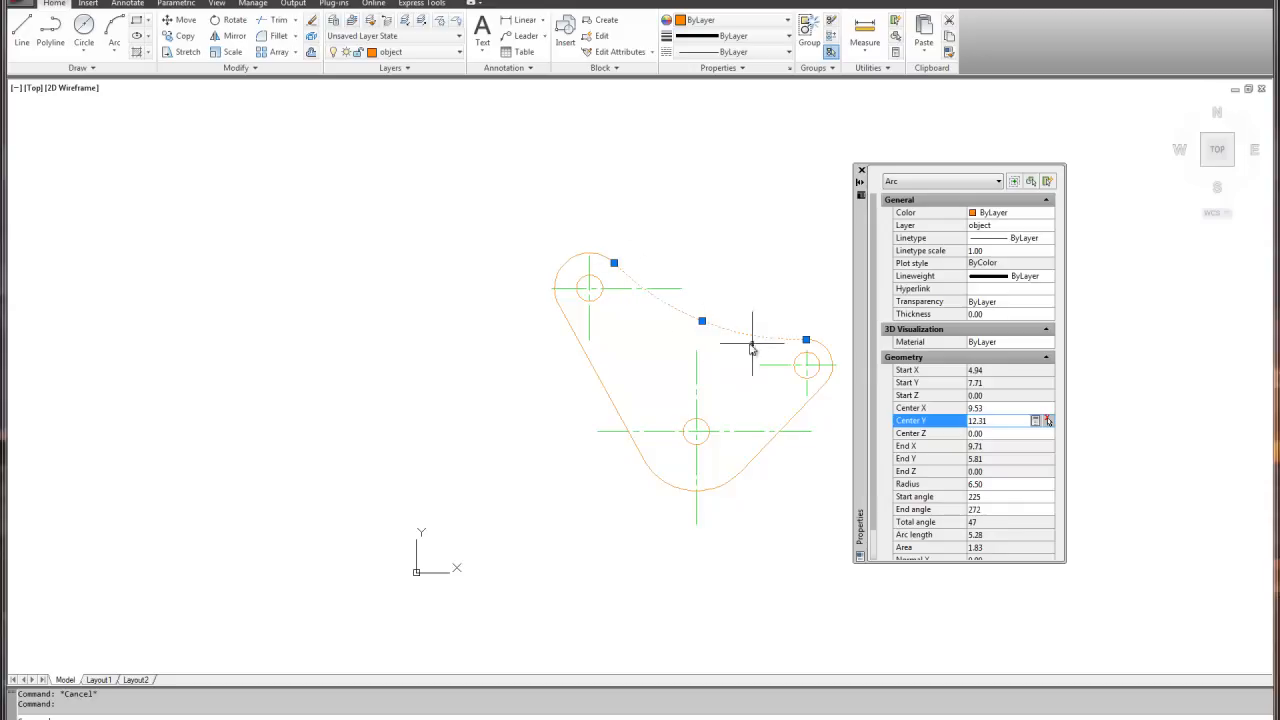
pyautogui.moveTo(747, 333)
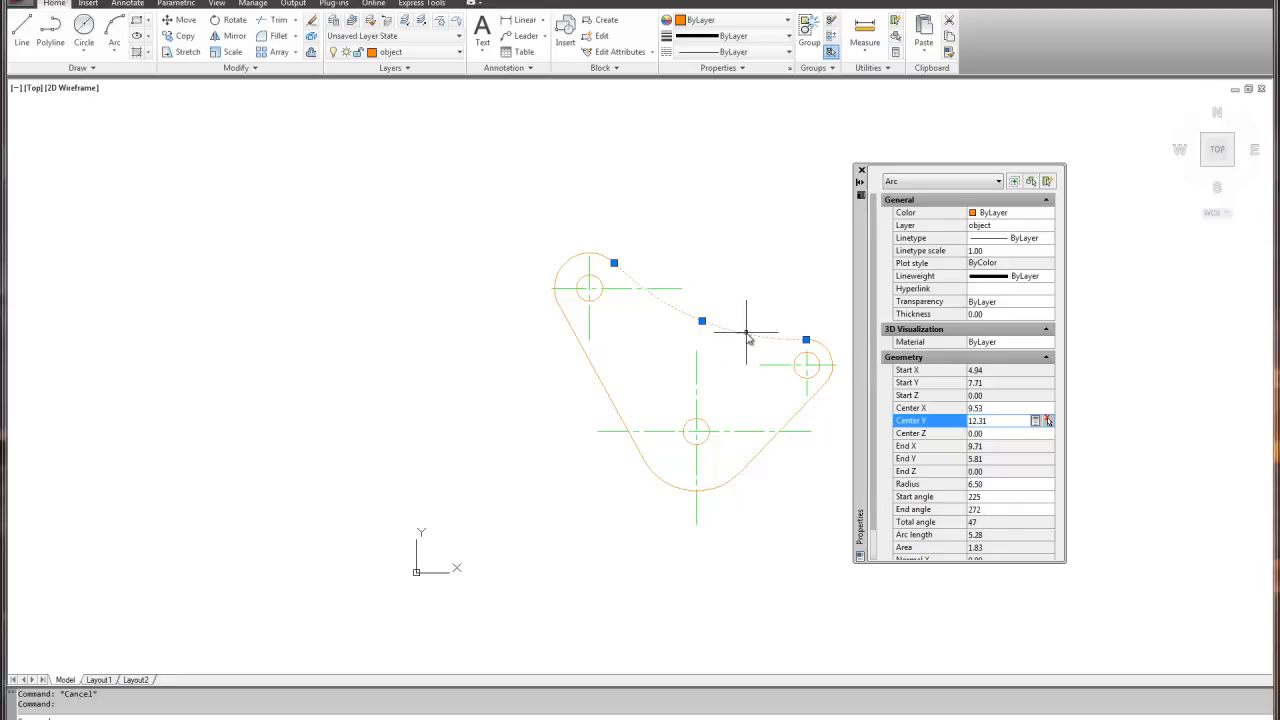
pyautogui.moveTo(835, 442)
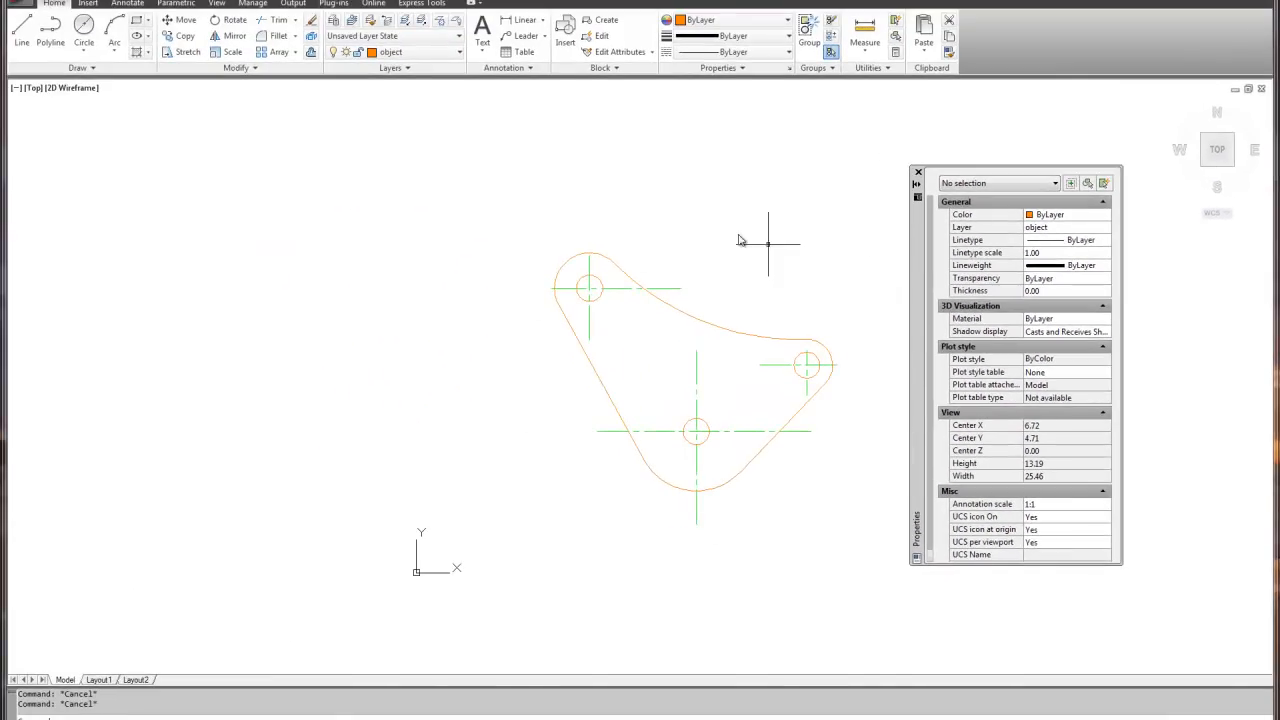
pyautogui.moveTo(500, 445)
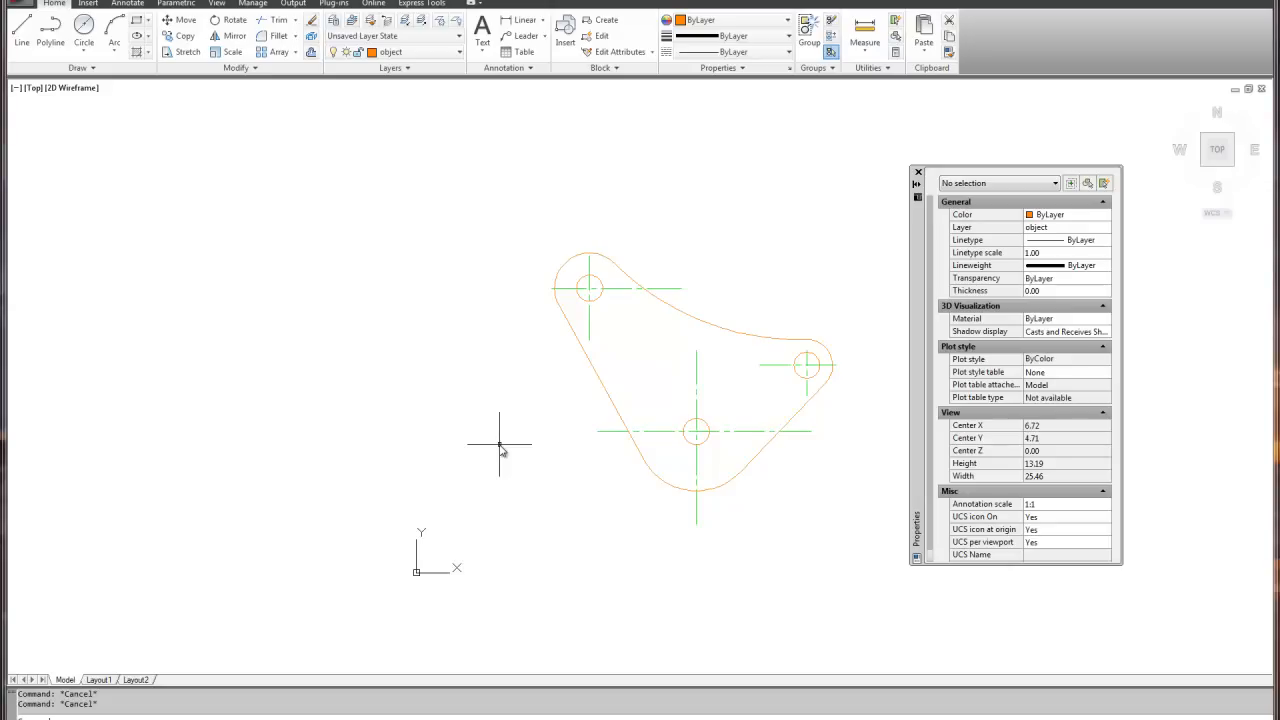
pyautogui.click(178, 20)
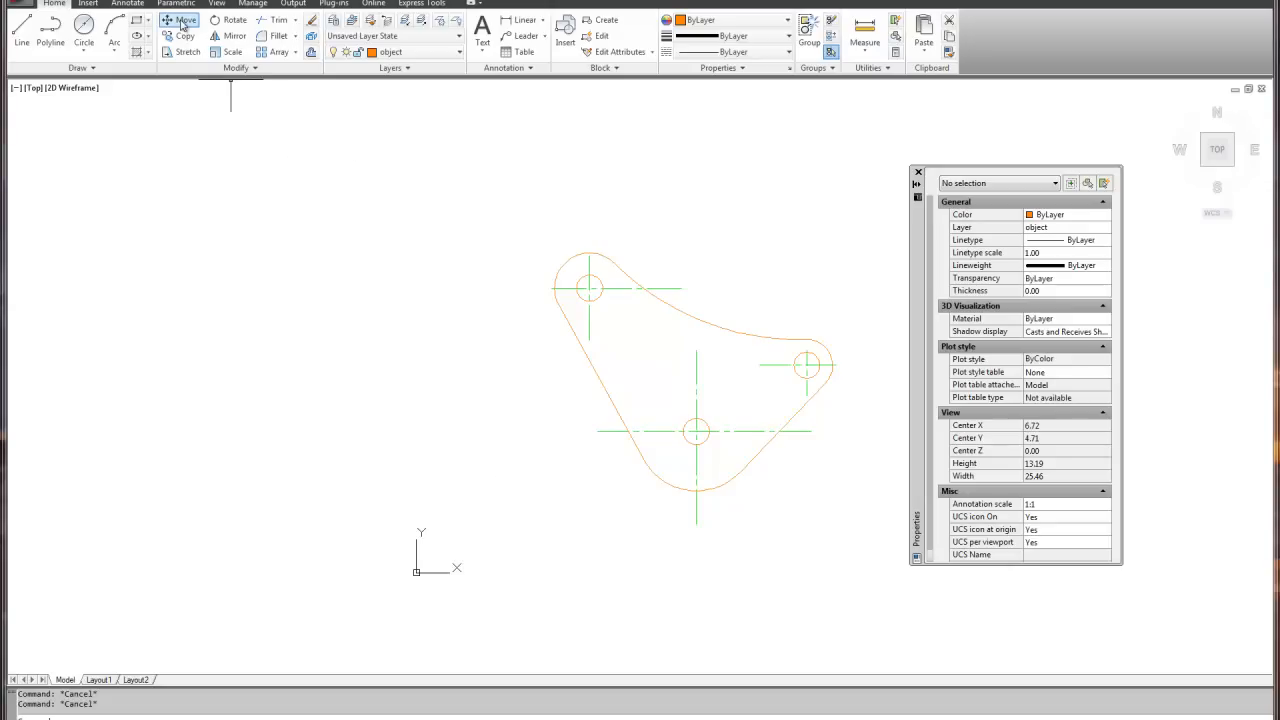
# - Move the bracket from the lower hole centre base point, entering coordinate 7.50
pyautogui.click(179, 20)
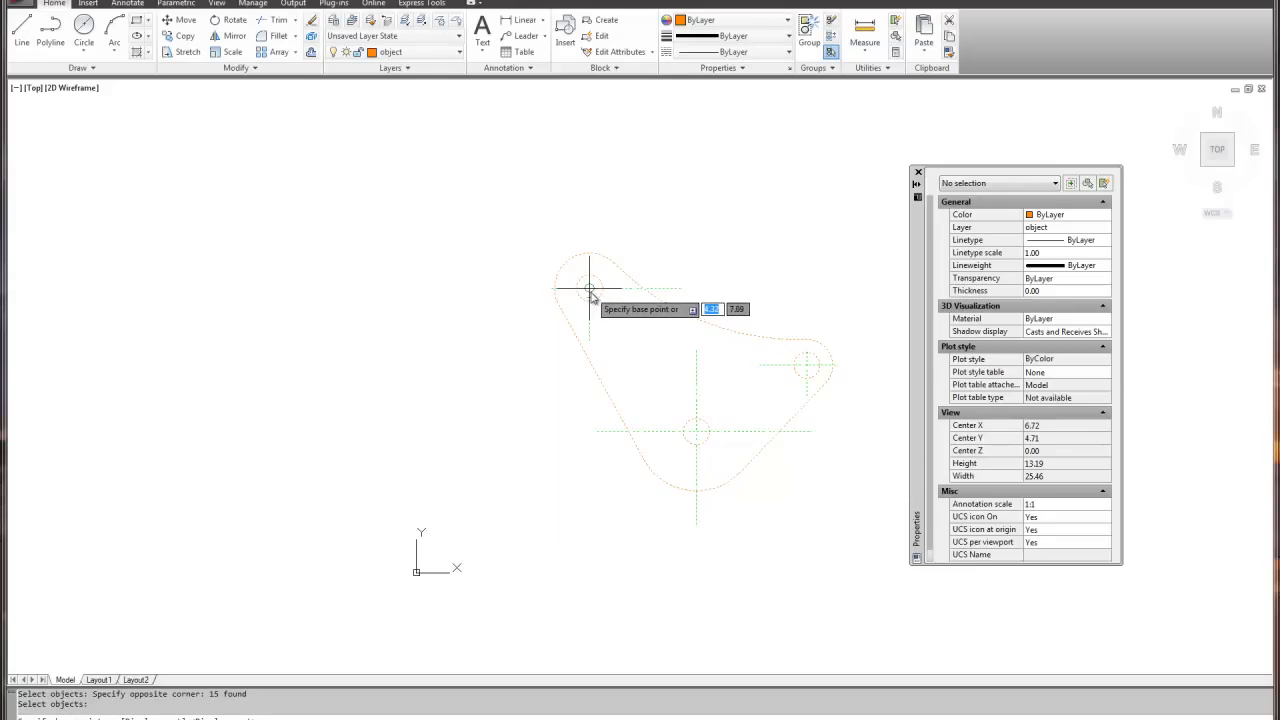
pyautogui.moveTo(695, 432)
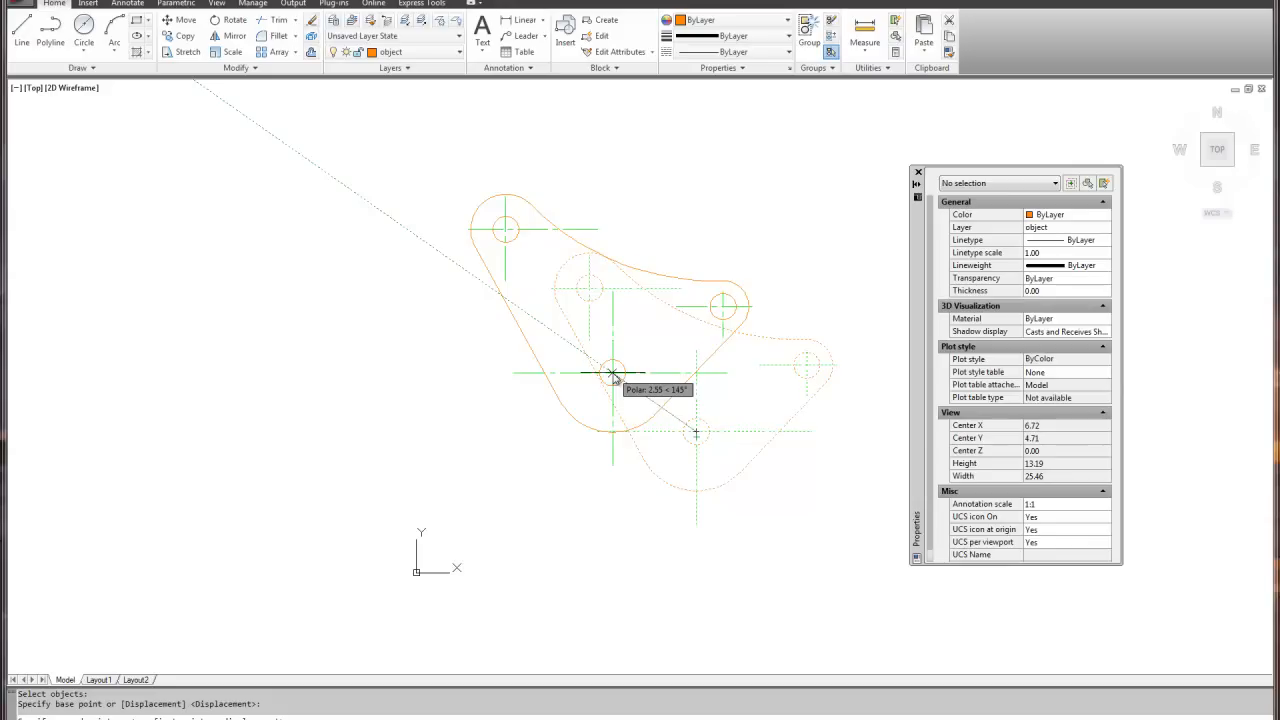
pyautogui.click(612, 374)
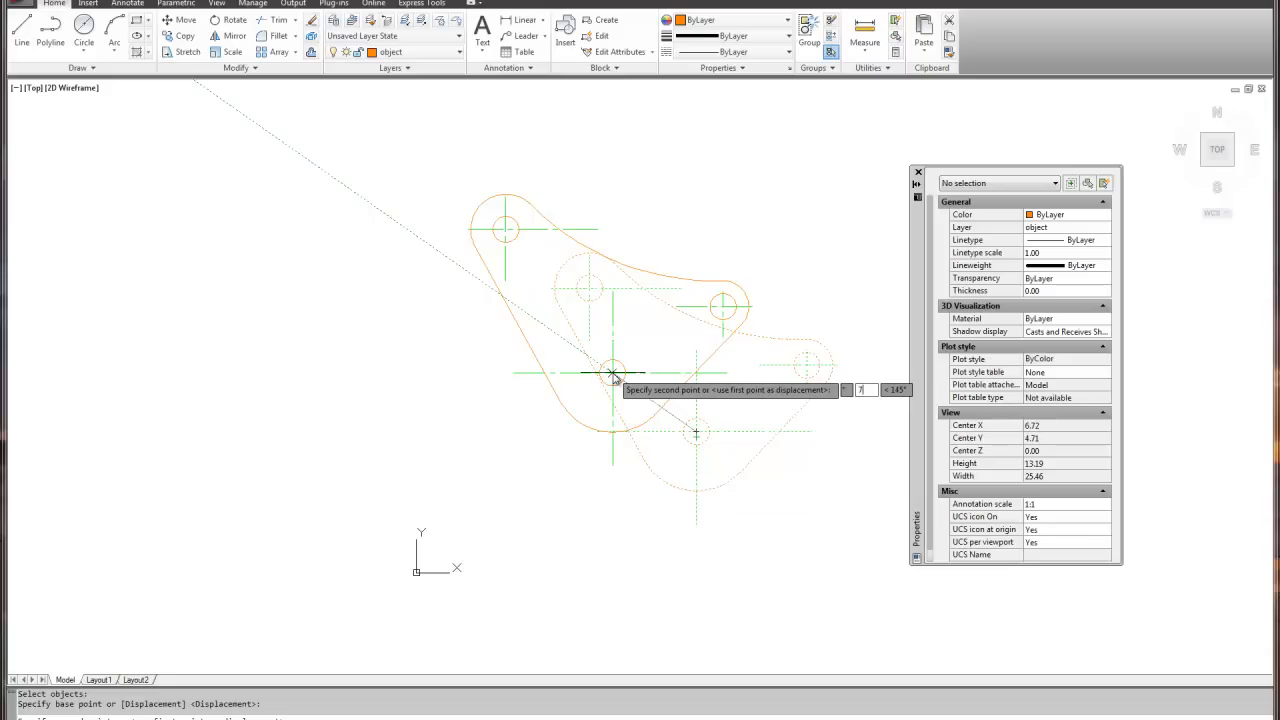
pyautogui.write('7.50')
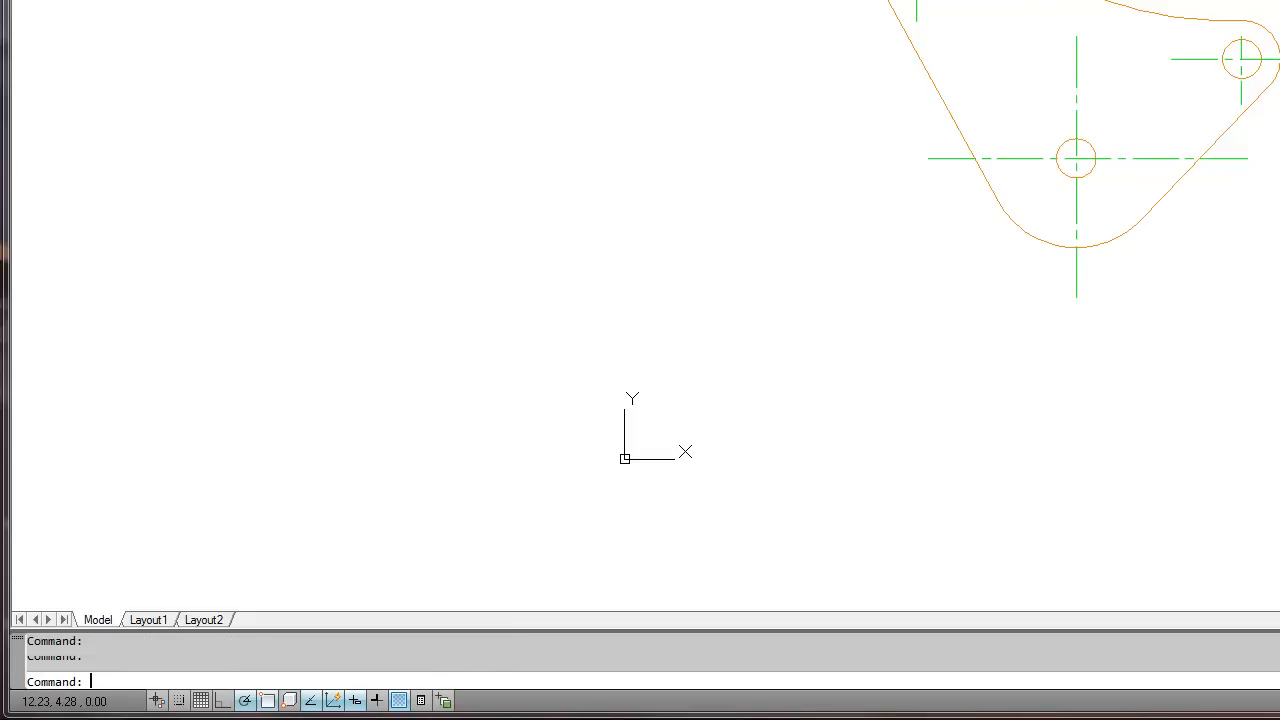
pyautogui.press('Escape')
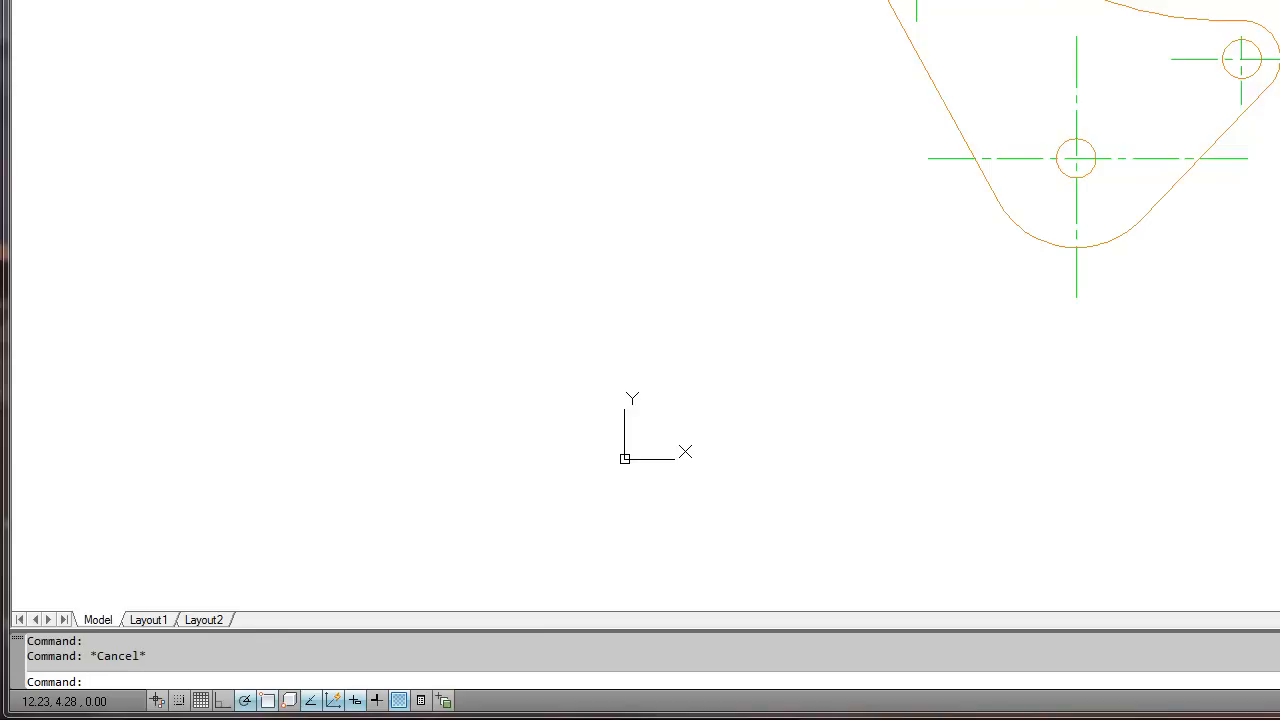
pyautogui.moveTo(635, 455)
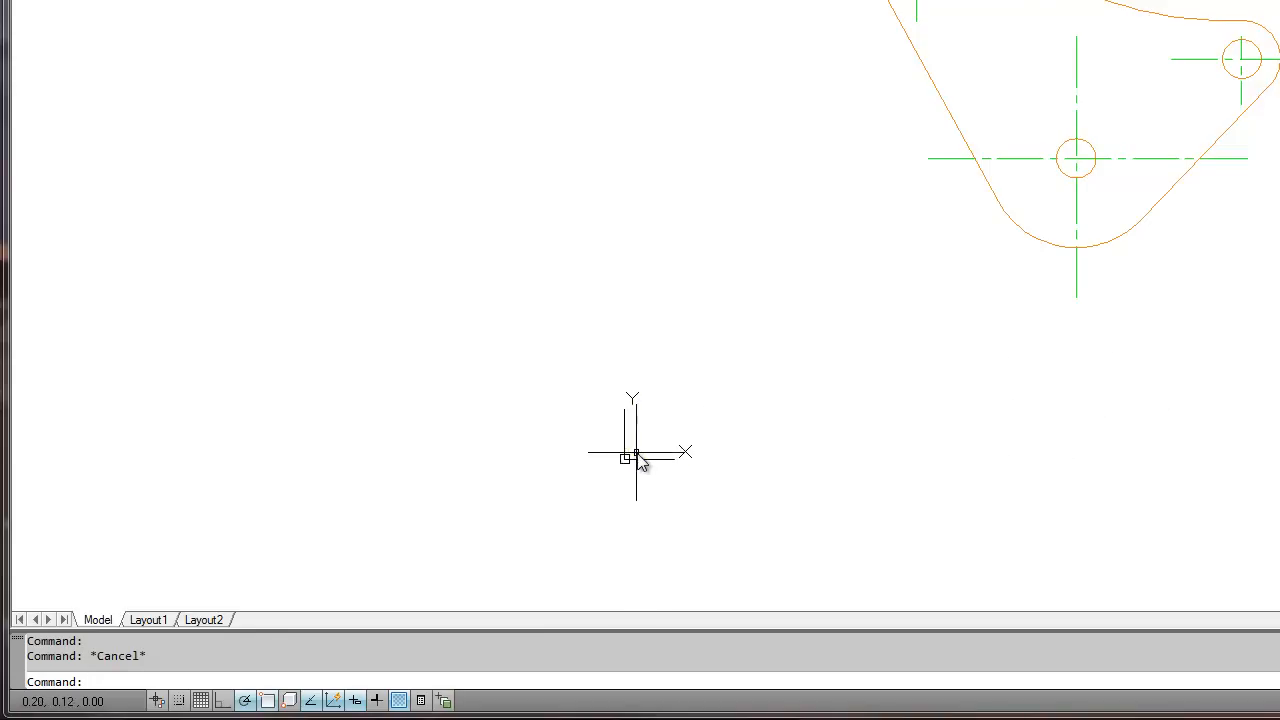
pyautogui.moveTo(838, 432)
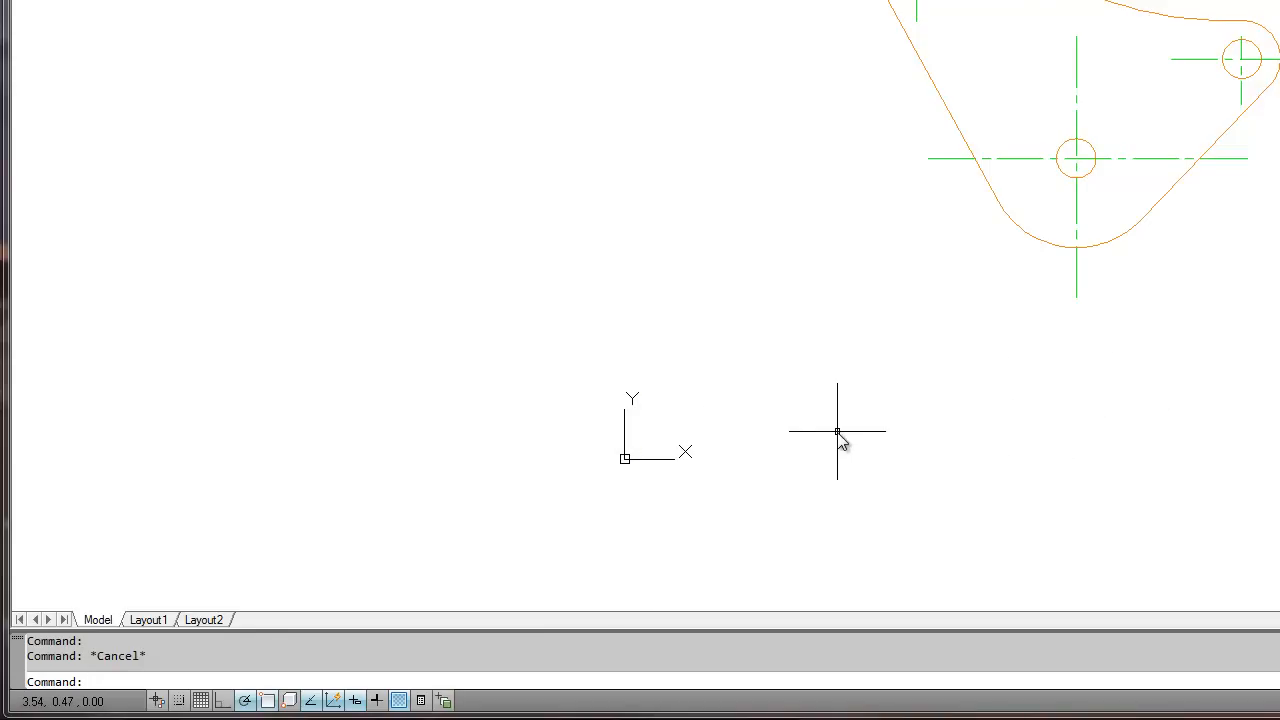
pyautogui.moveTo(922, 391)
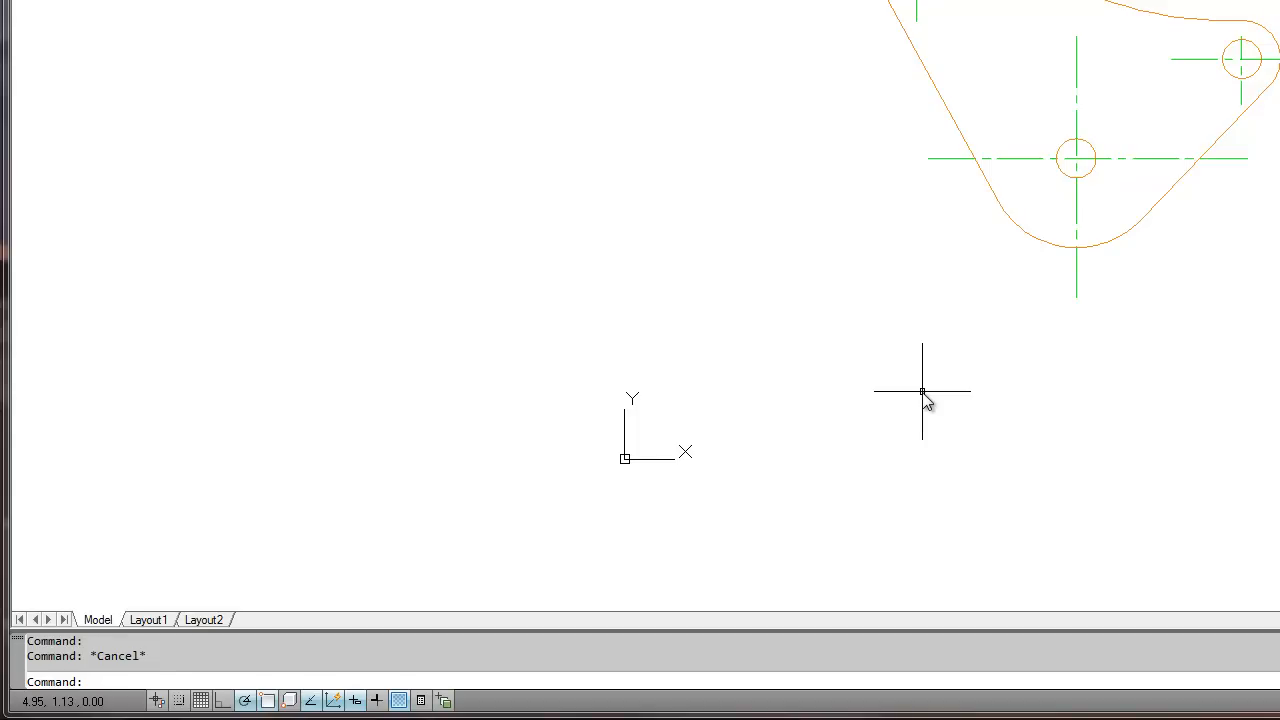